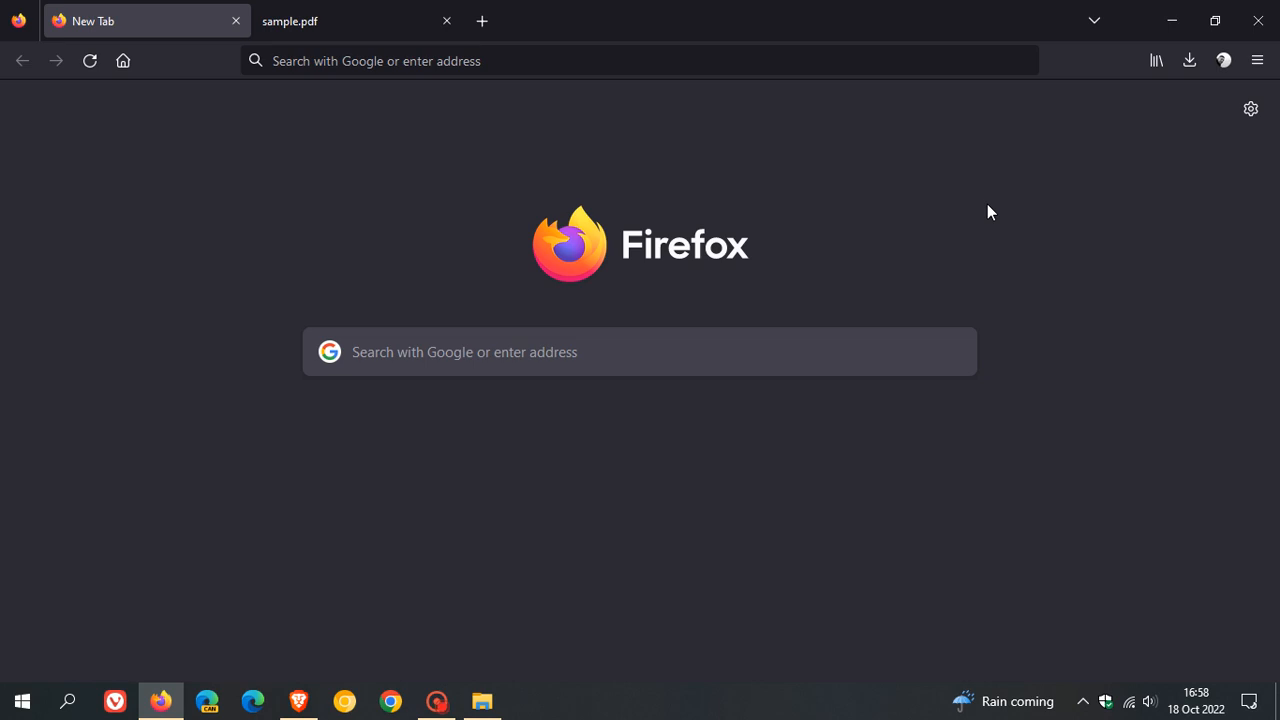
mouse_move(831, 178)
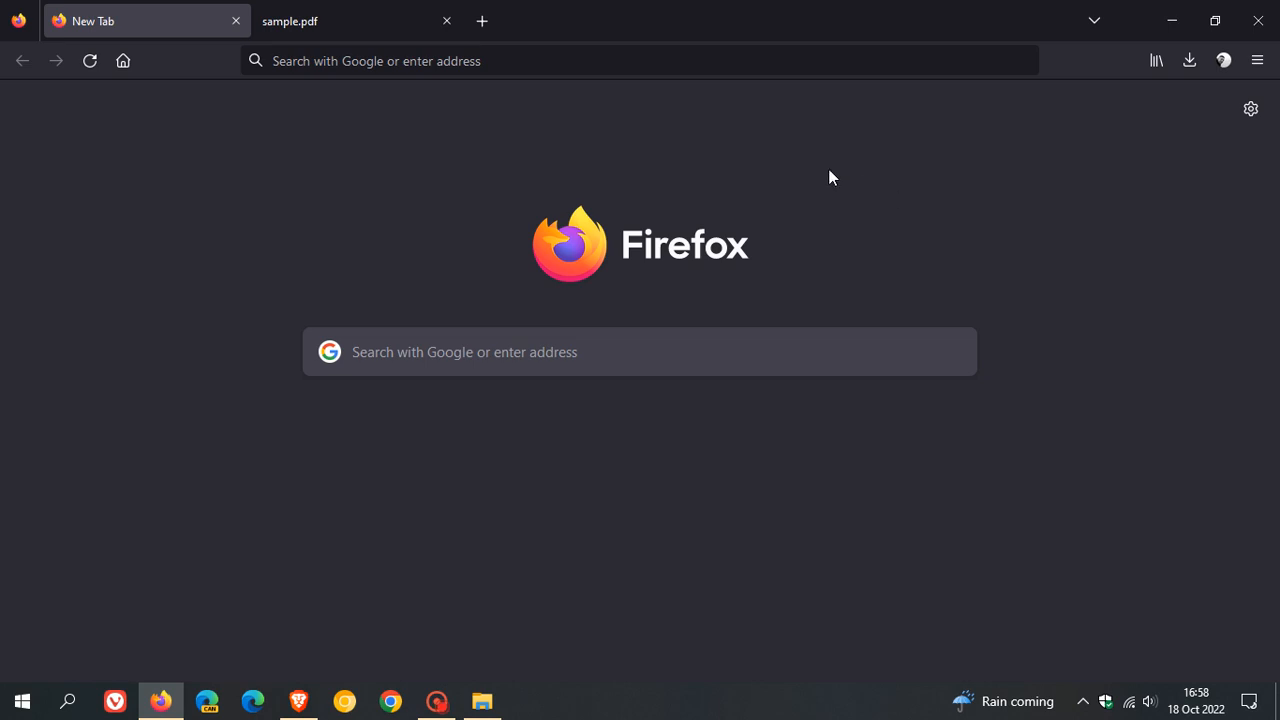
mouse_move(953, 256)
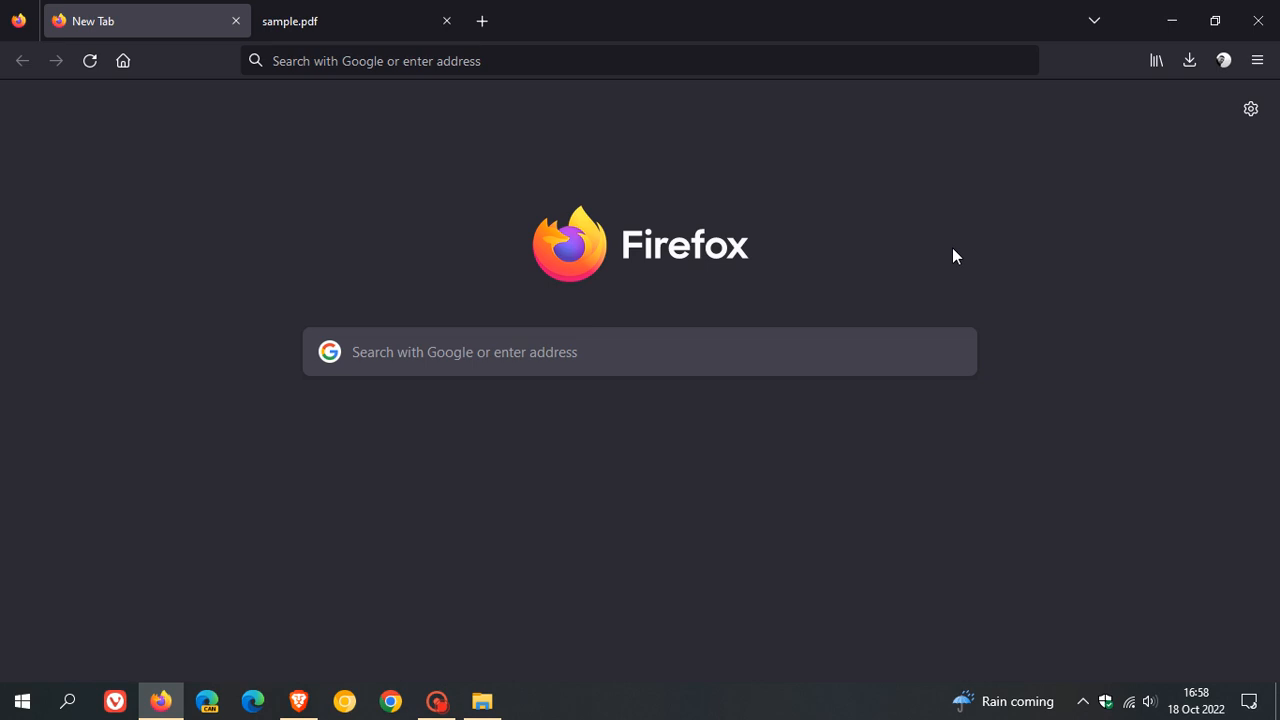
mouse_move(1197, 710)
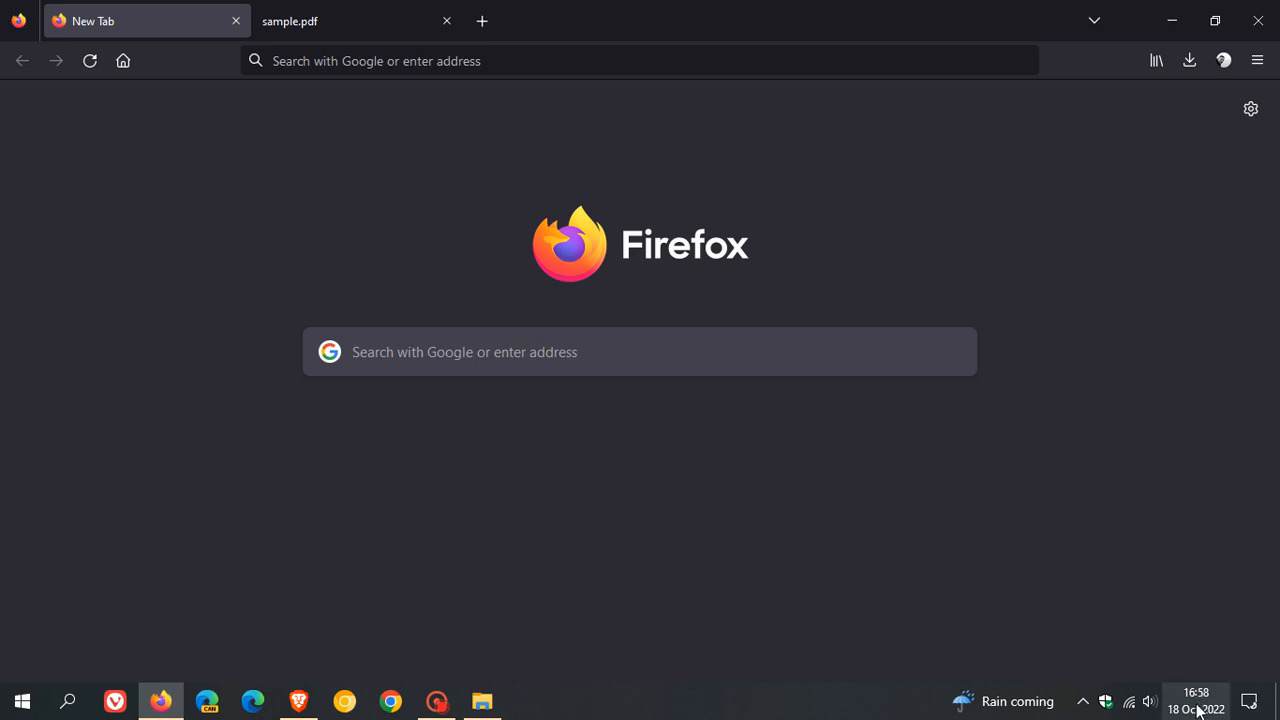
mouse_move(1127, 471)
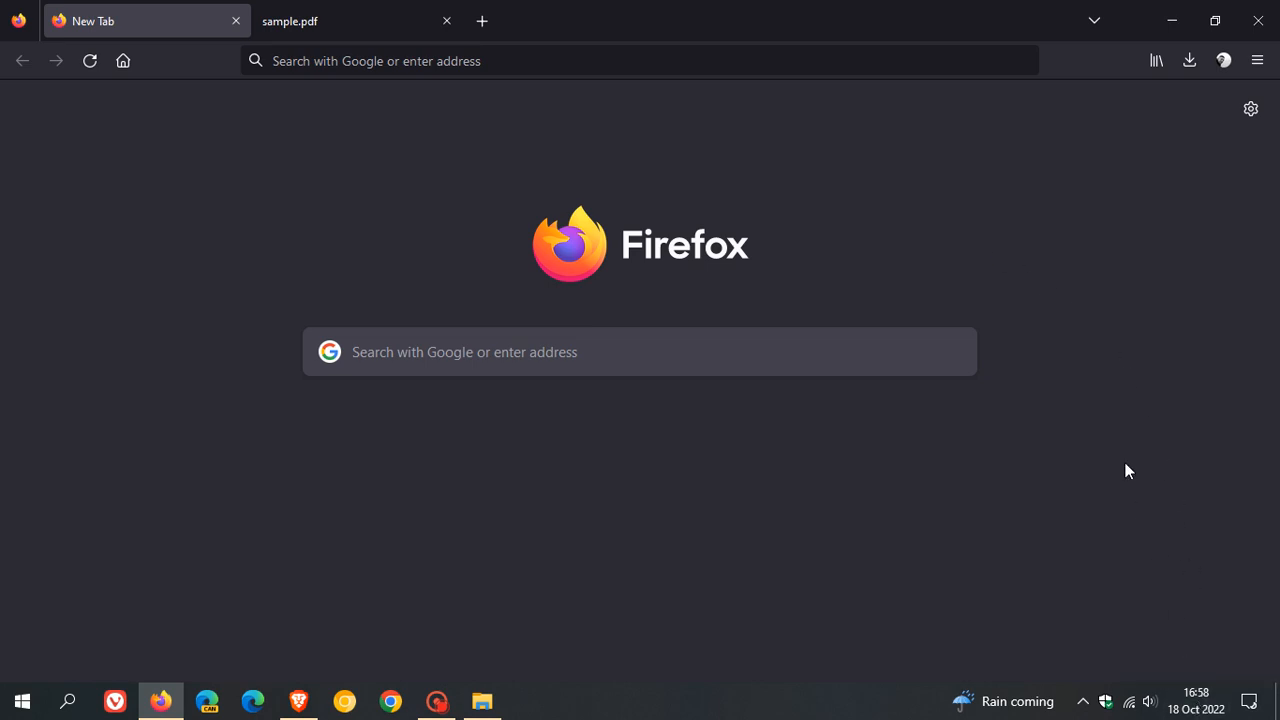
mouse_move(1034, 230)
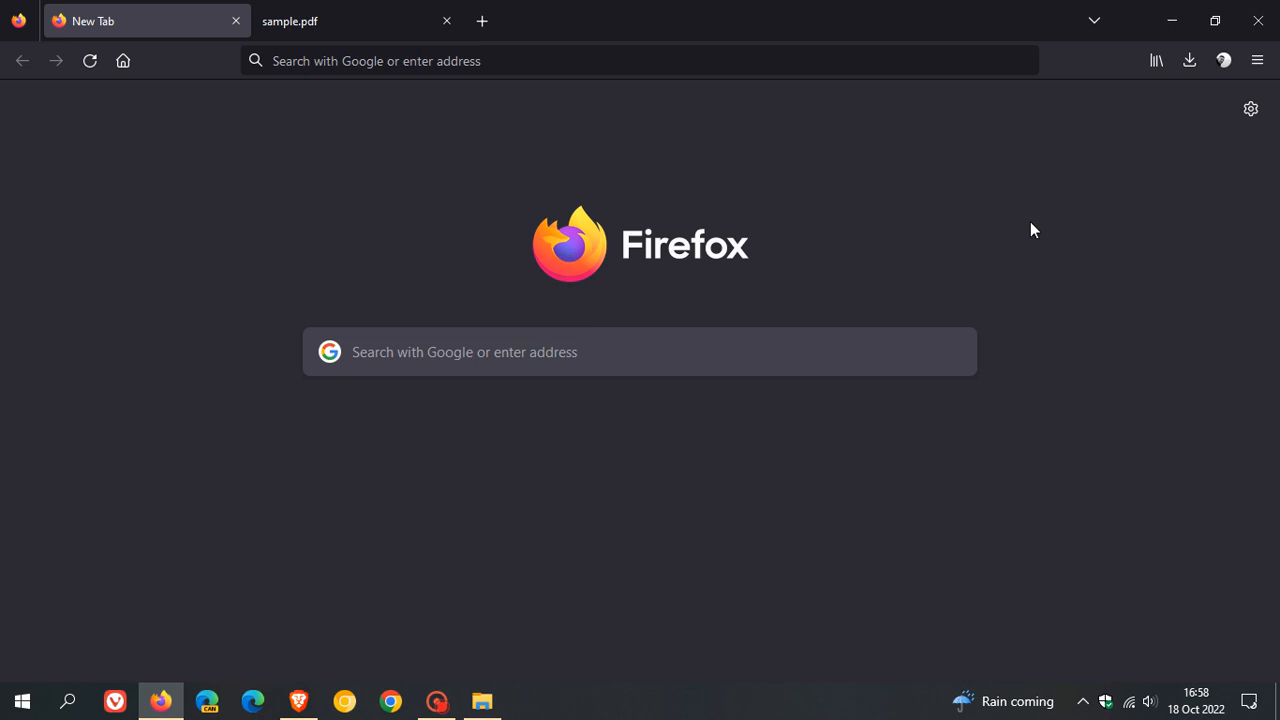
mouse_move(1007, 239)
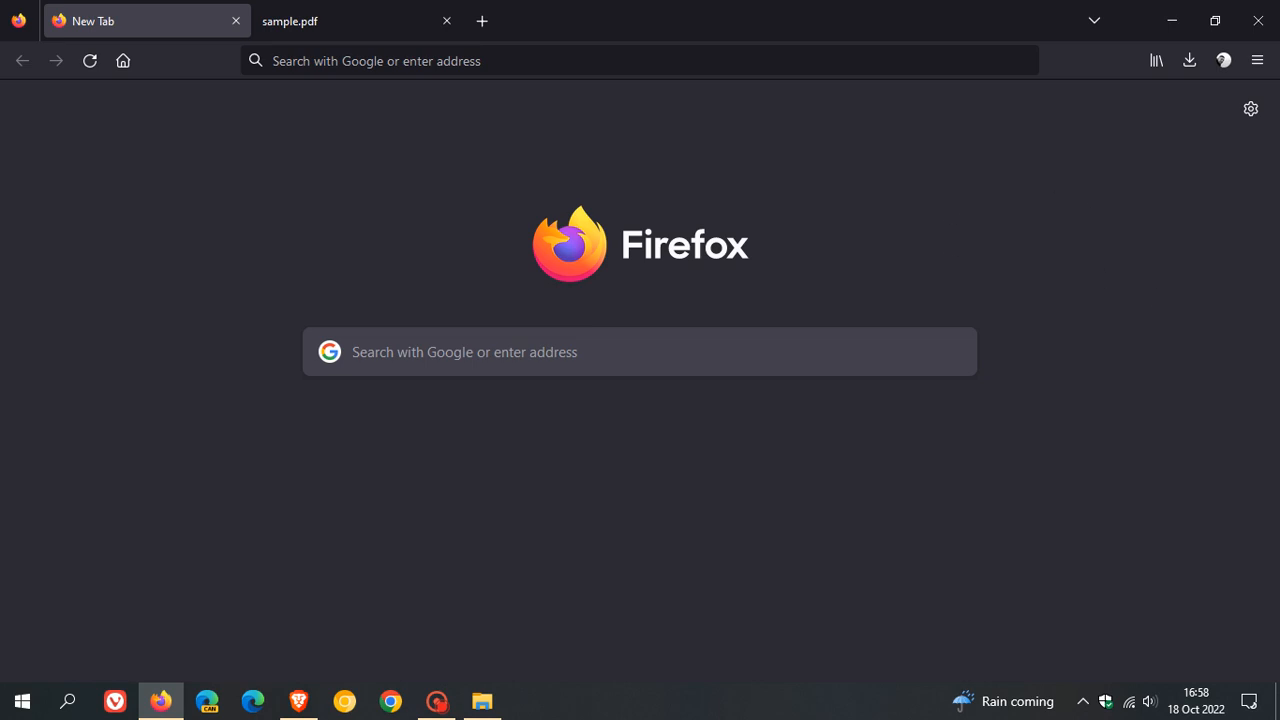
mouse_move(1231, 440)
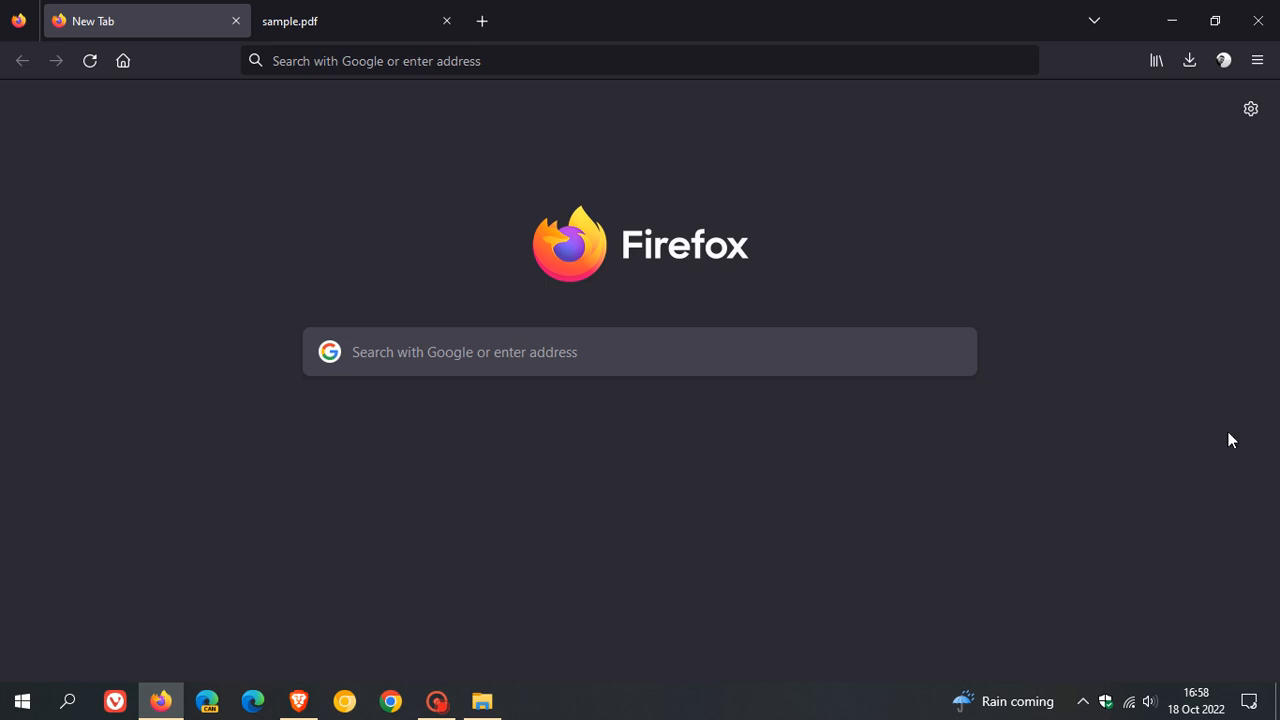
mouse_move(533, 189)
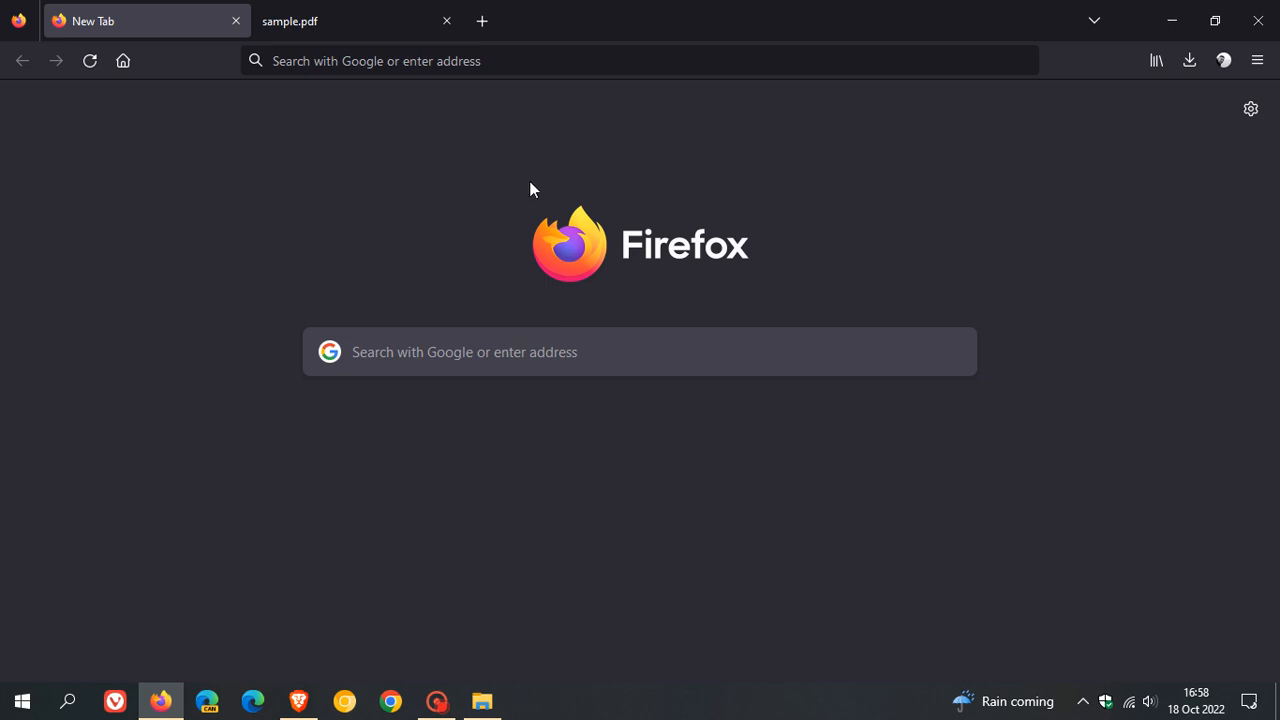
Step: Type the annotation 'abc' below the last paragraph of page 1 in sample.pdf
click(350, 20)
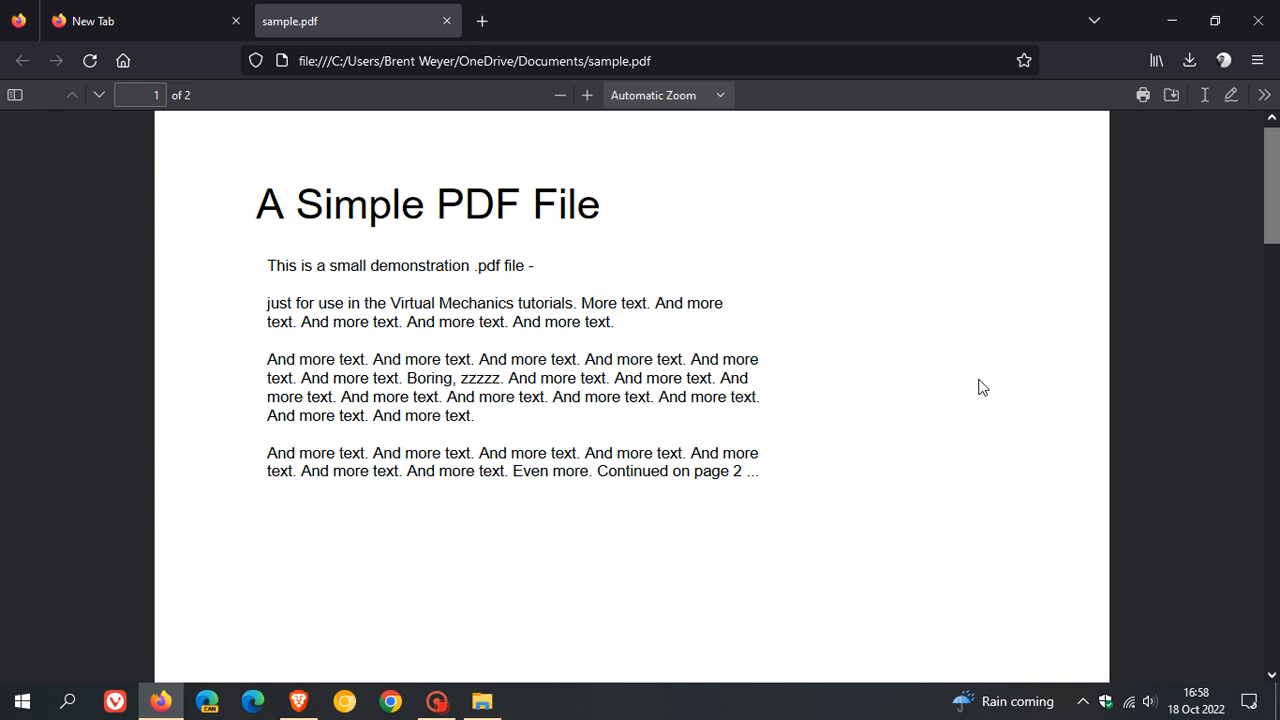
mouse_move(1197, 135)
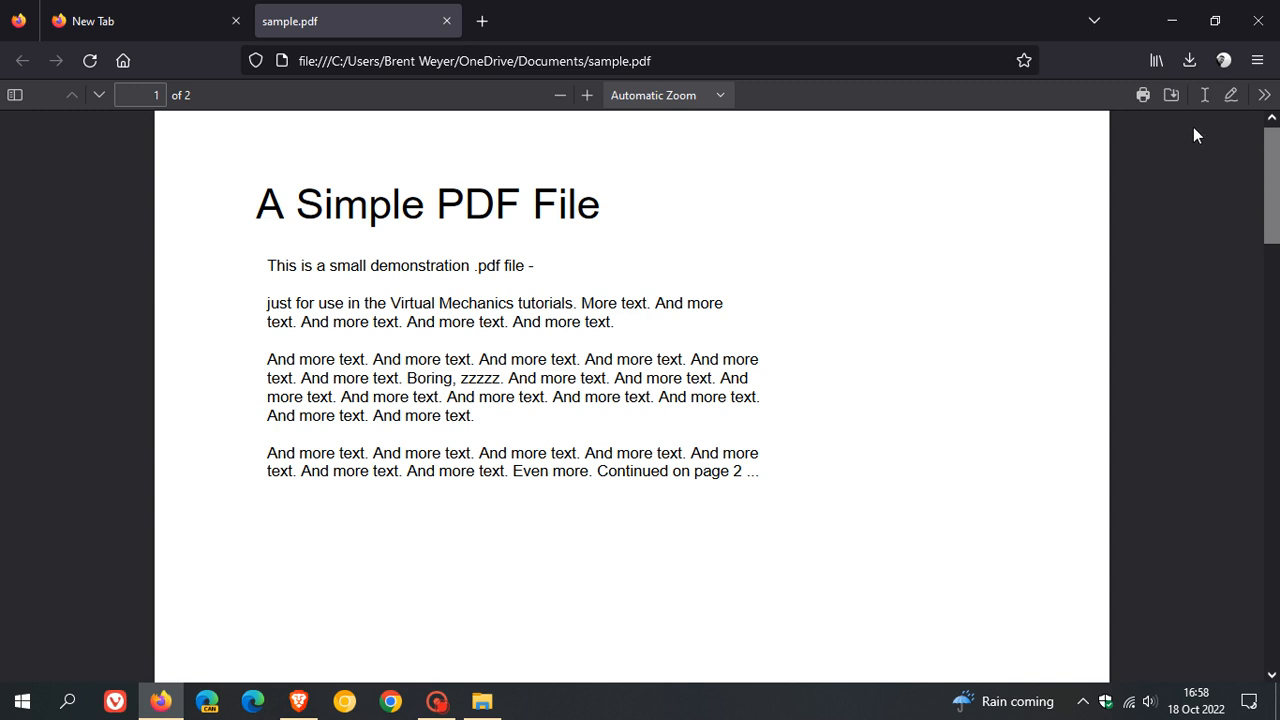
click(1205, 95)
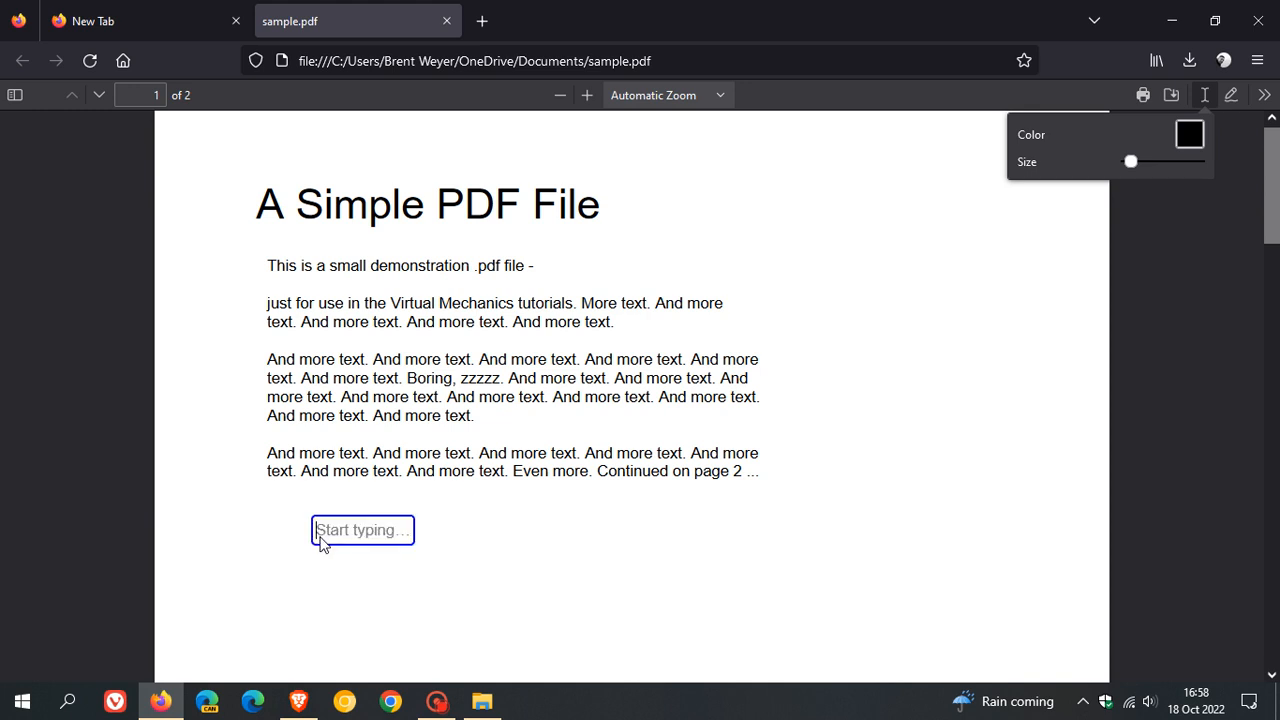
text(a)
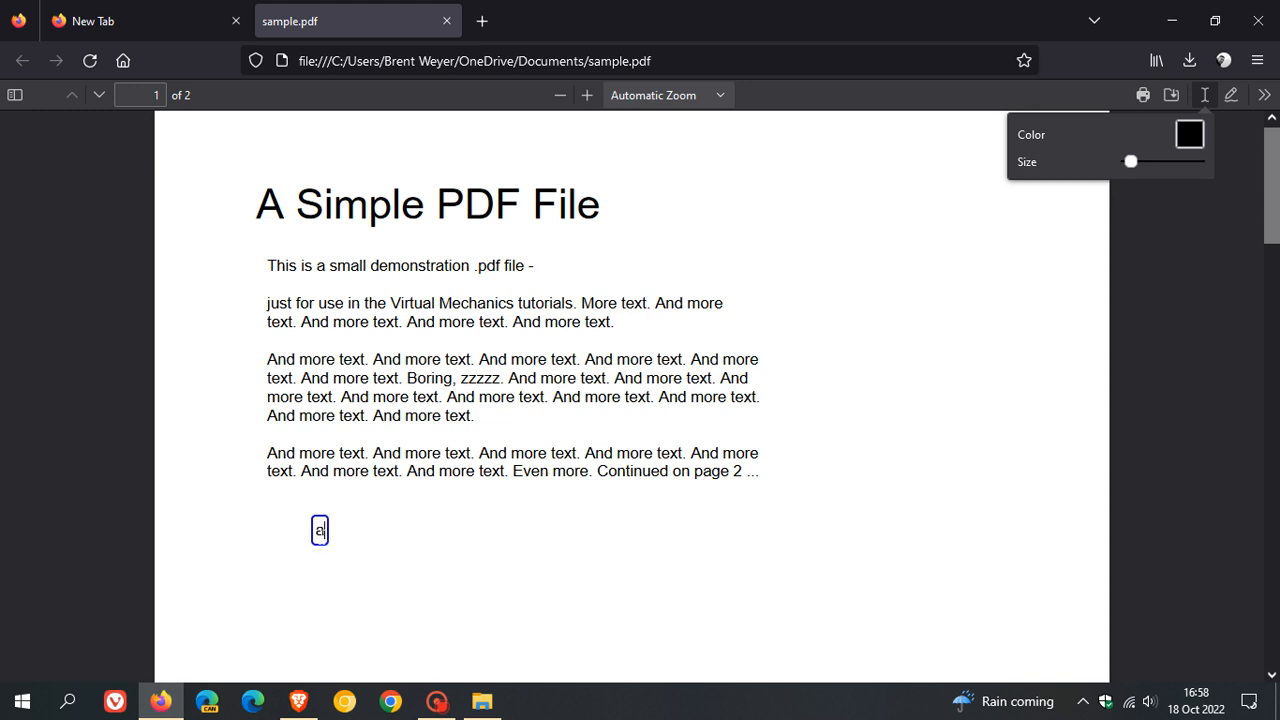
text(bc)
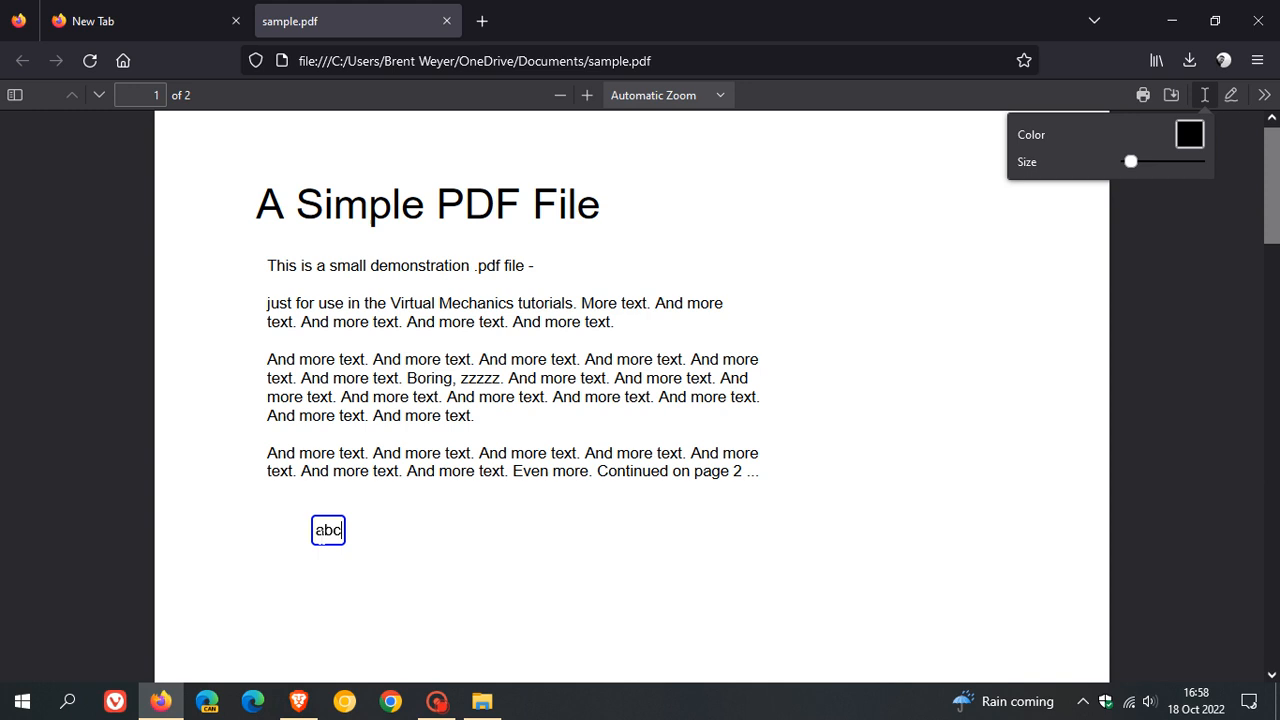
mouse_move(1239, 184)
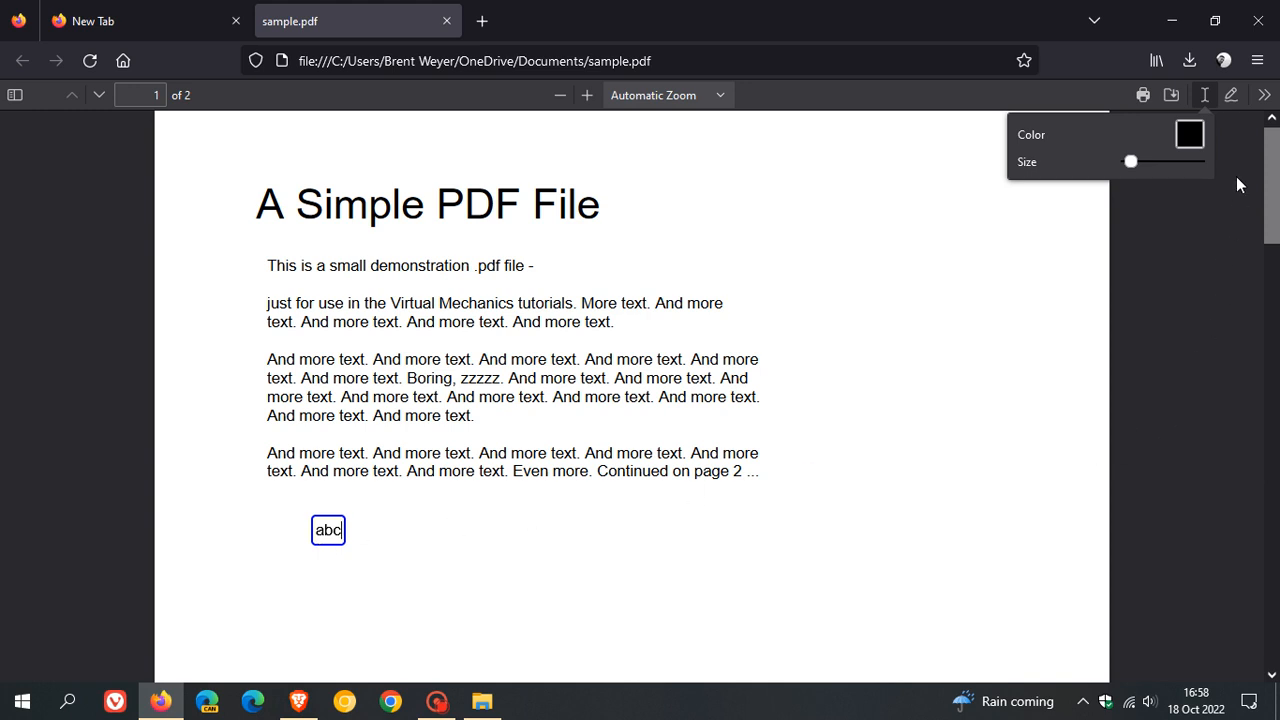
mouse_move(1231, 95)
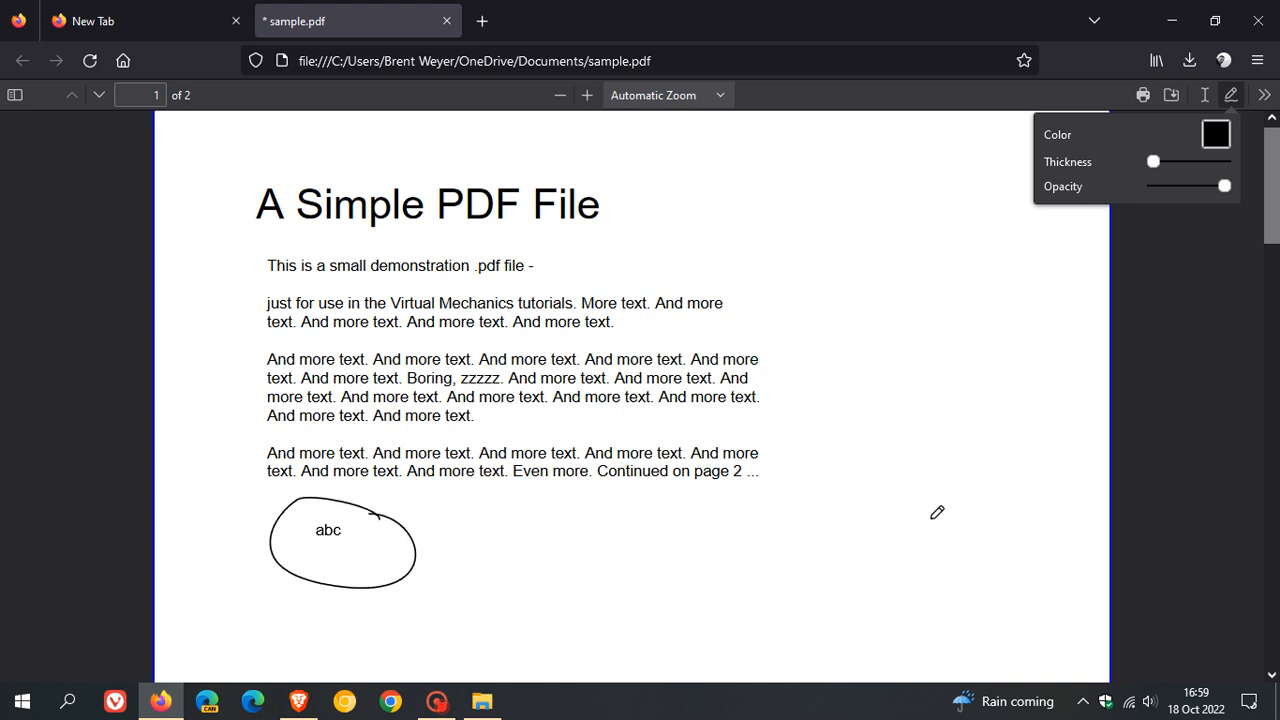
mouse_move(1011, 475)
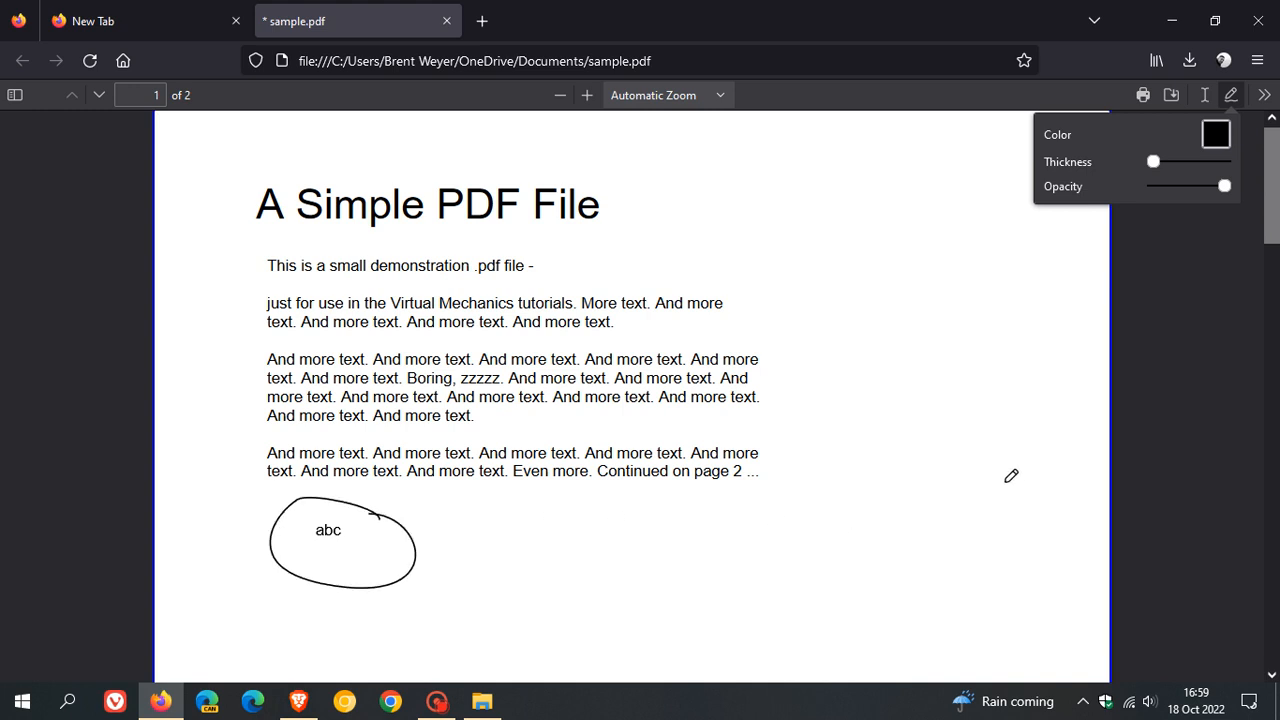
mouse_move(1029, 473)
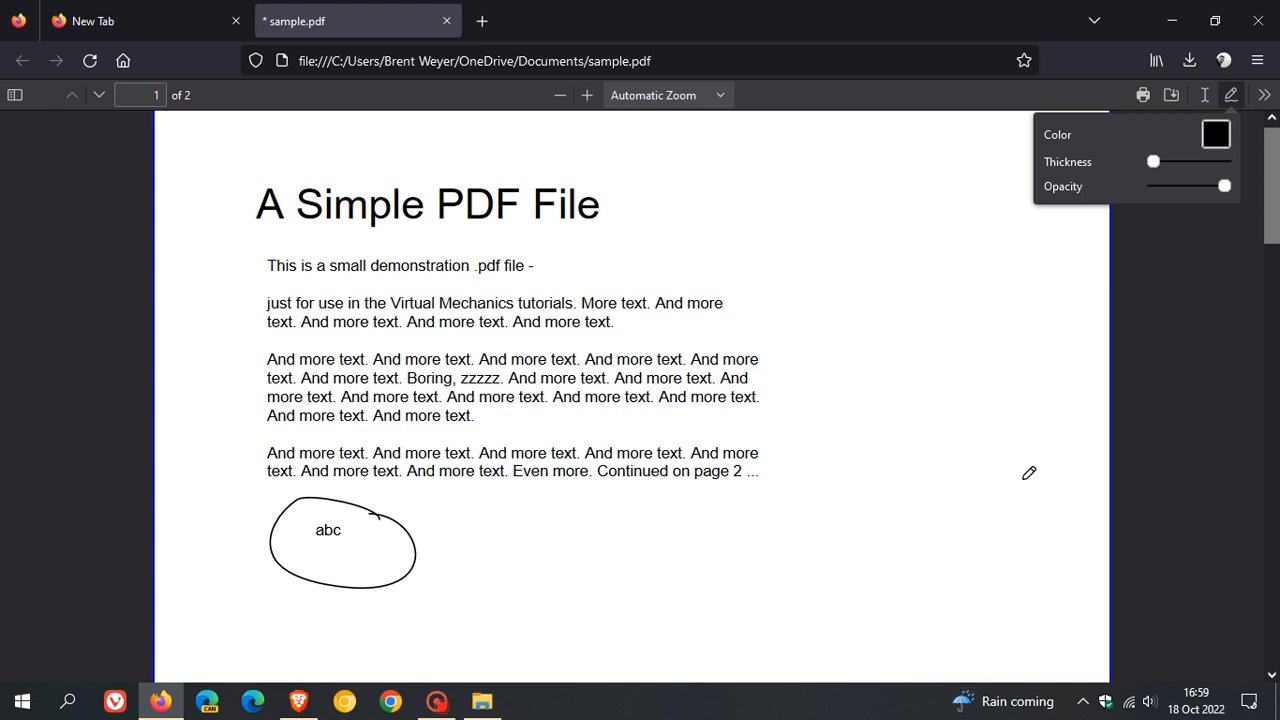
mouse_move(598, 571)
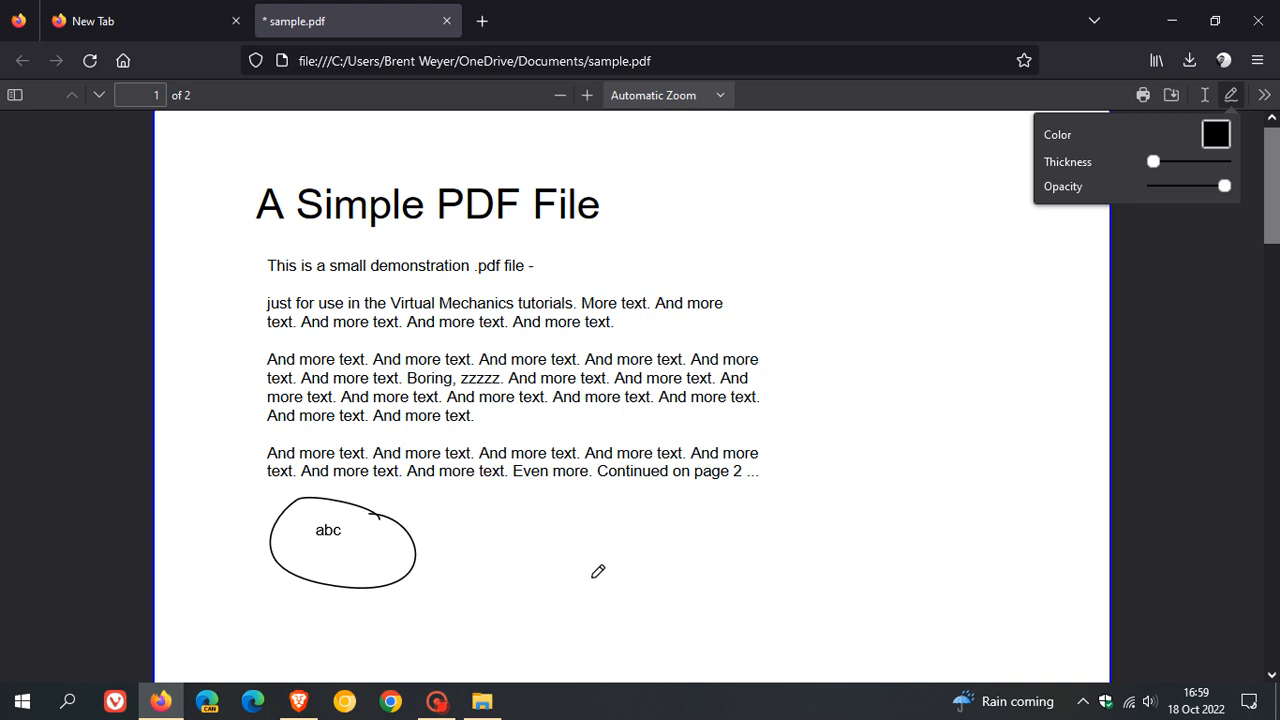
mouse_move(995, 460)
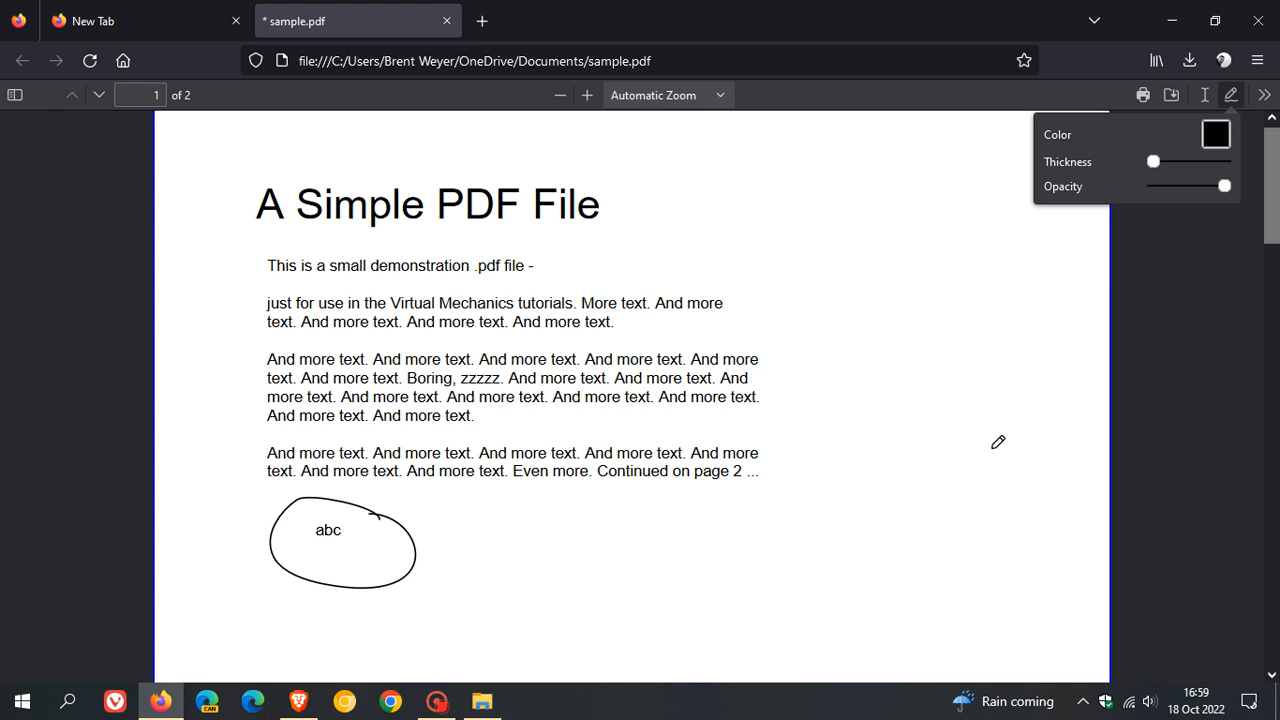
mouse_move(999, 388)
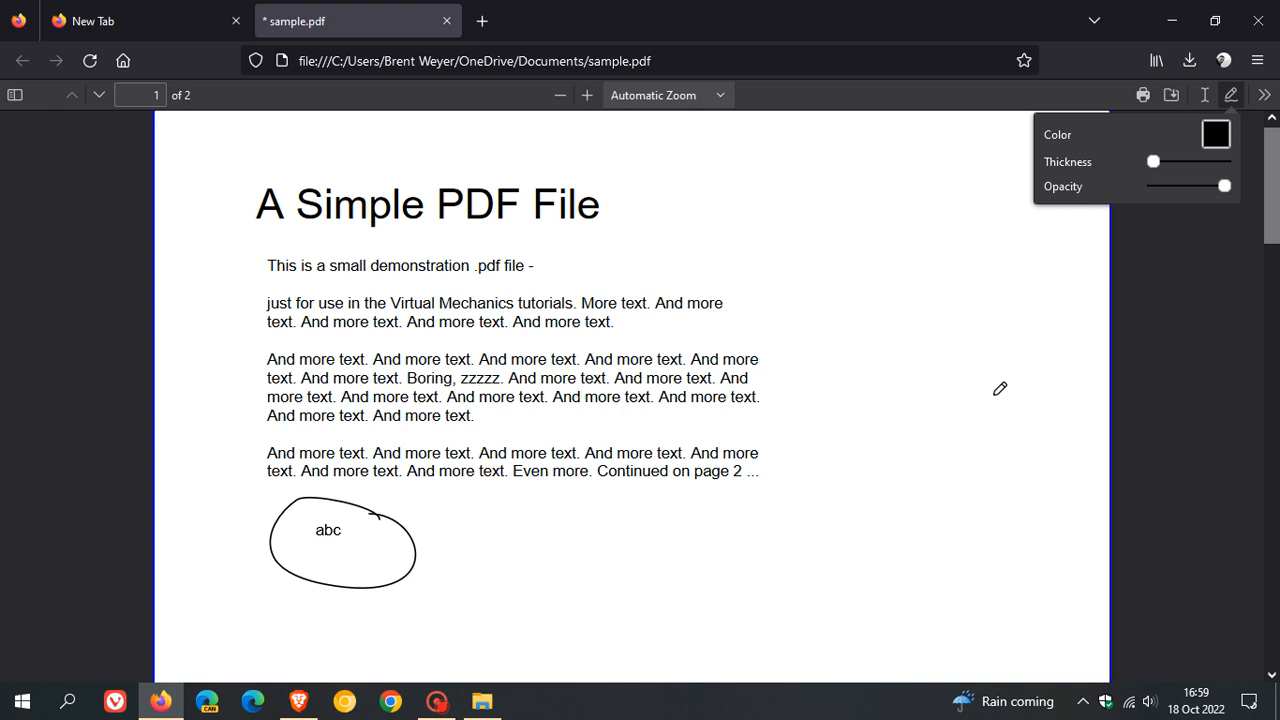
mouse_move(960, 358)
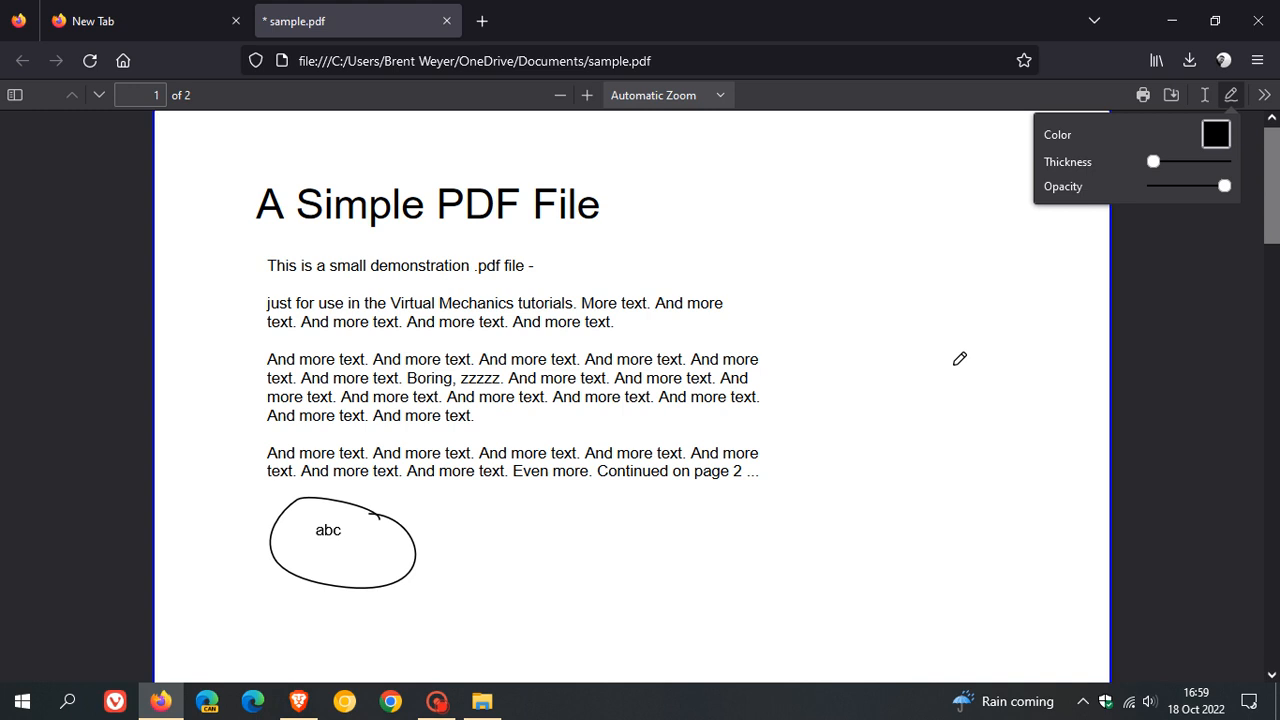
mouse_move(268, 178)
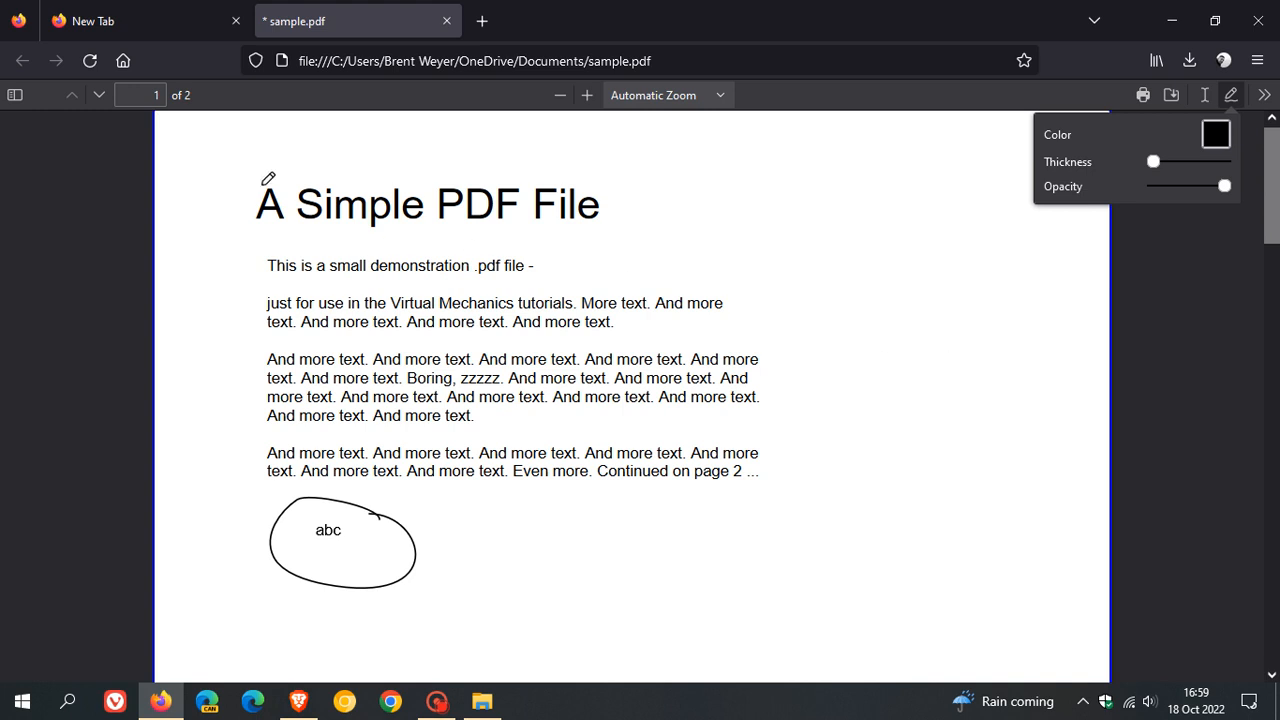
Step: Open a new private window from the New Tab page and focus its address field
click(145, 20)
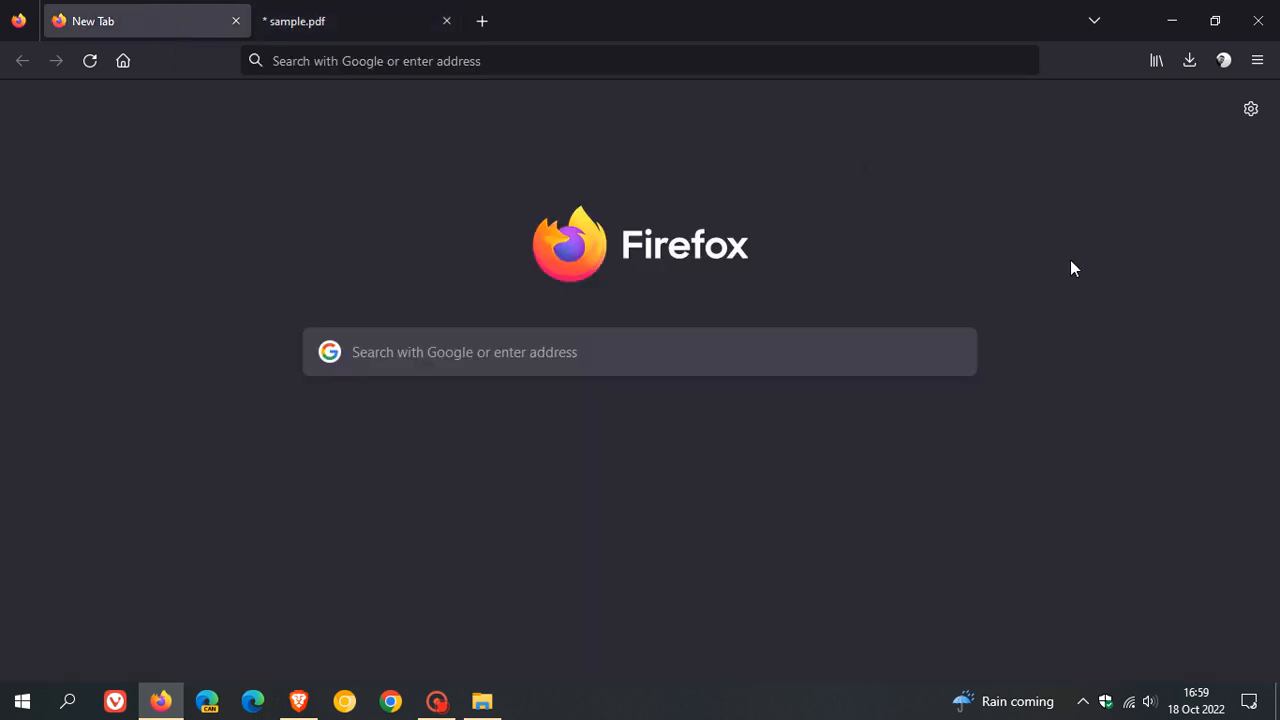
click(1257, 60)
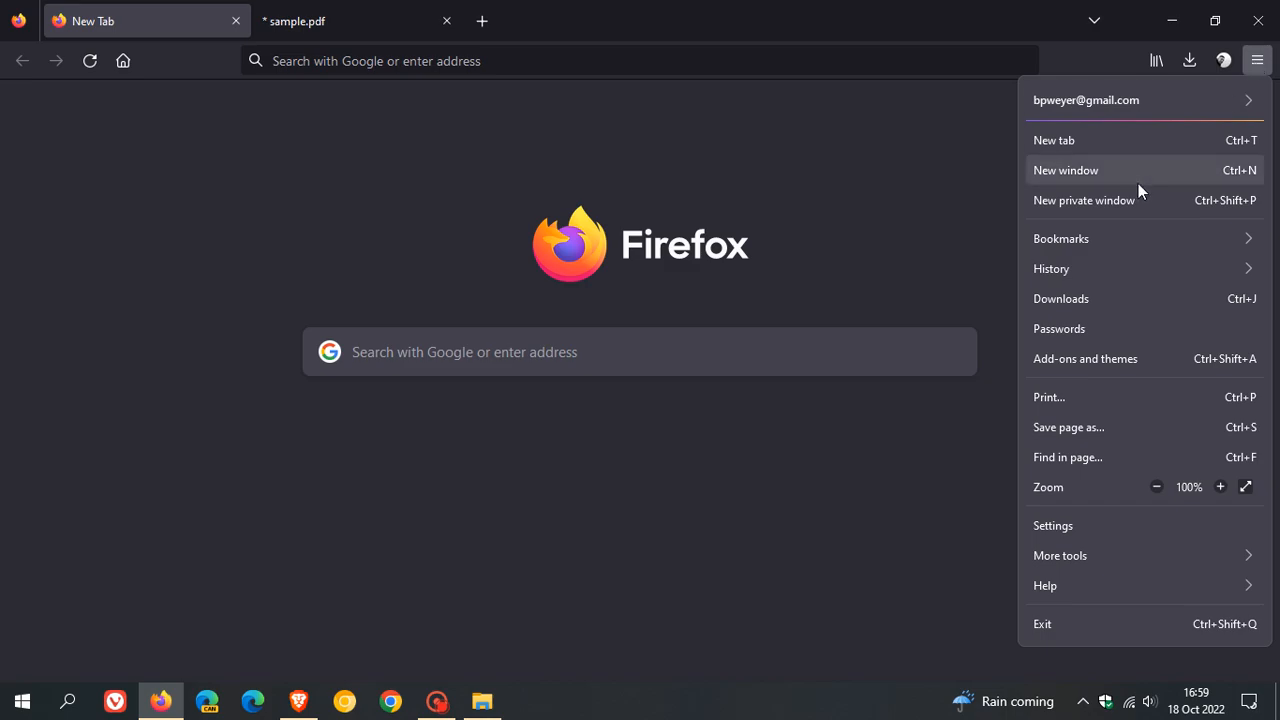
click(1084, 200)
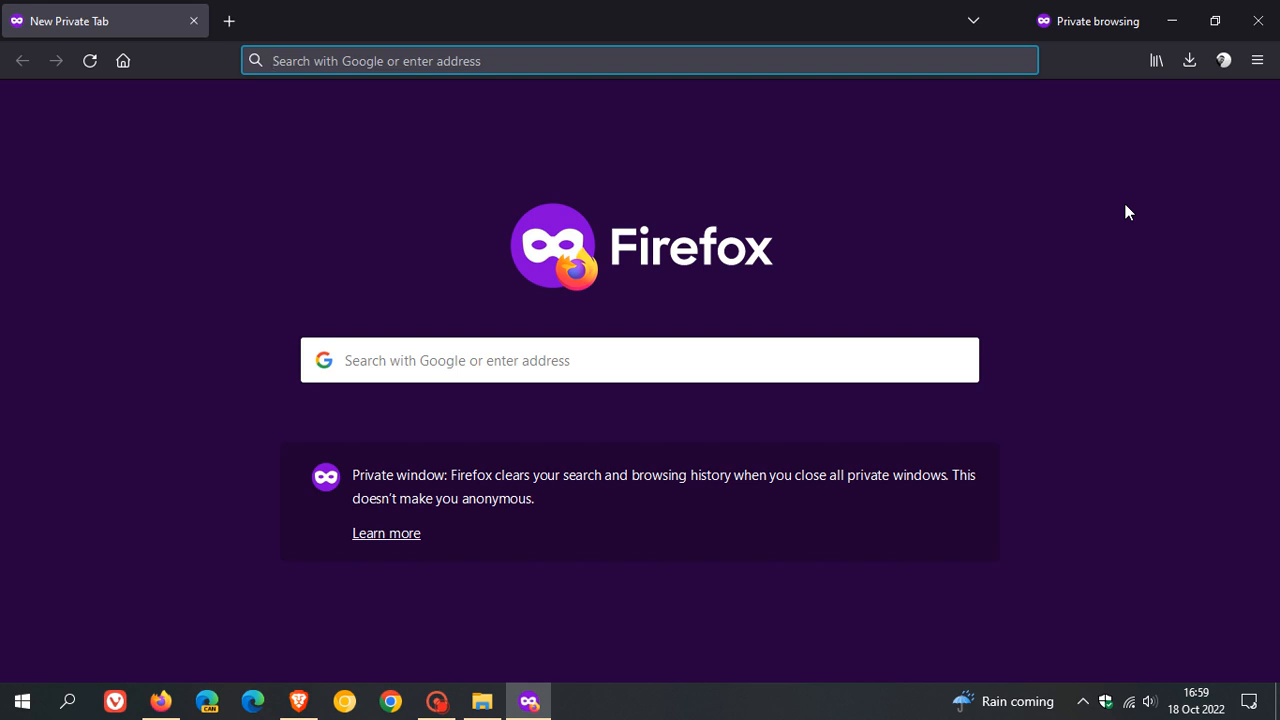
click(640, 60)
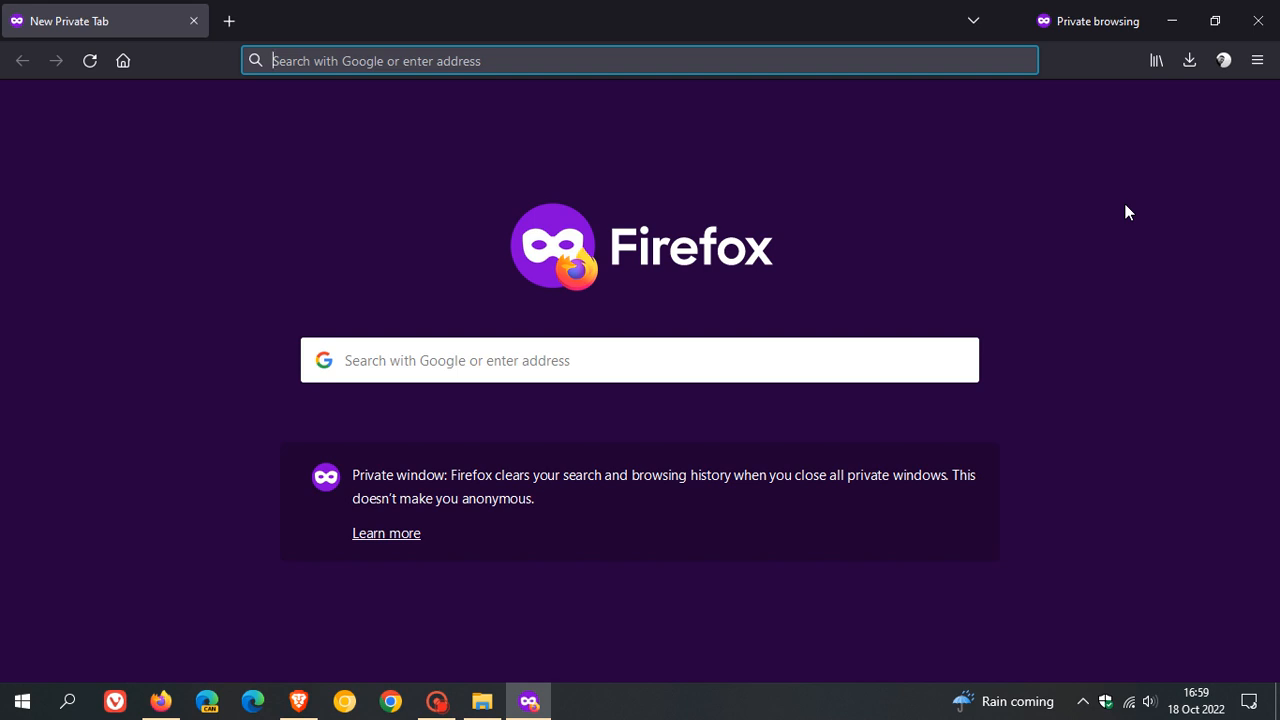
mouse_move(873, 390)
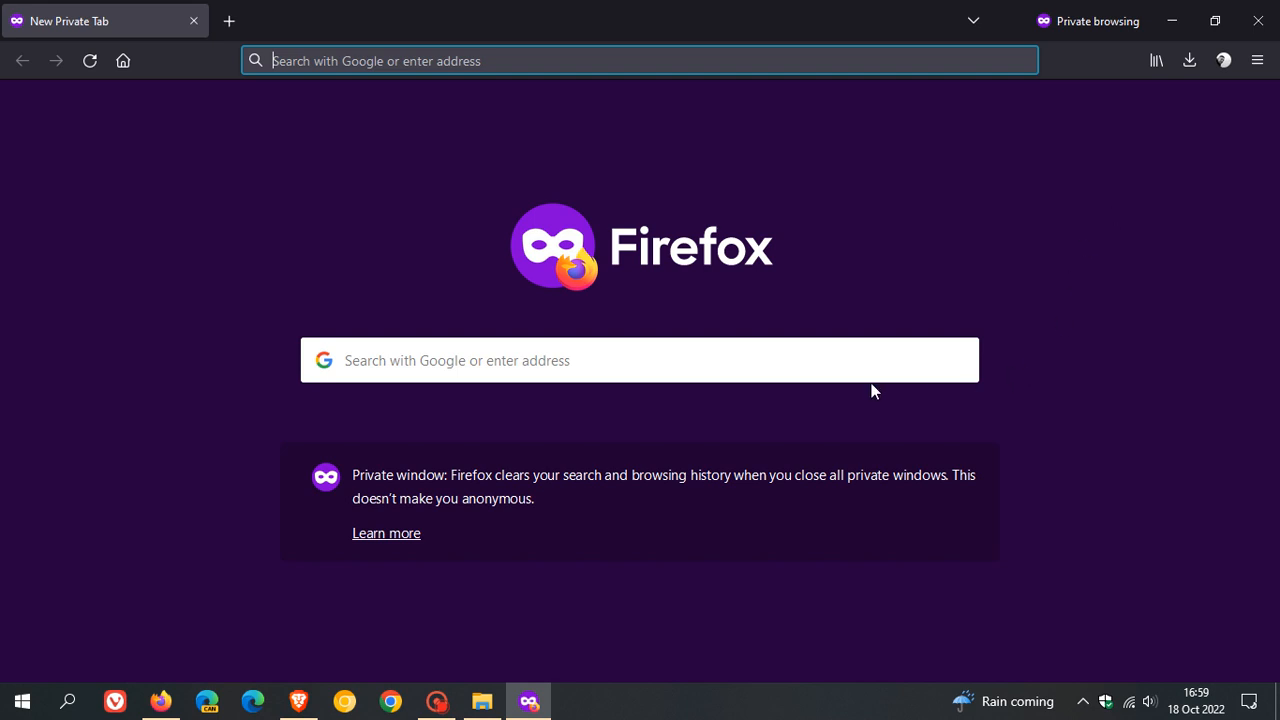
mouse_move(1023, 433)
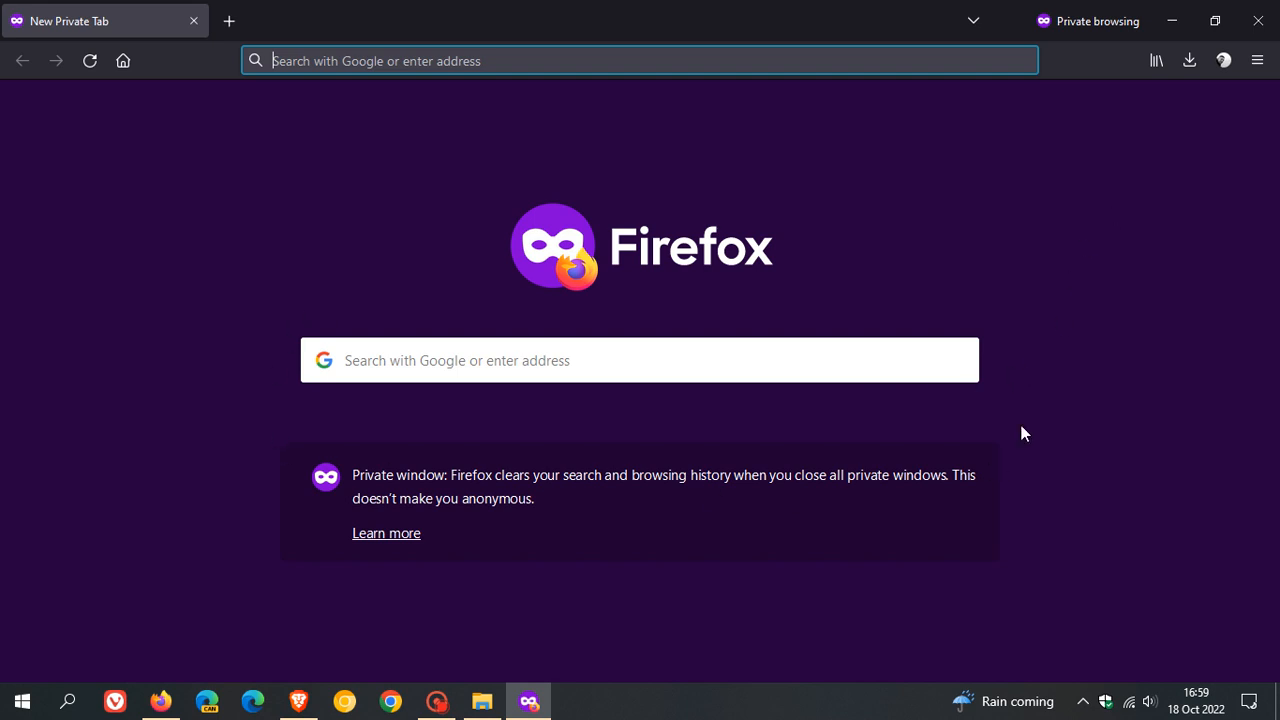
mouse_move(1015, 350)
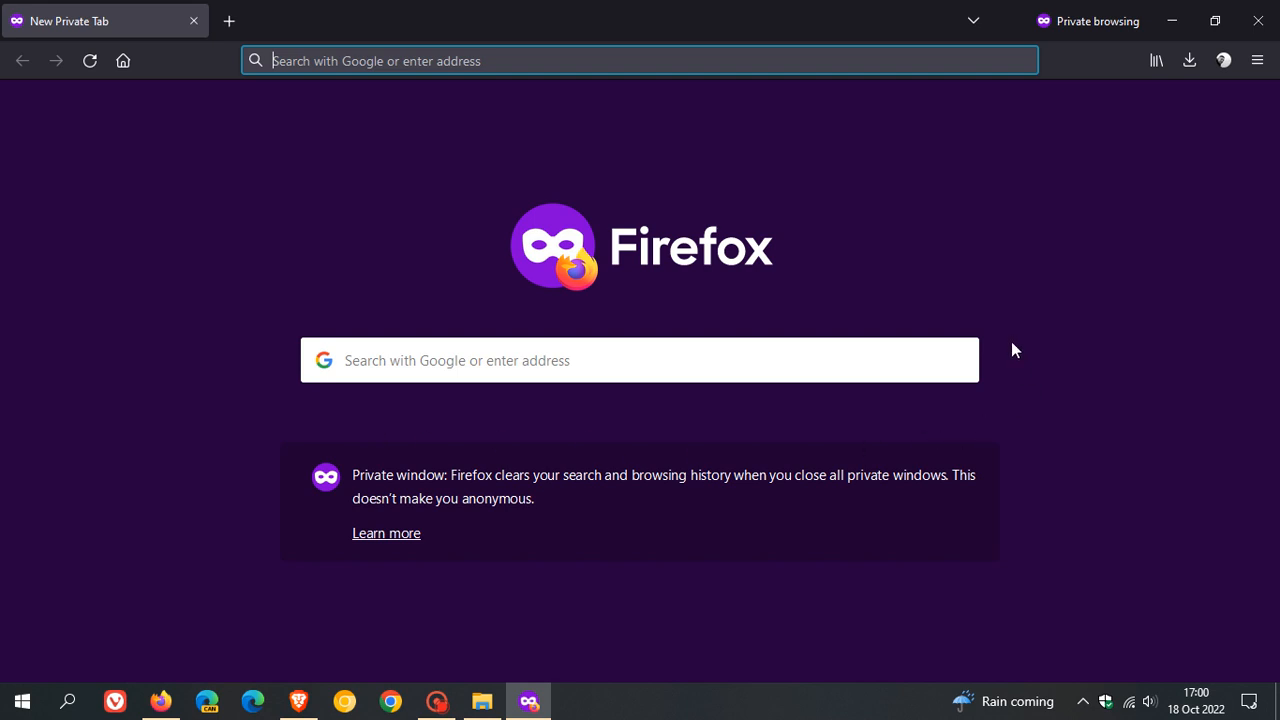
mouse_move(532, 629)
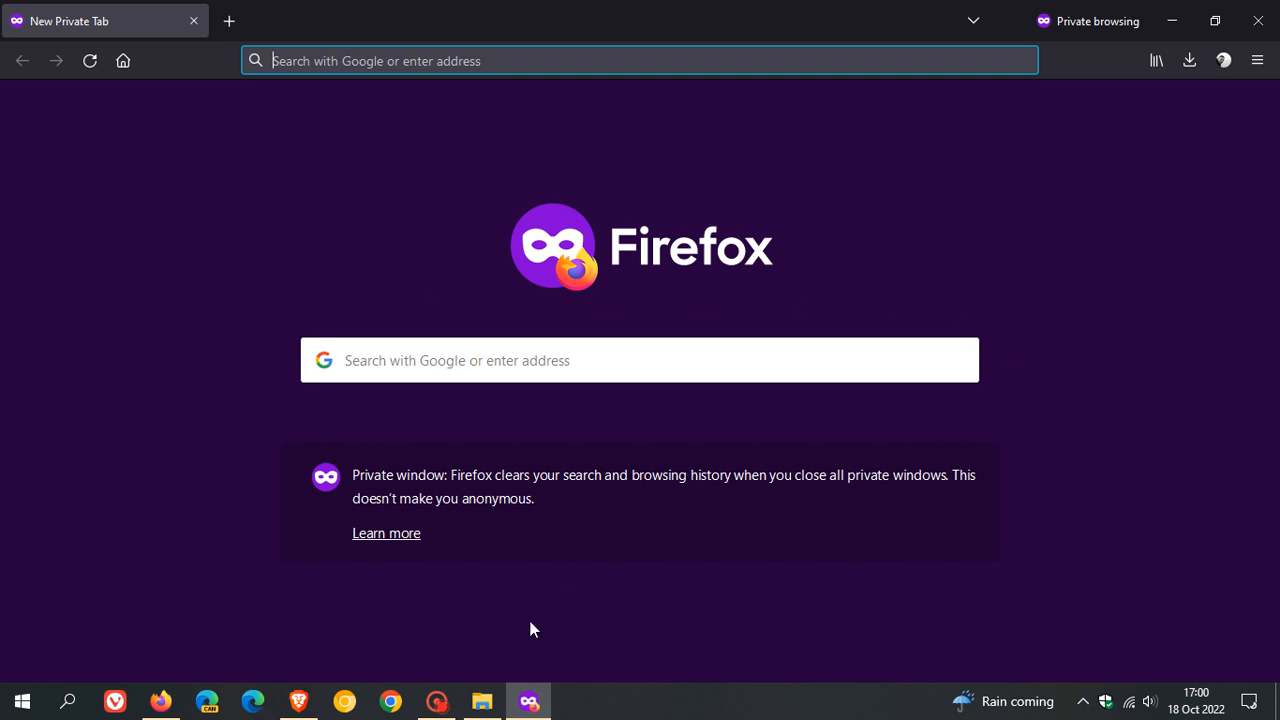
right_click(529, 700)
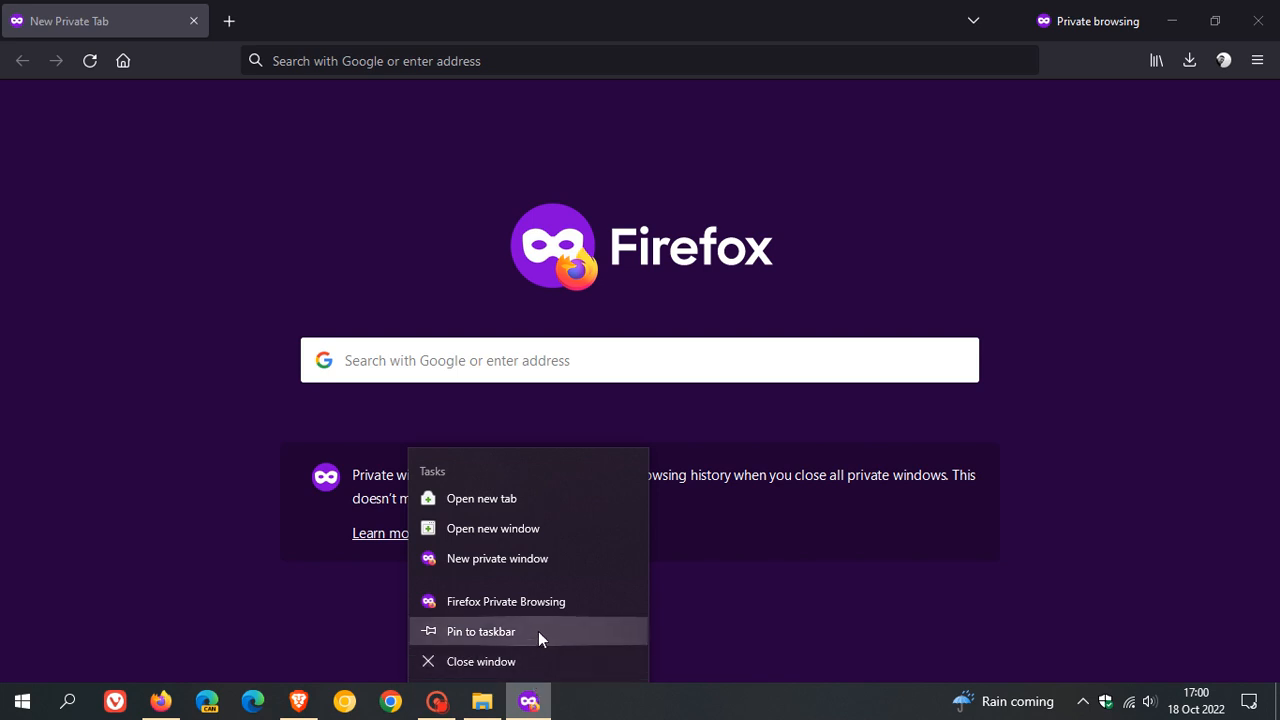
mouse_move(143, 518)
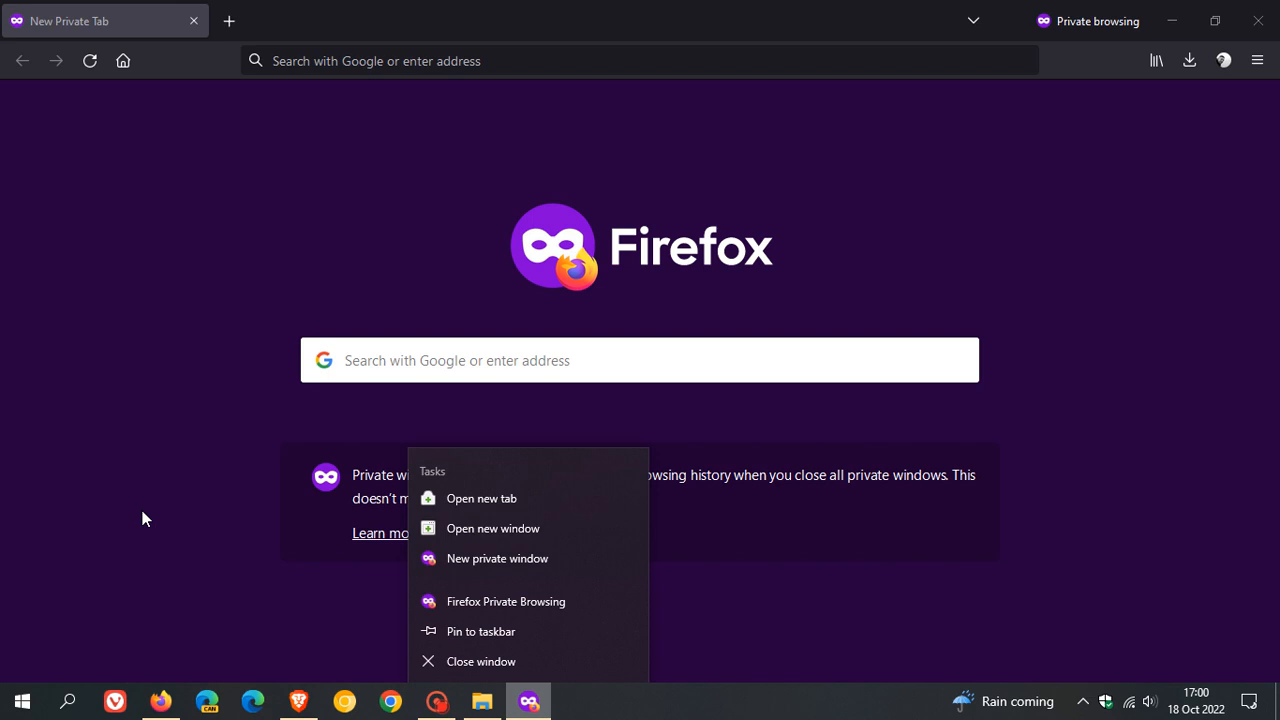
click(22, 700)
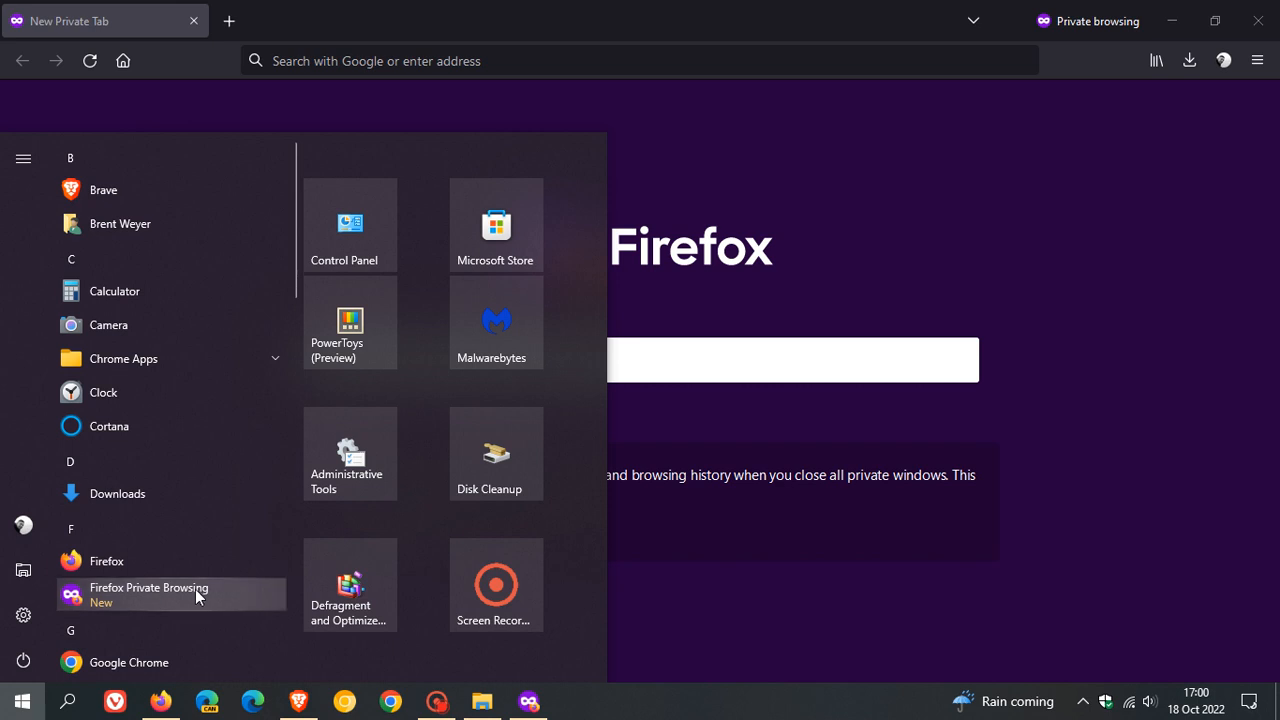
mouse_move(1093, 279)
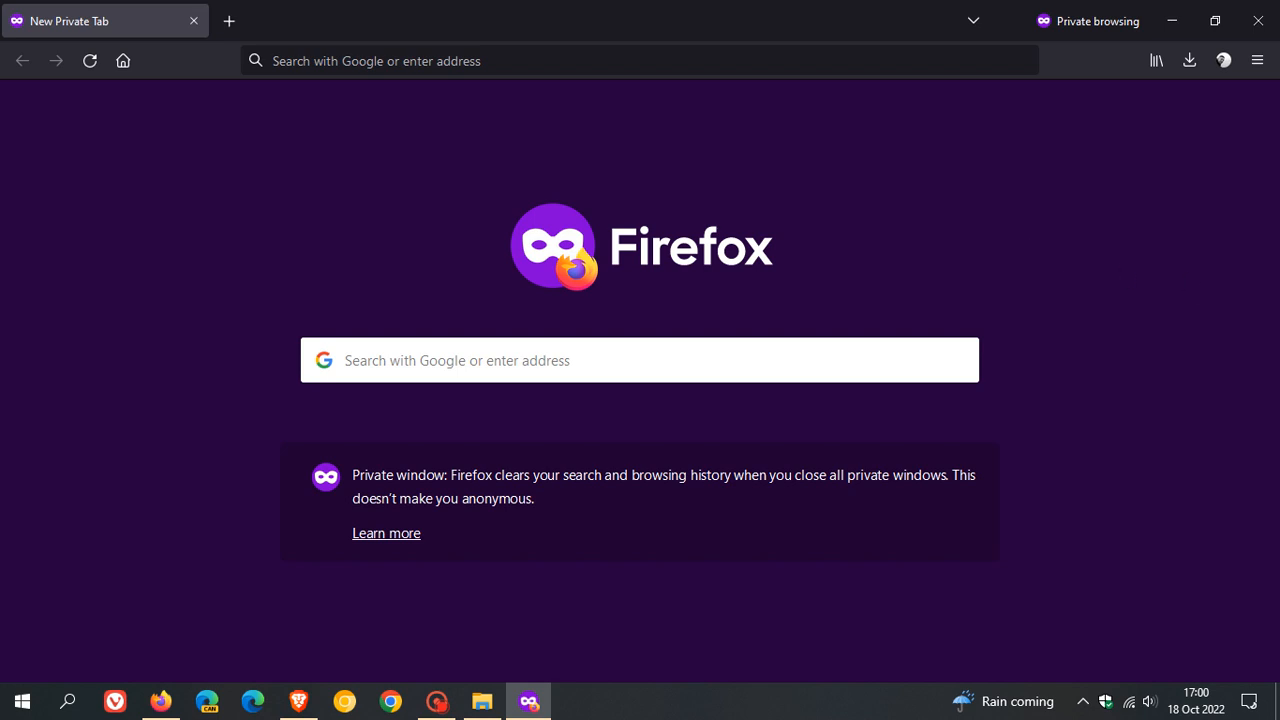
mouse_move(1135, 335)
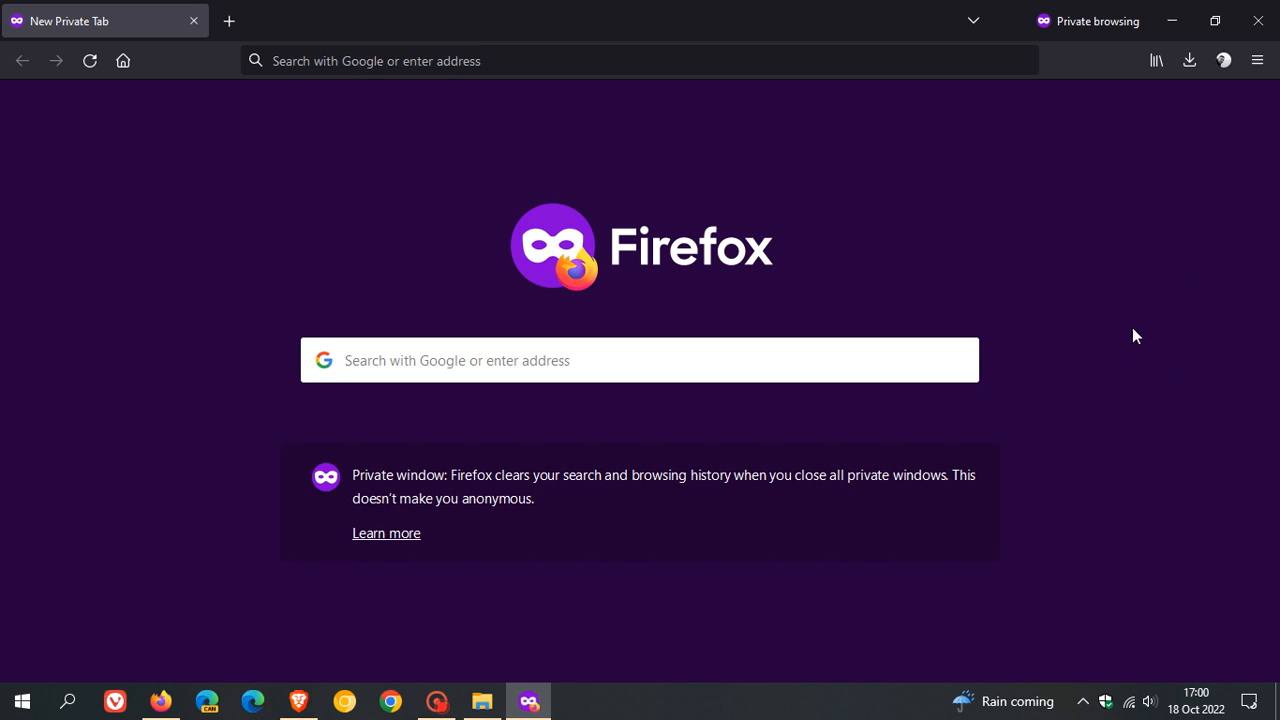
mouse_move(1258, 20)
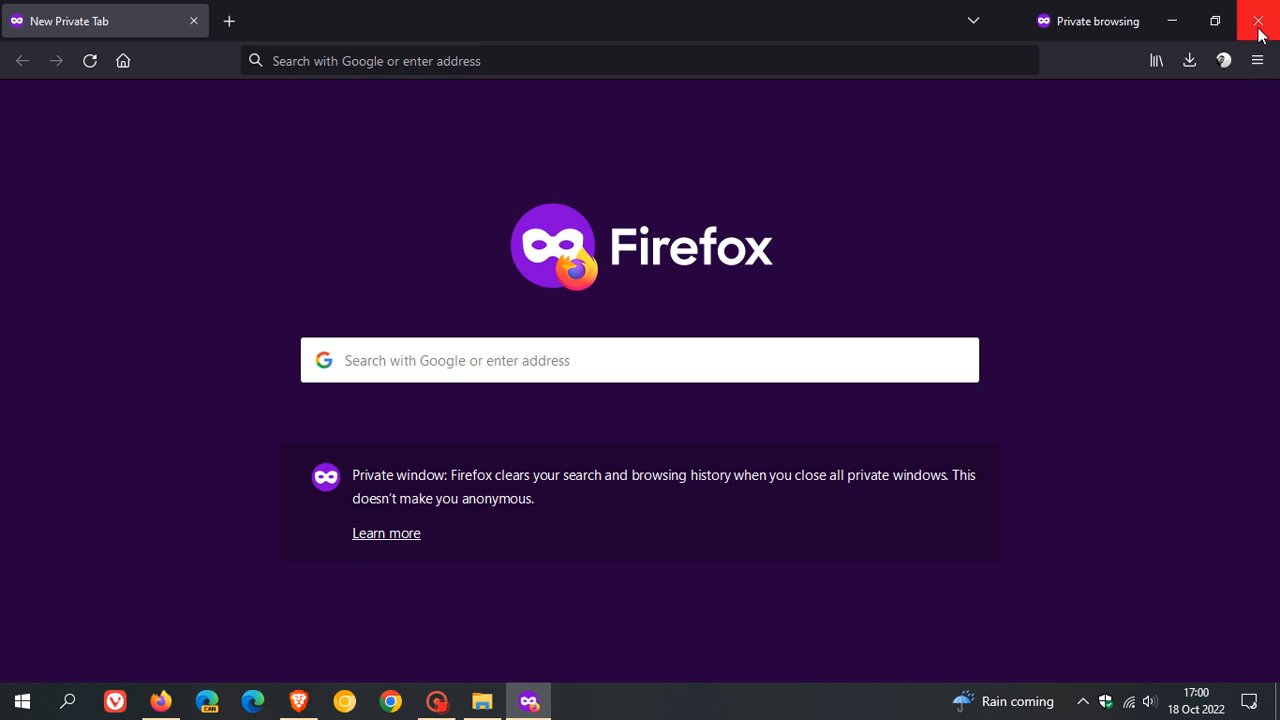
Step: Close the private browsing window with its top-right X
click(1258, 20)
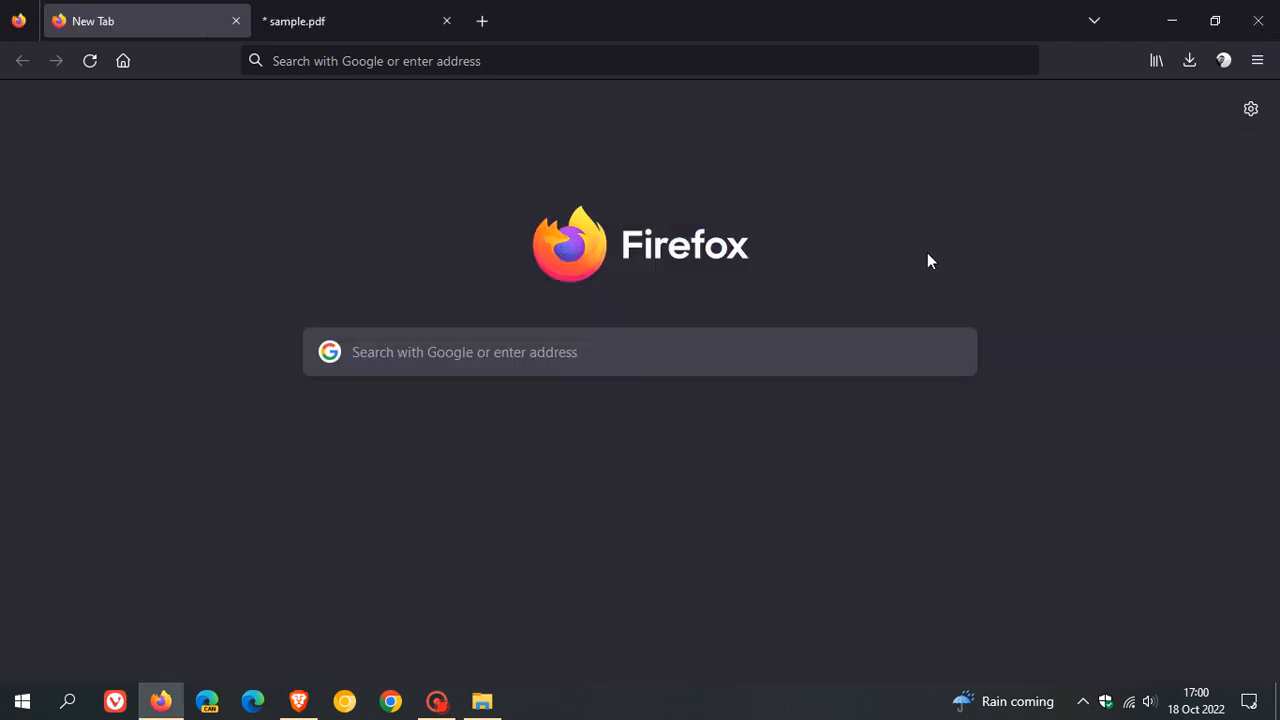
mouse_move(980, 234)
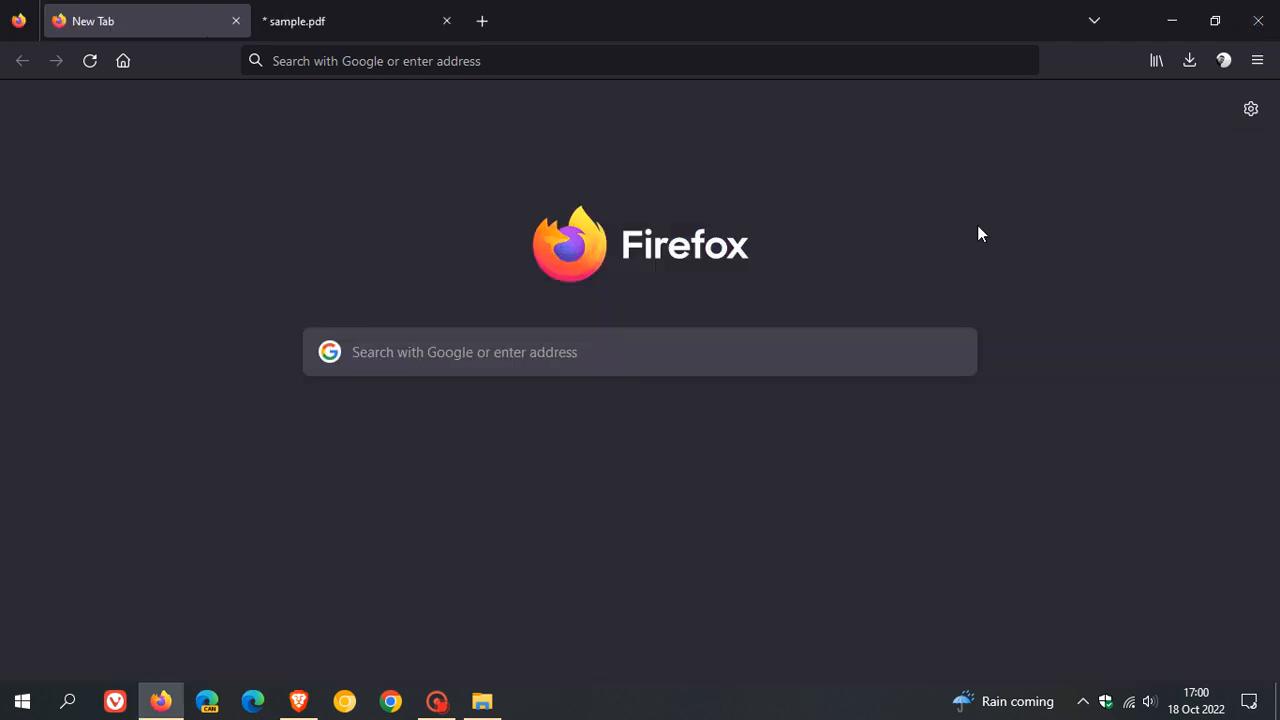
mouse_move(884, 280)
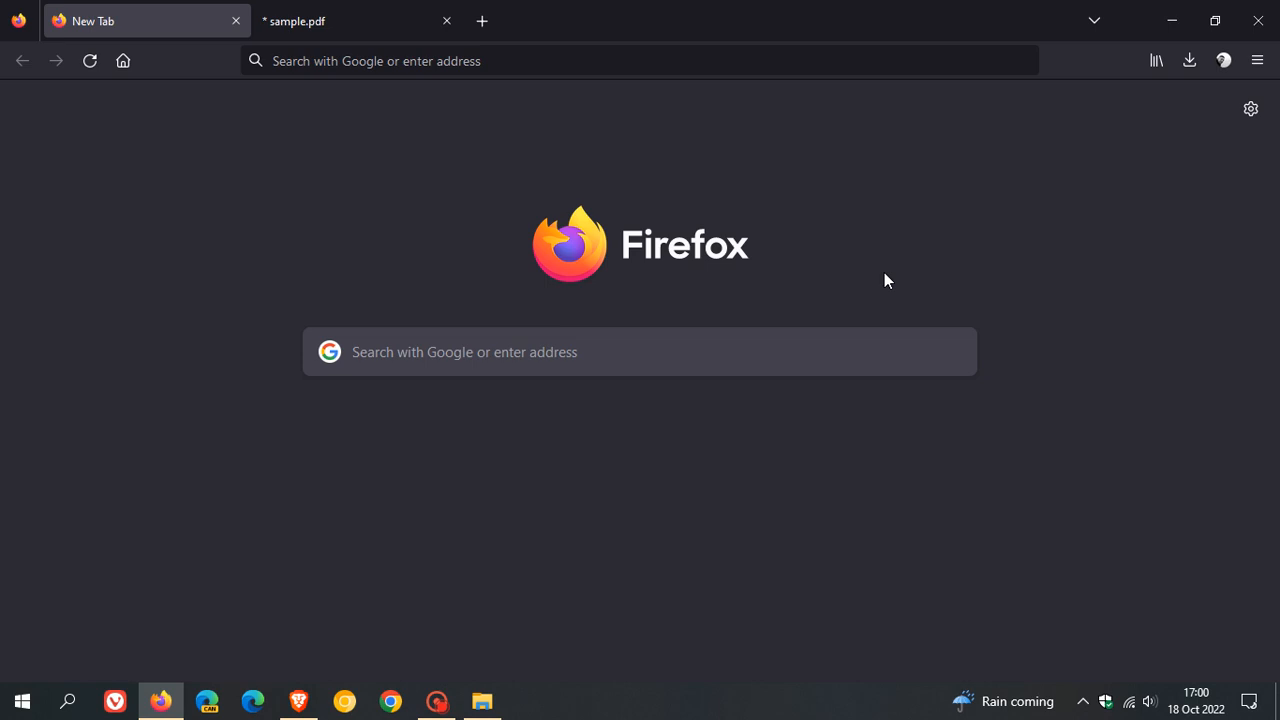
mouse_move(572, 308)
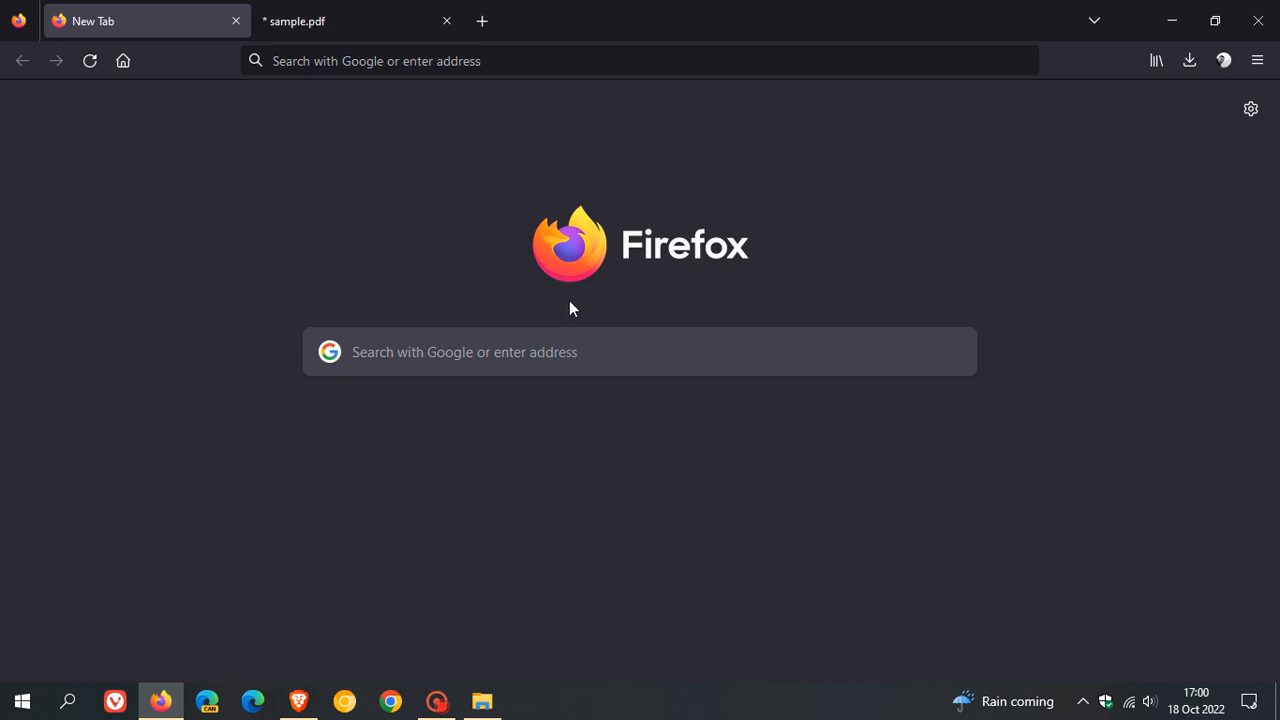
mouse_move(899, 274)
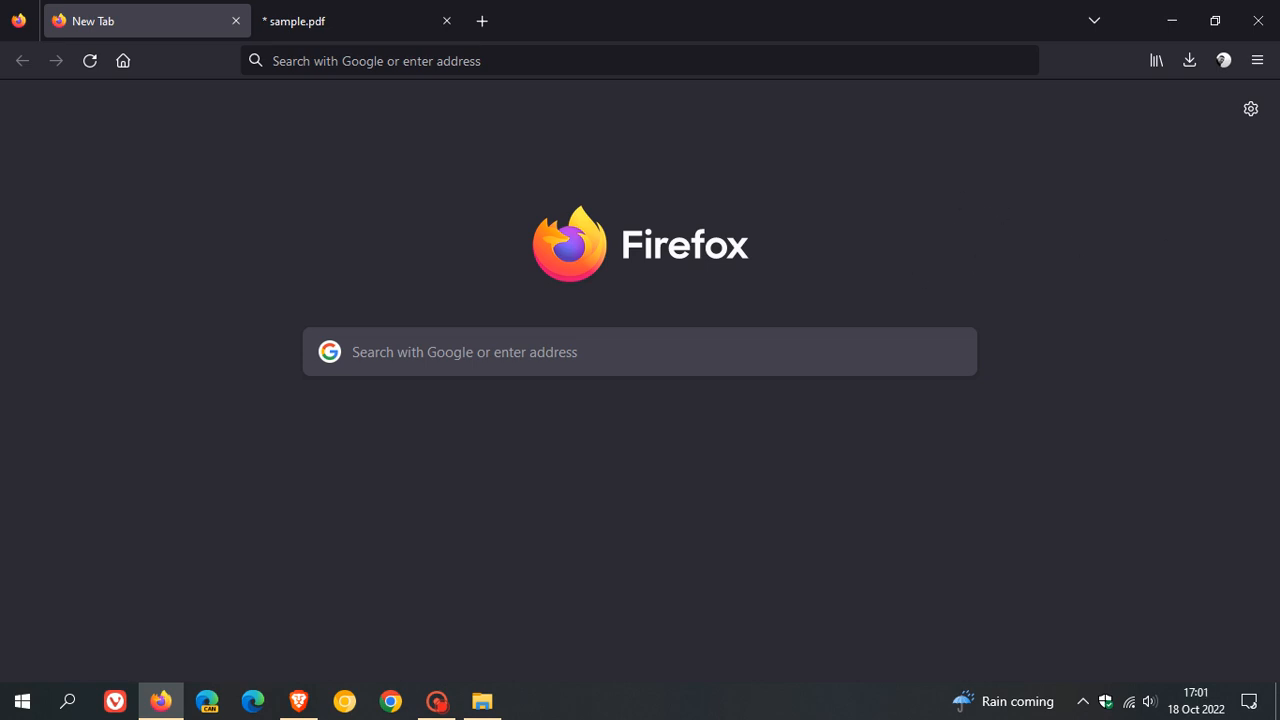
mouse_move(1061, 231)
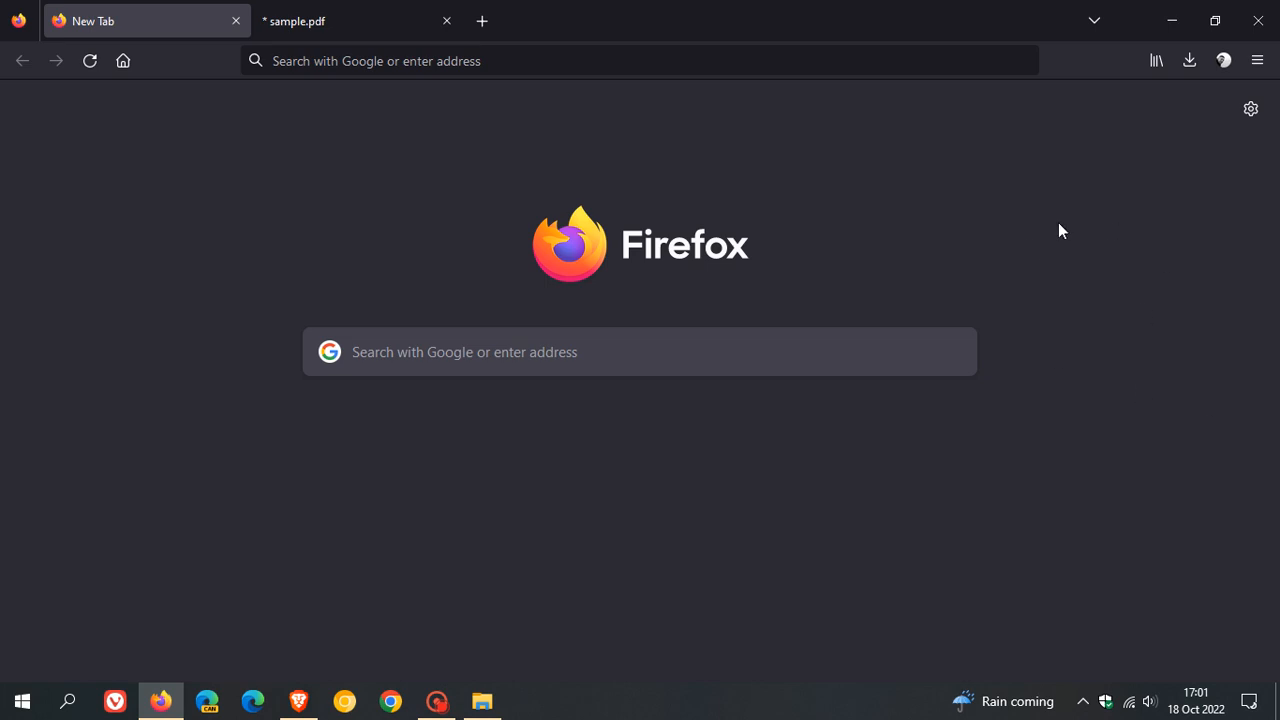
mouse_move(940, 209)
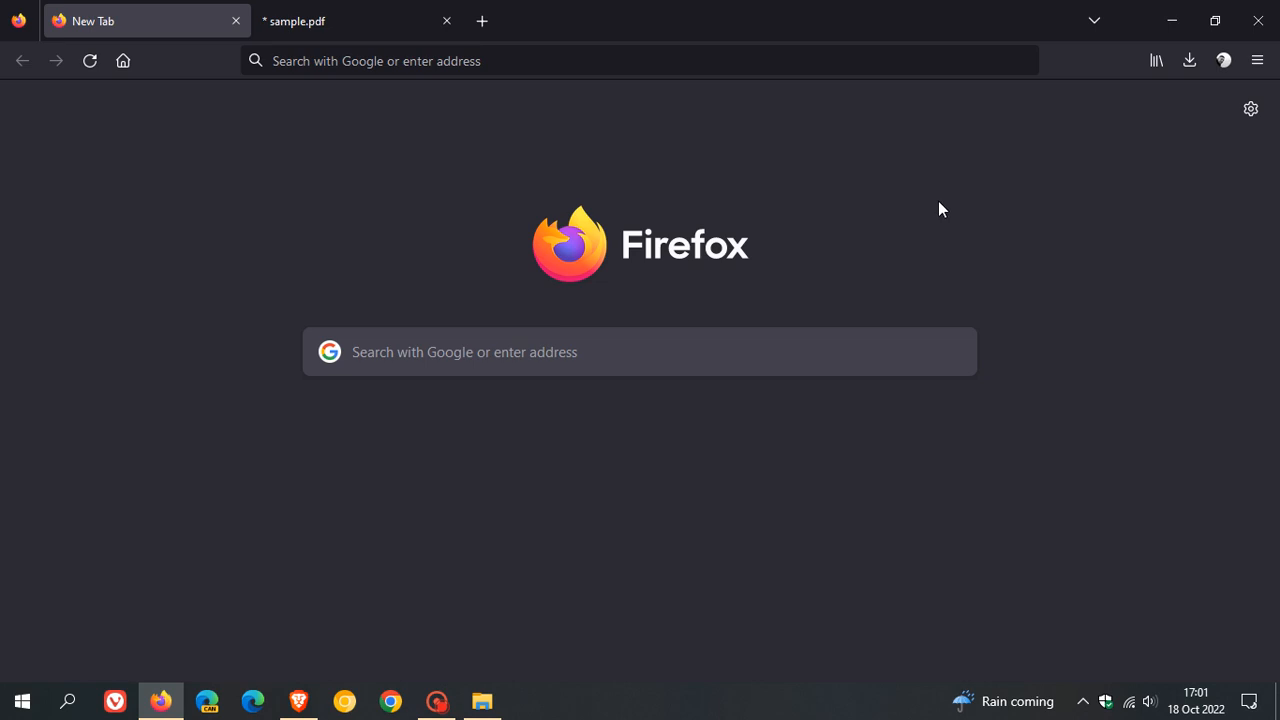
mouse_move(1025, 221)
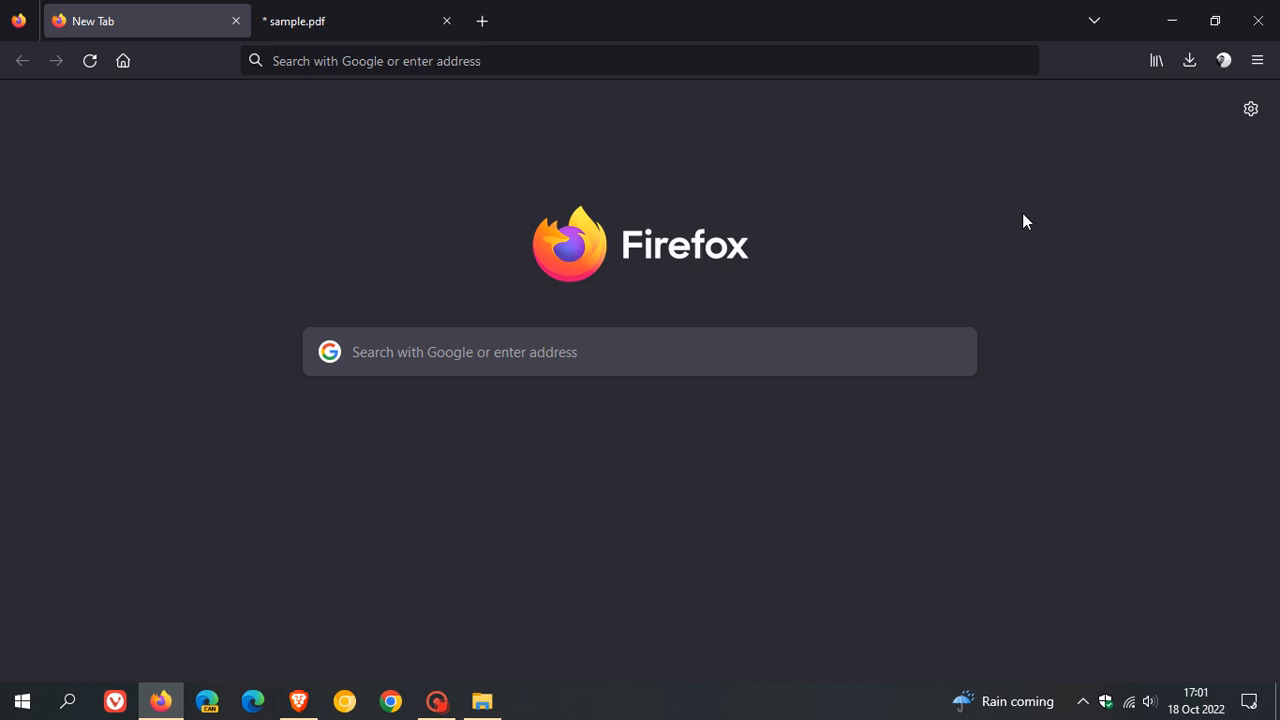
mouse_move(992, 258)
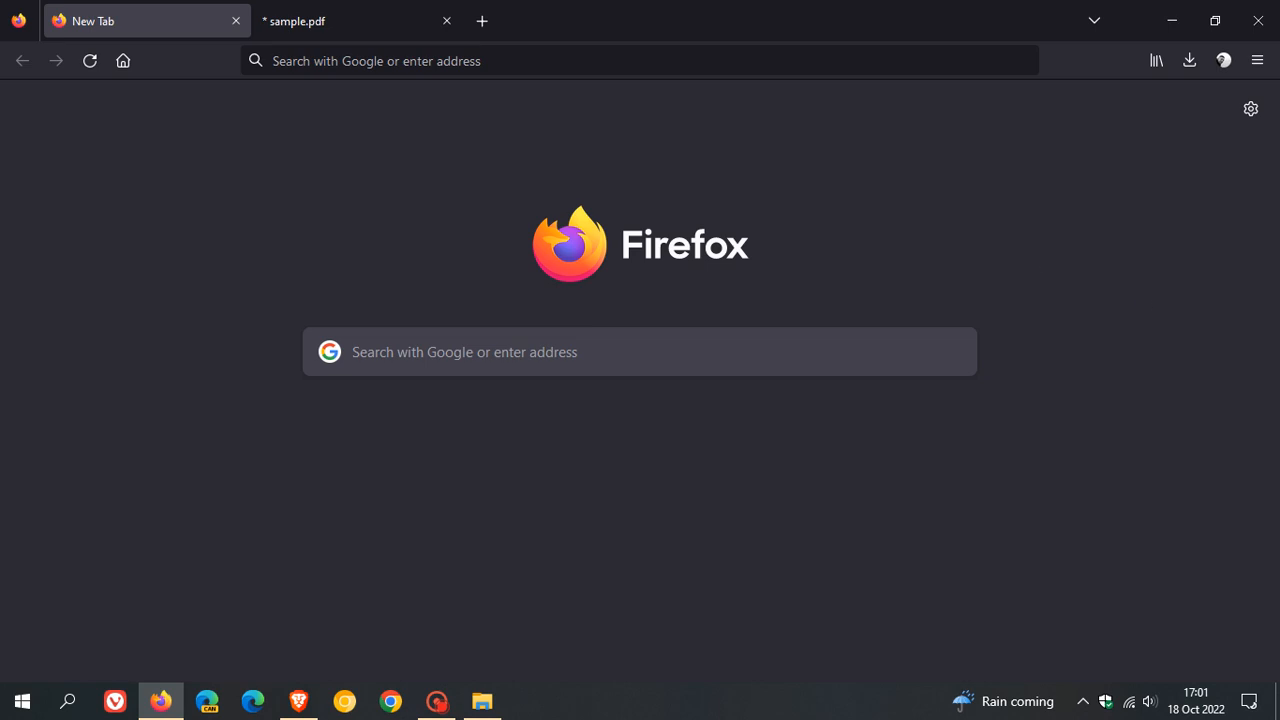
mouse_move(963, 289)
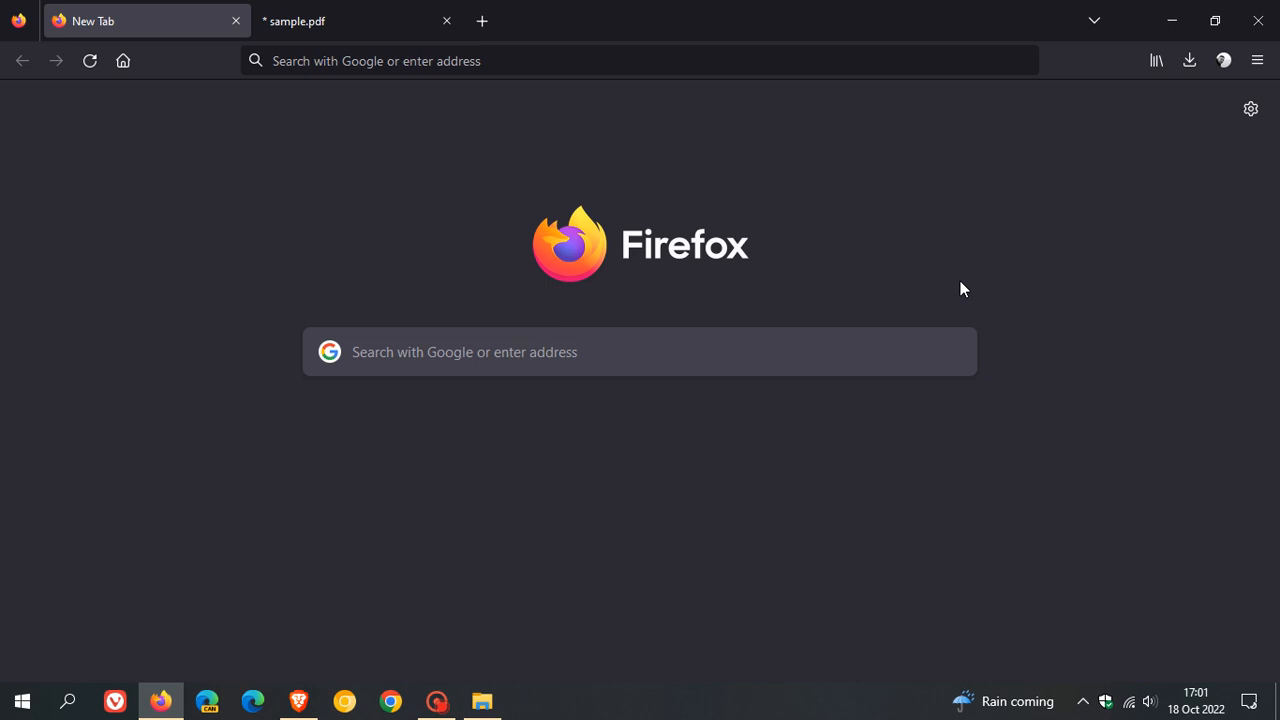
mouse_move(957, 241)
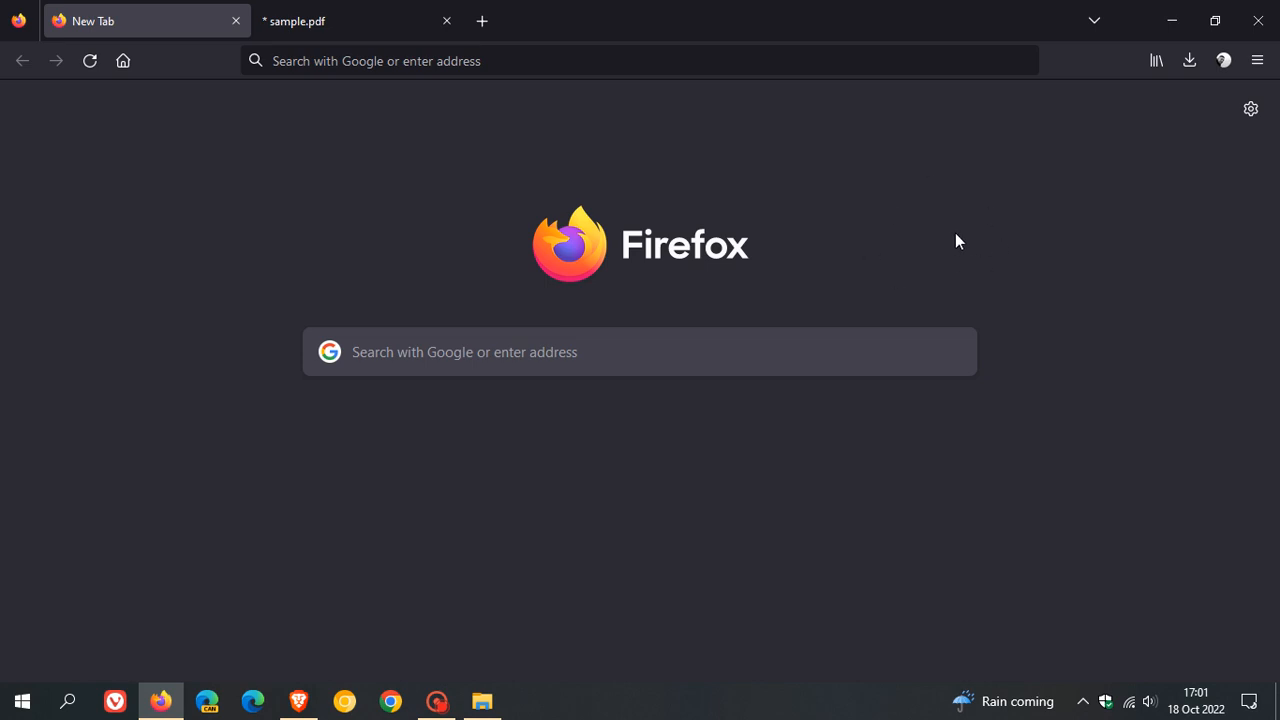
mouse_move(697, 213)
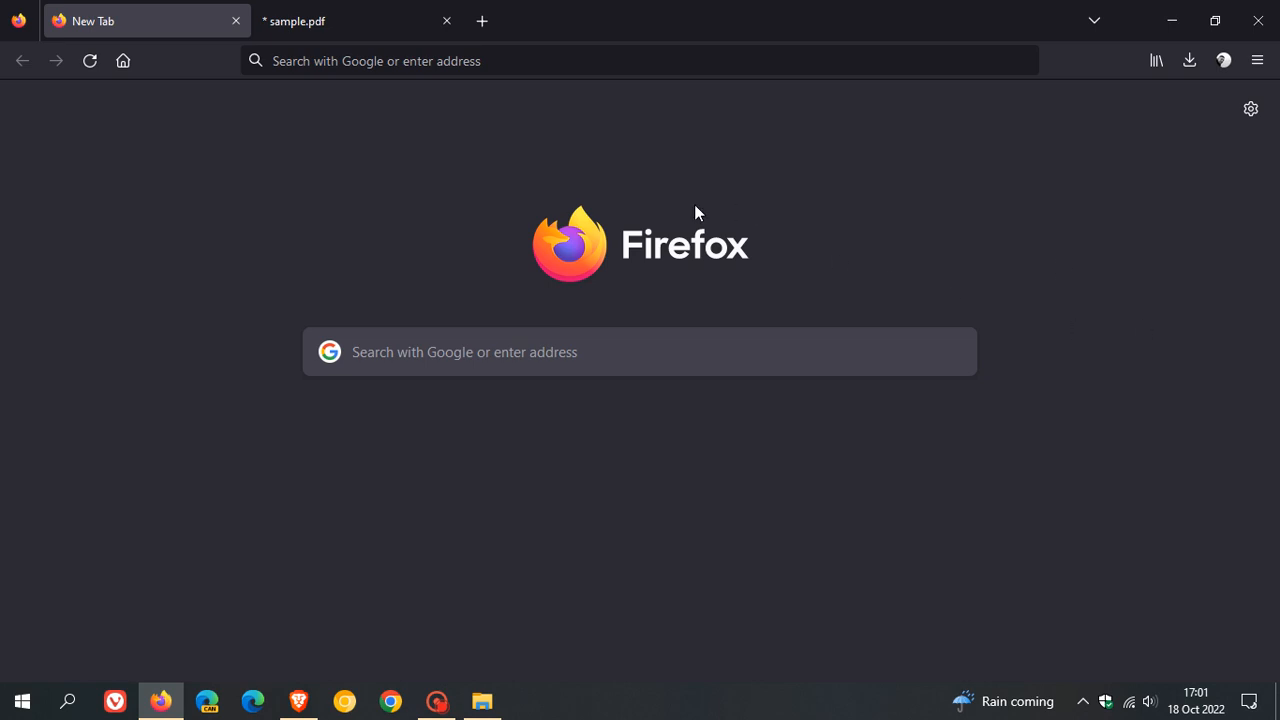
Step: Open Firefox View and scroll to its Tab pickup and Recently closed lists
click(18, 20)
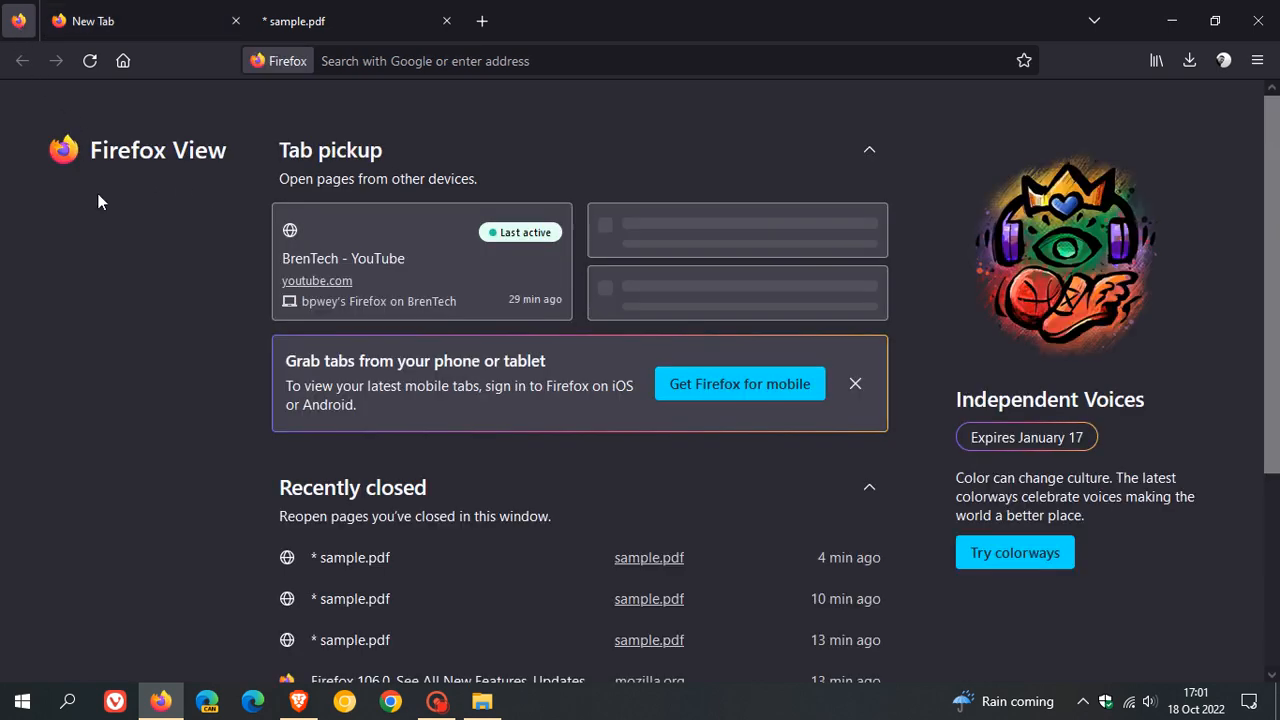
mouse_move(170, 209)
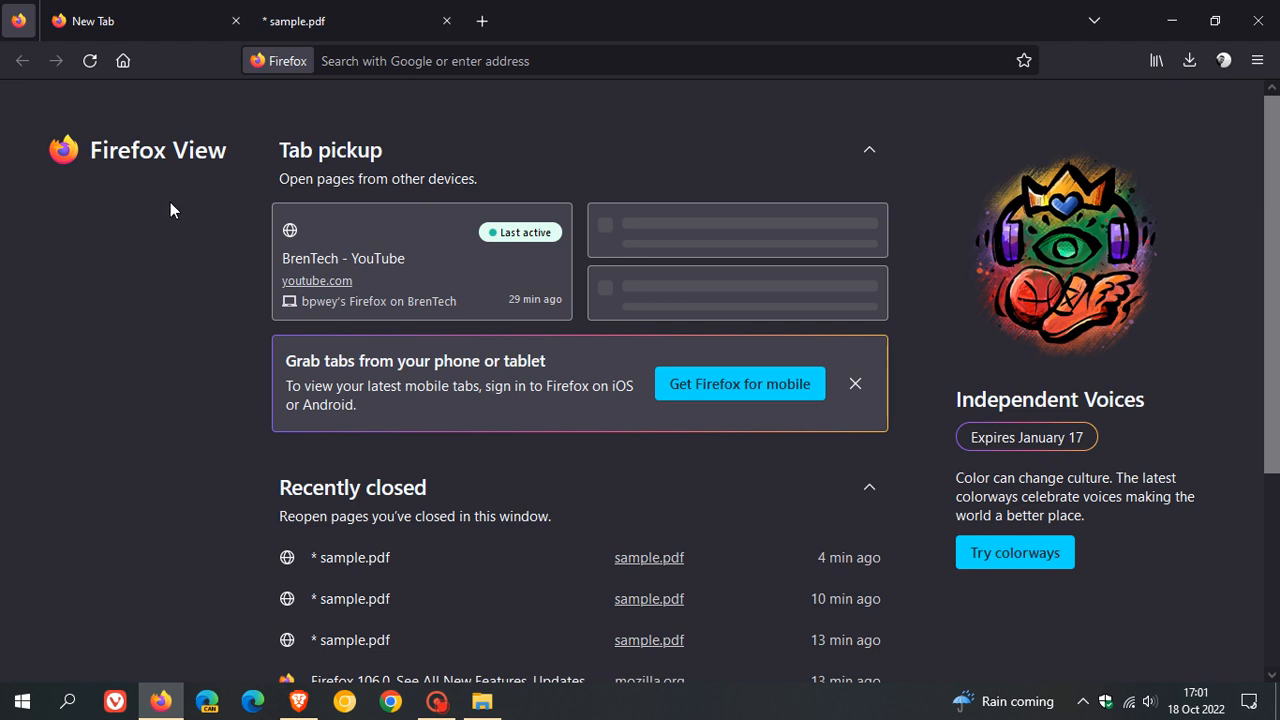
mouse_move(490, 266)
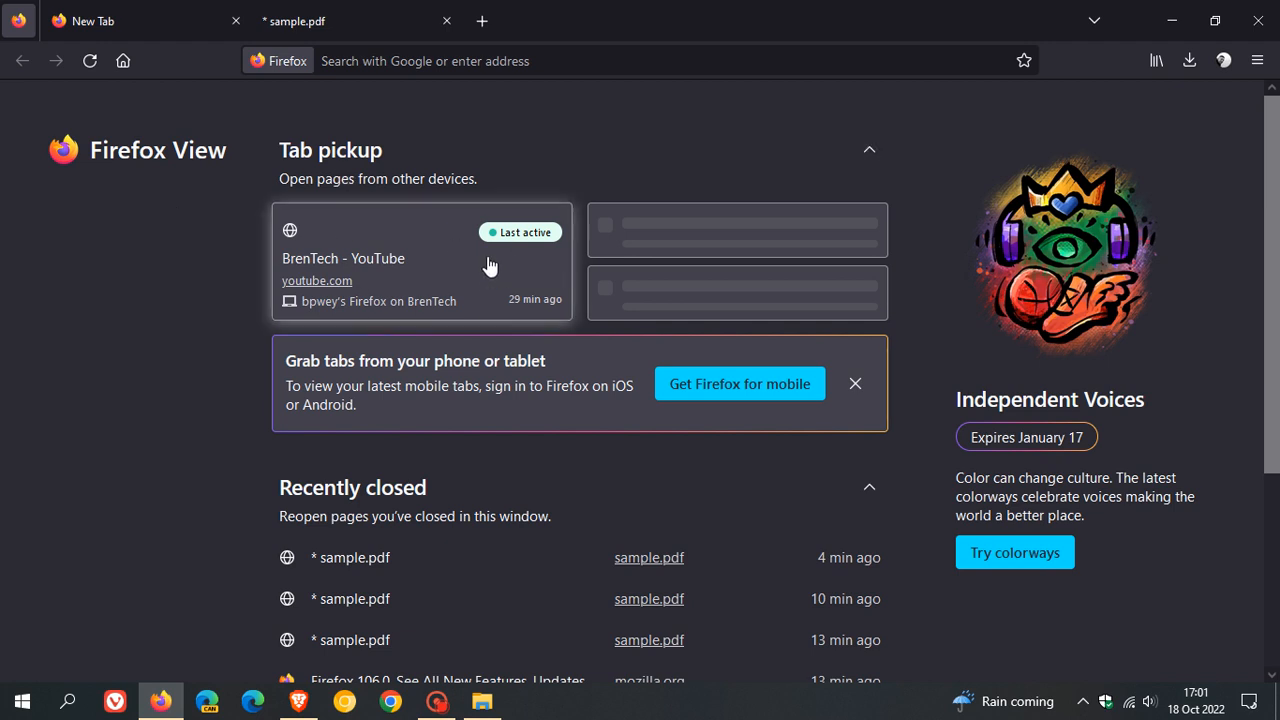
mouse_move(518, 272)
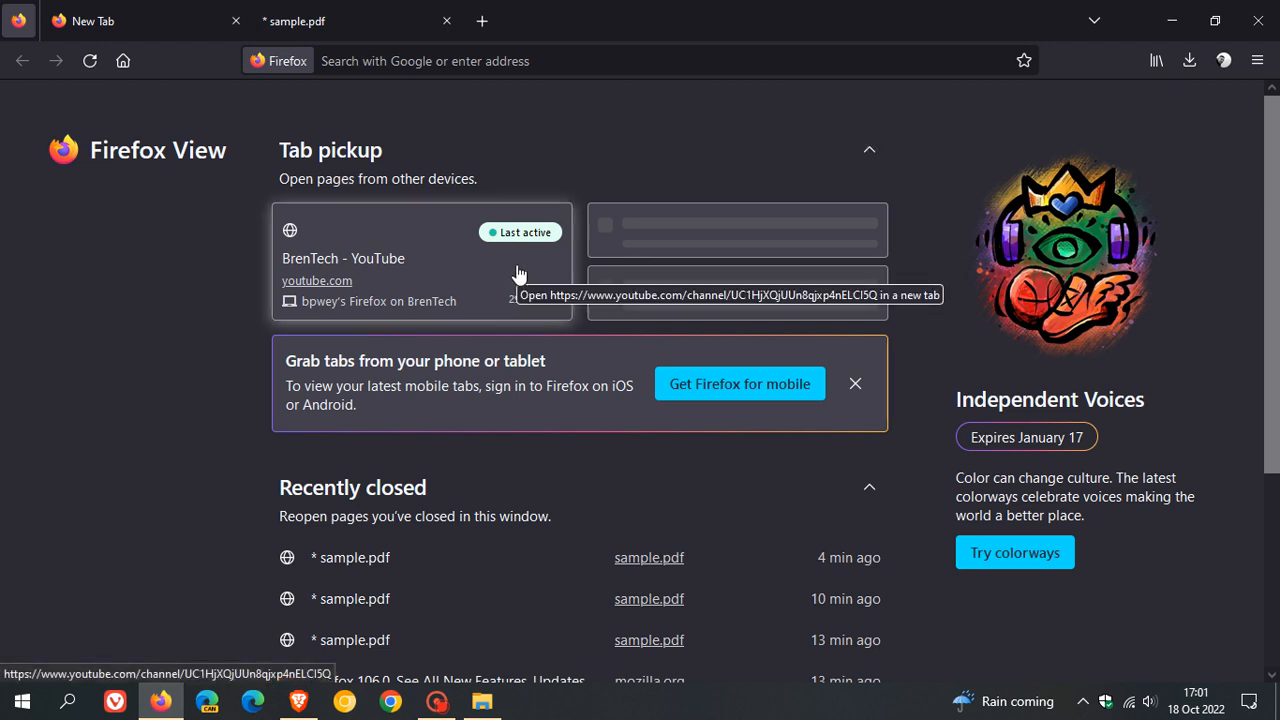
mouse_move(785, 273)
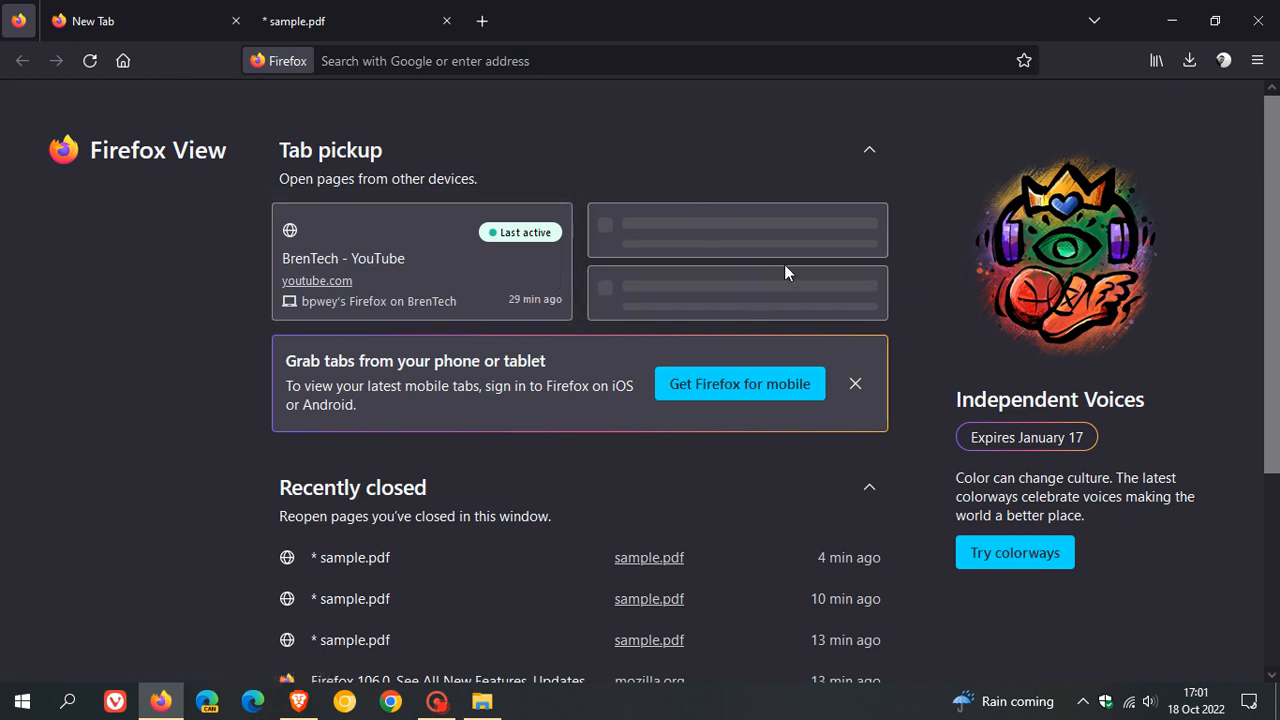
mouse_move(791, 296)
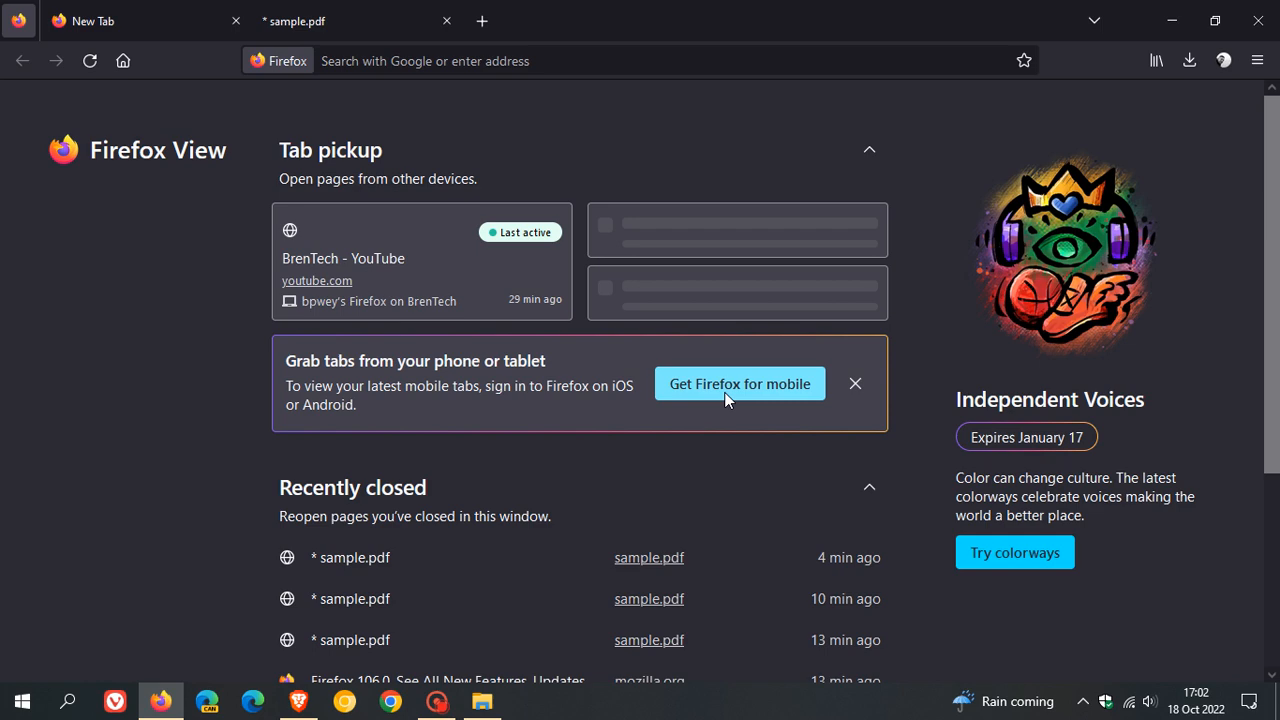
mouse_move(480, 378)
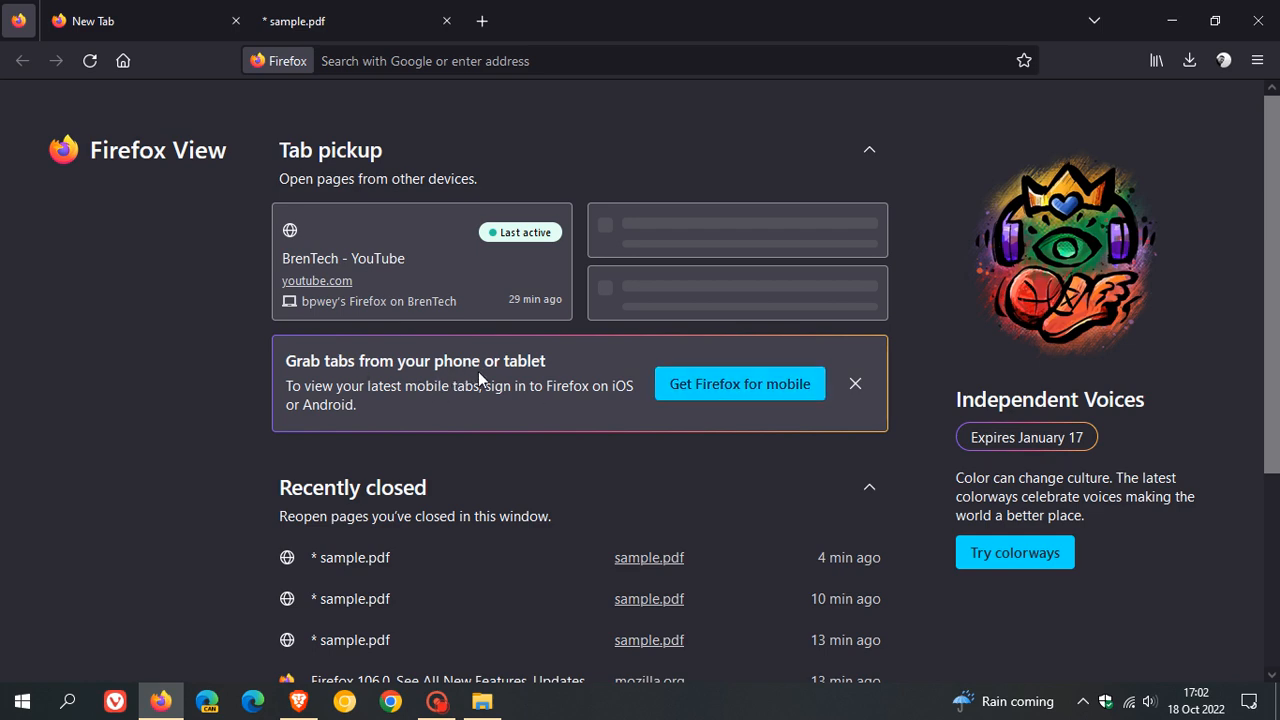
scroll(down, 3)
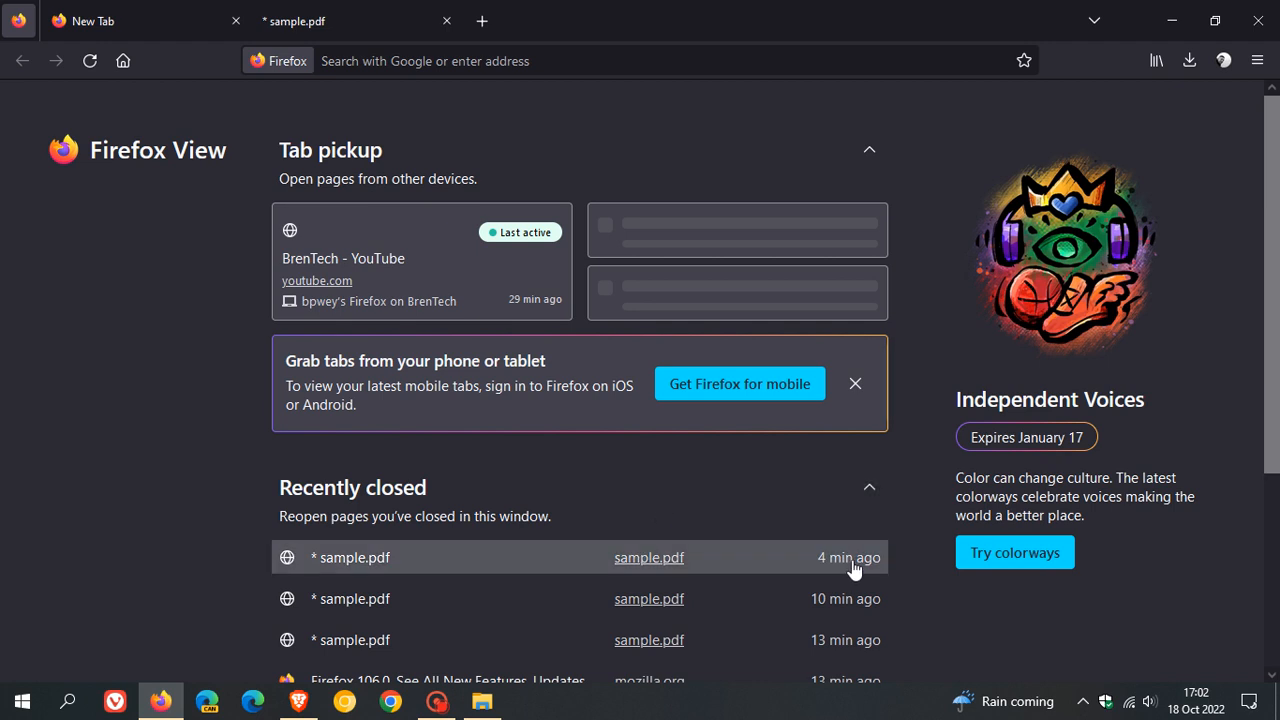
mouse_move(1107, 518)
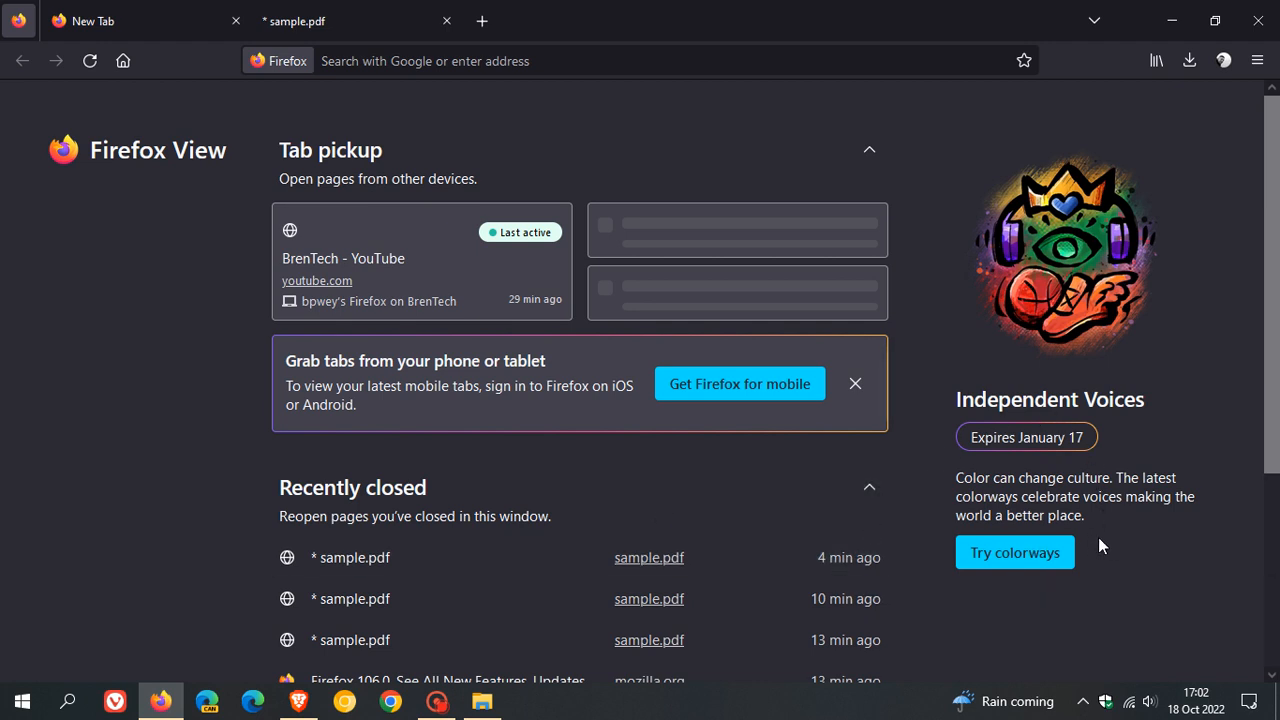
mouse_move(936, 180)
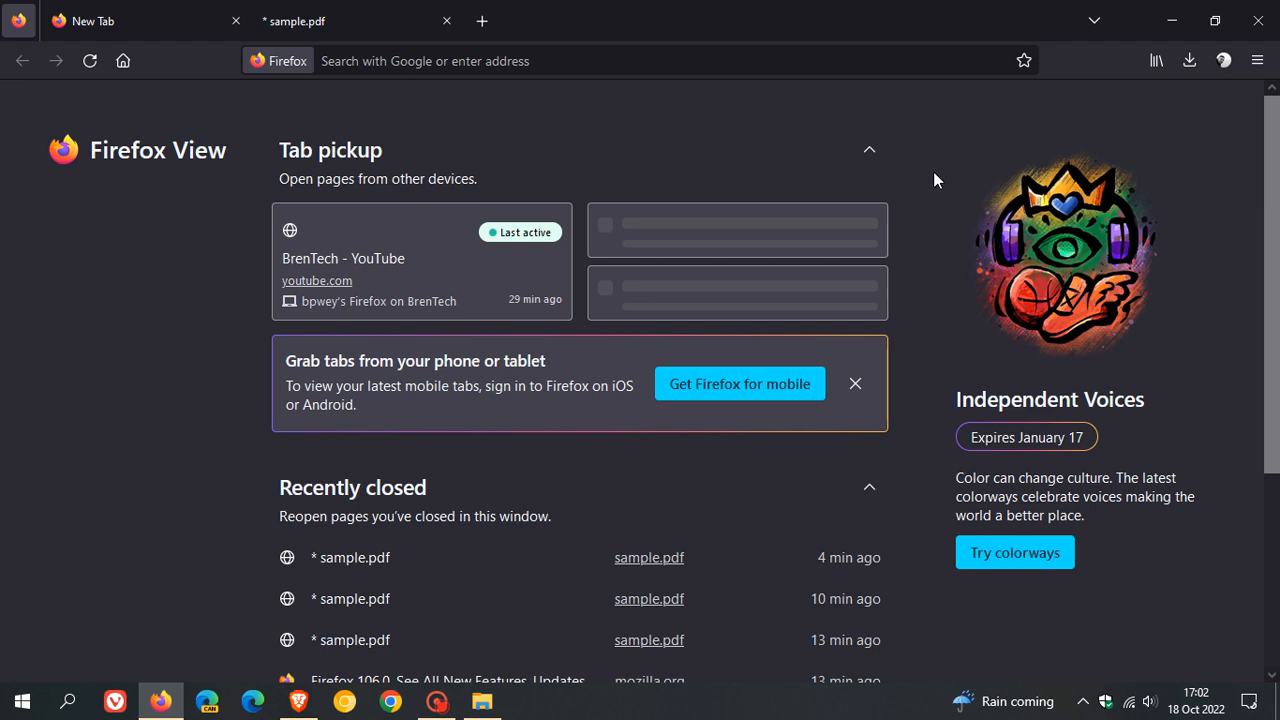
mouse_move(1148, 531)
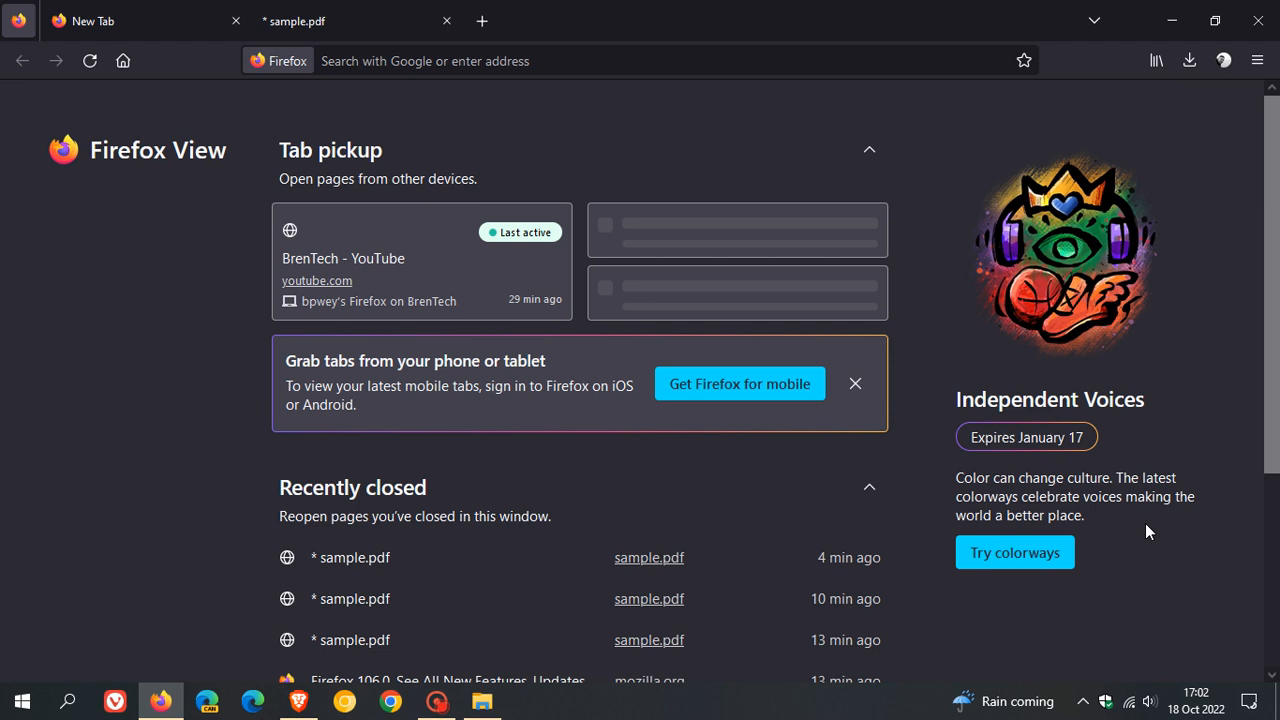
mouse_move(1085, 456)
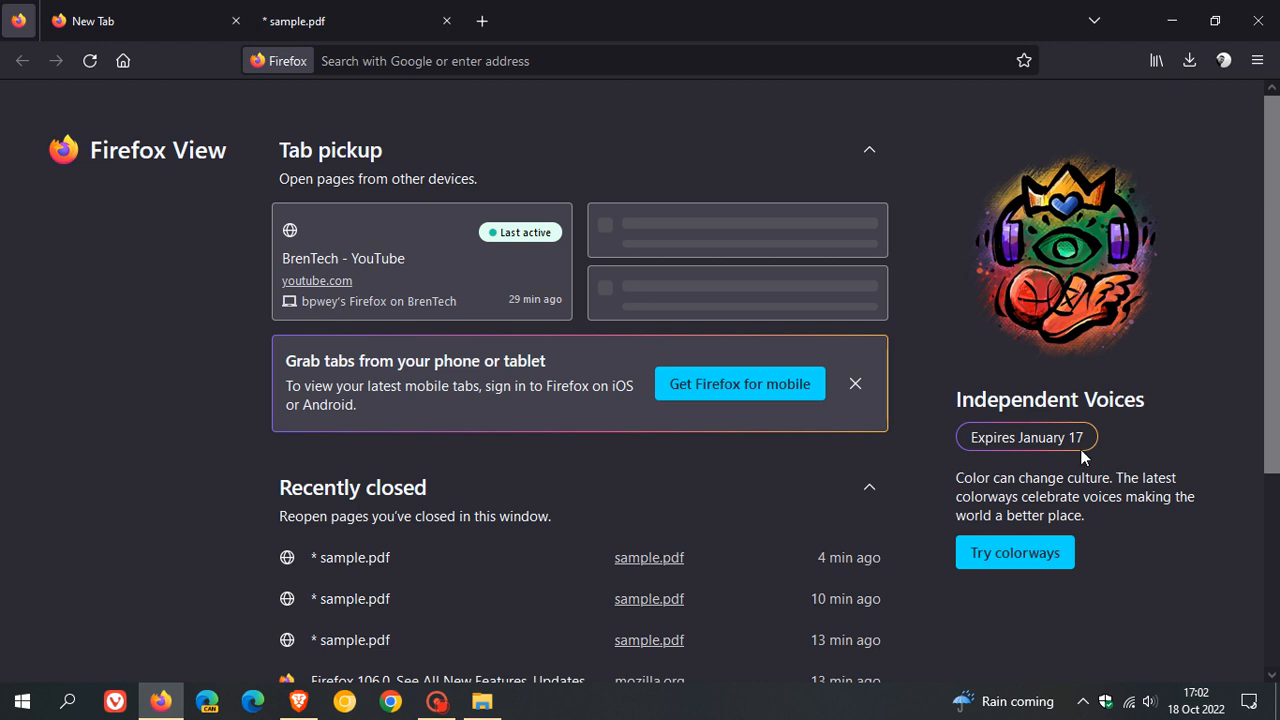
mouse_move(1064, 511)
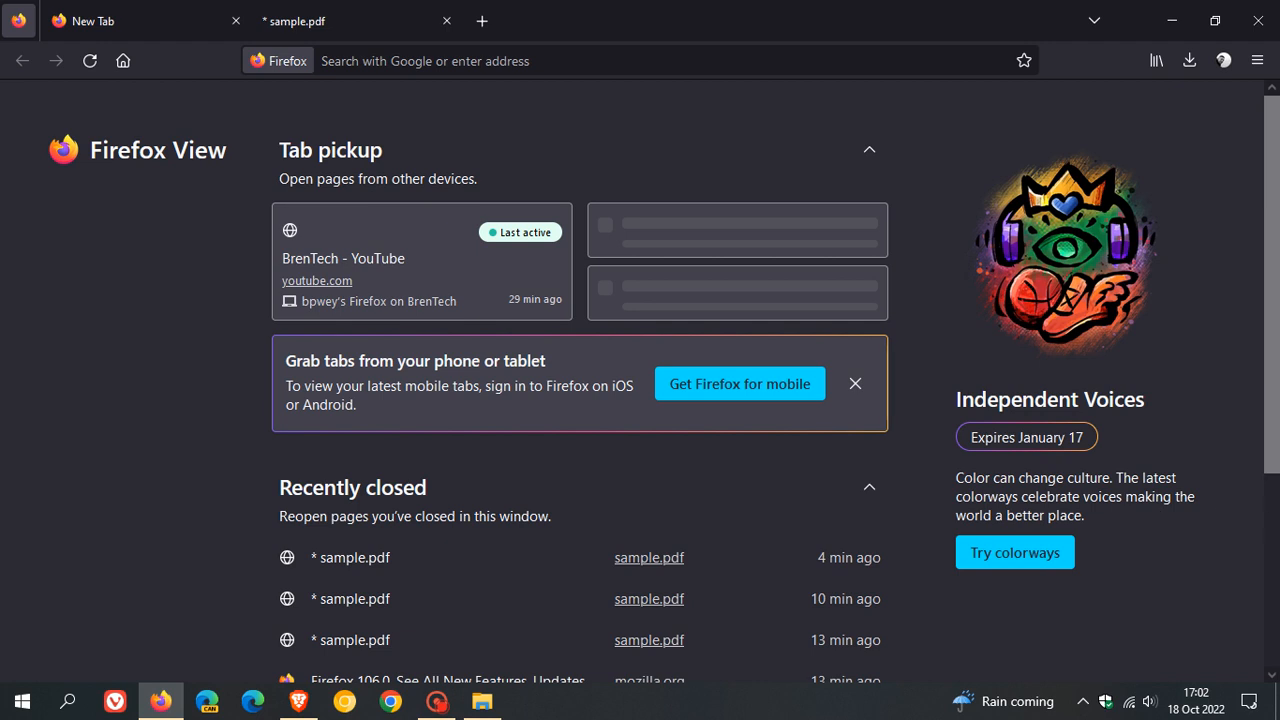
mouse_move(137, 250)
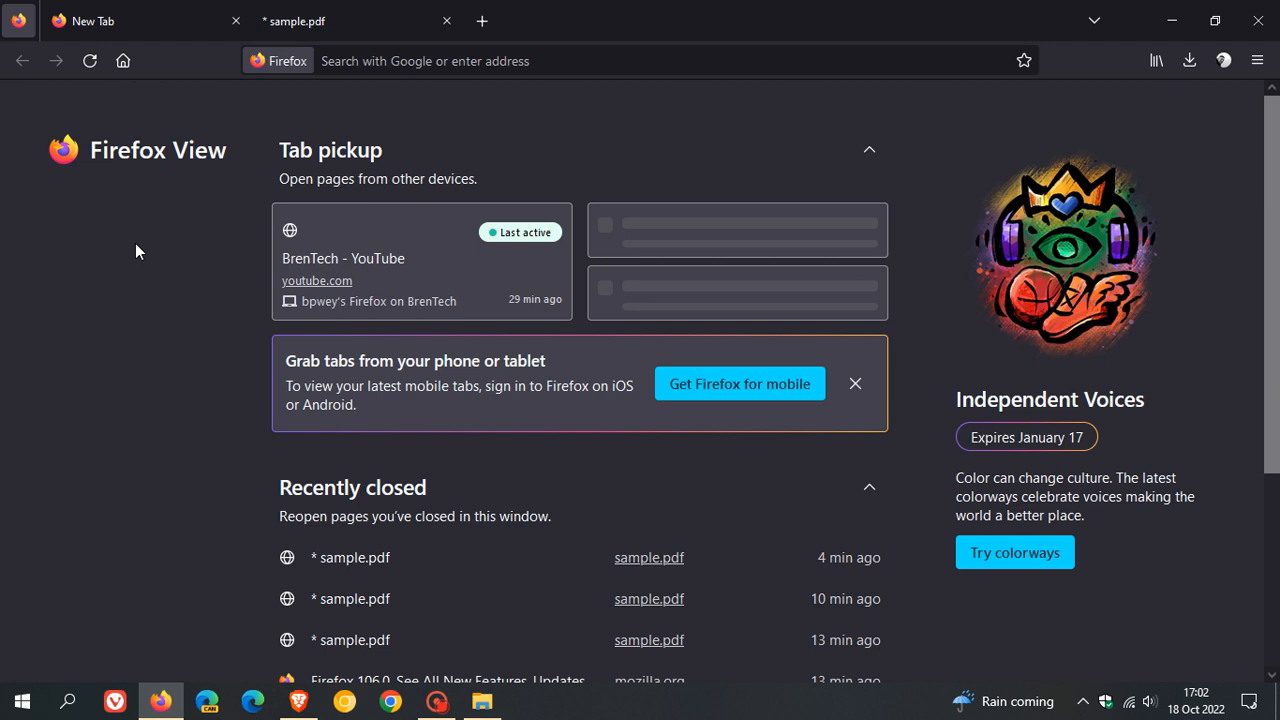
Step: Open the Firefox View button's context menu with its Remove from Toolbar option
right_click(18, 20)
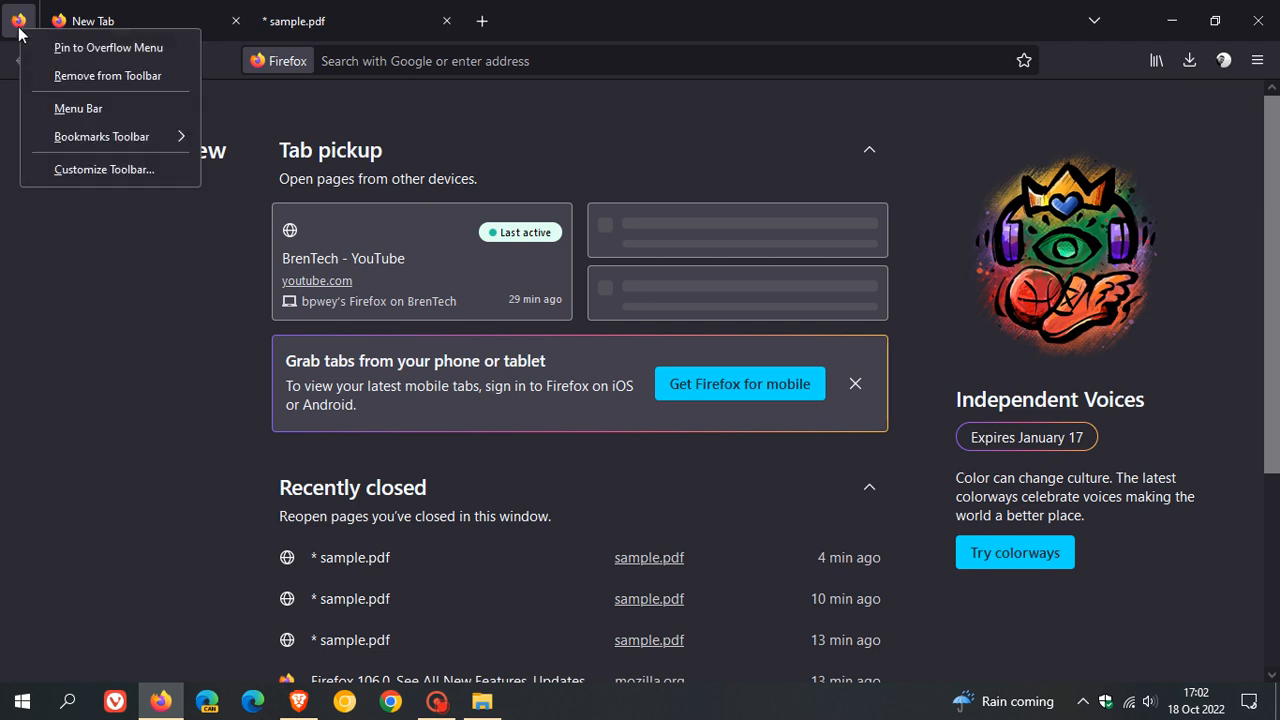
mouse_move(107, 75)
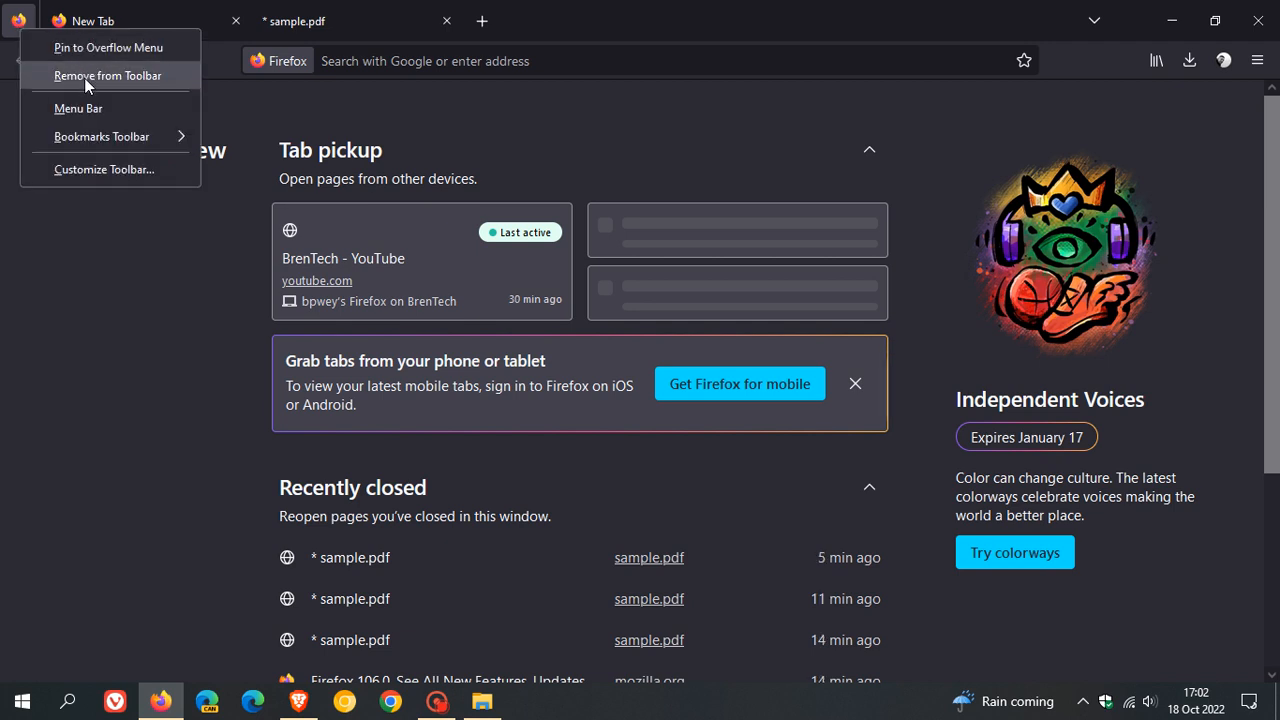
mouse_move(207, 388)
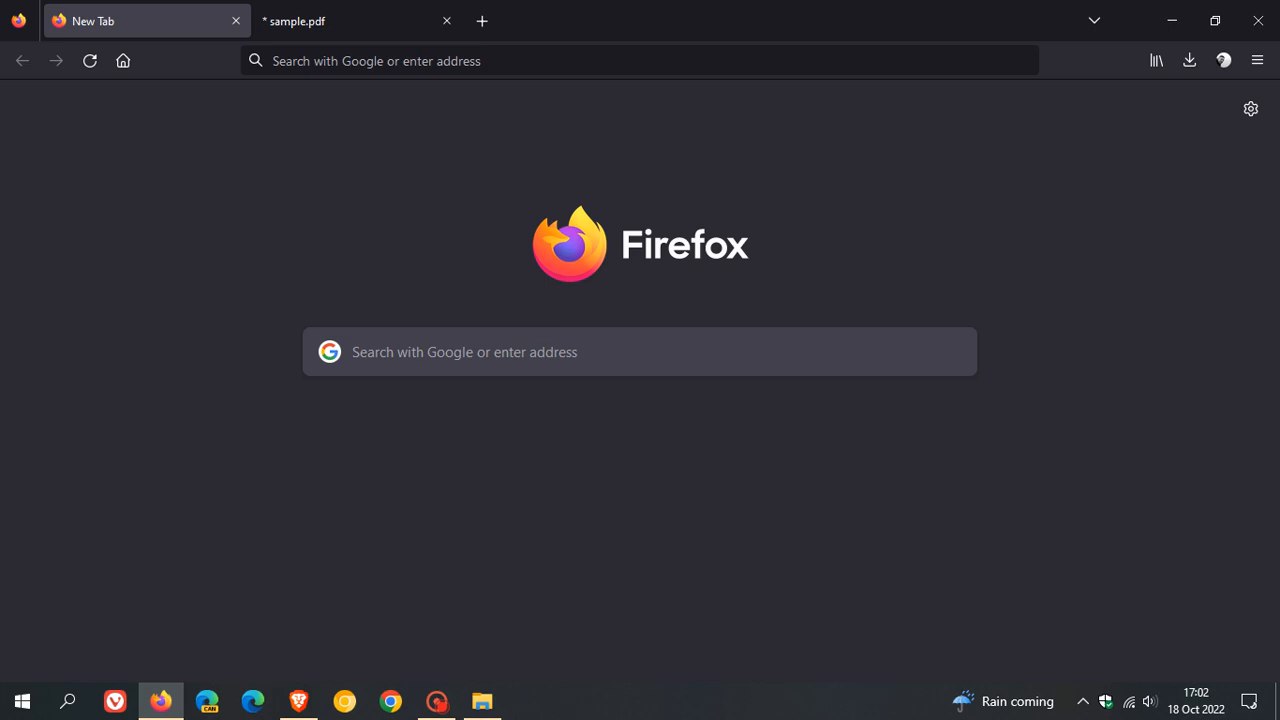
mouse_move(1257, 61)
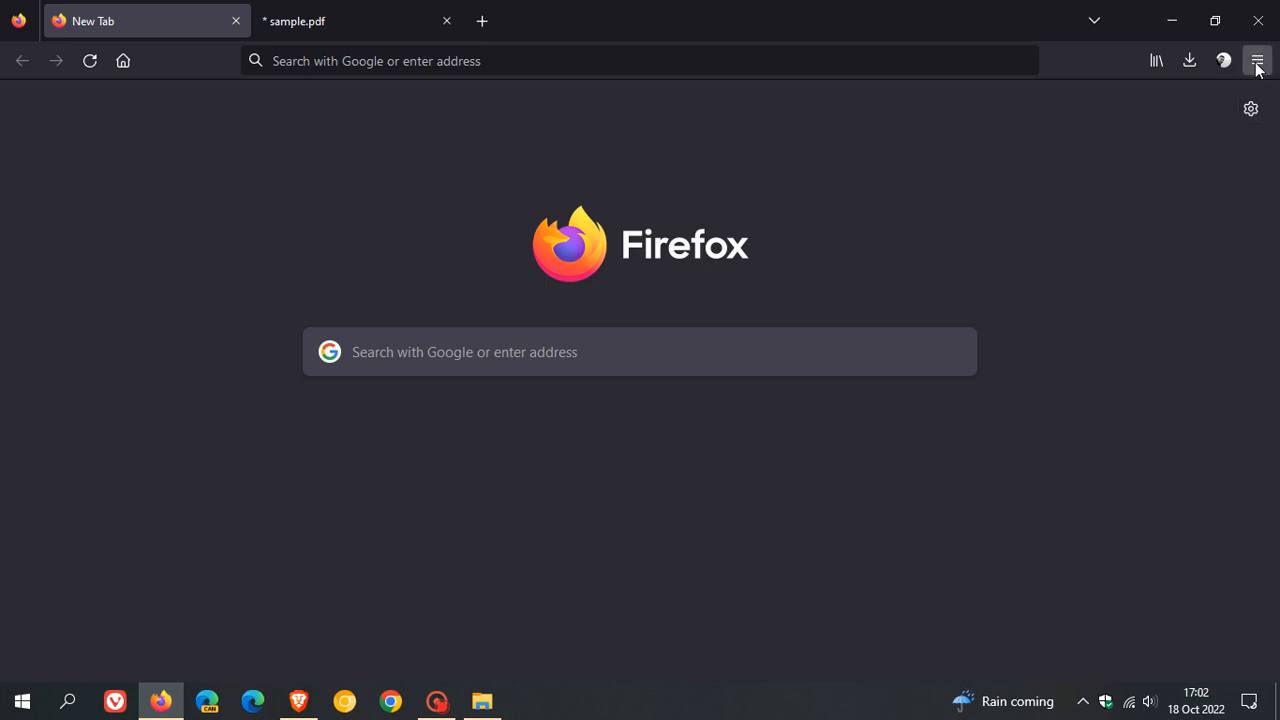
Step: Open About Firefox from the main menu, showing version 106.0 is up to date
click(1257, 60)
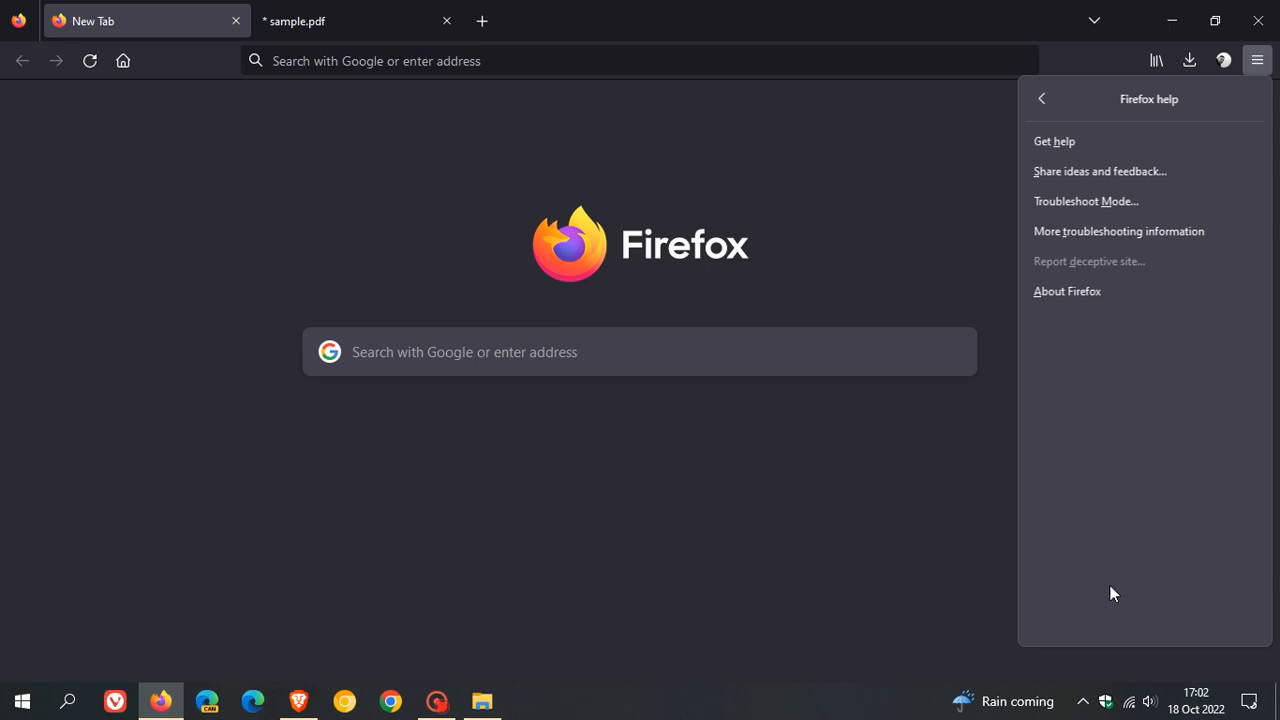
click(1067, 291)
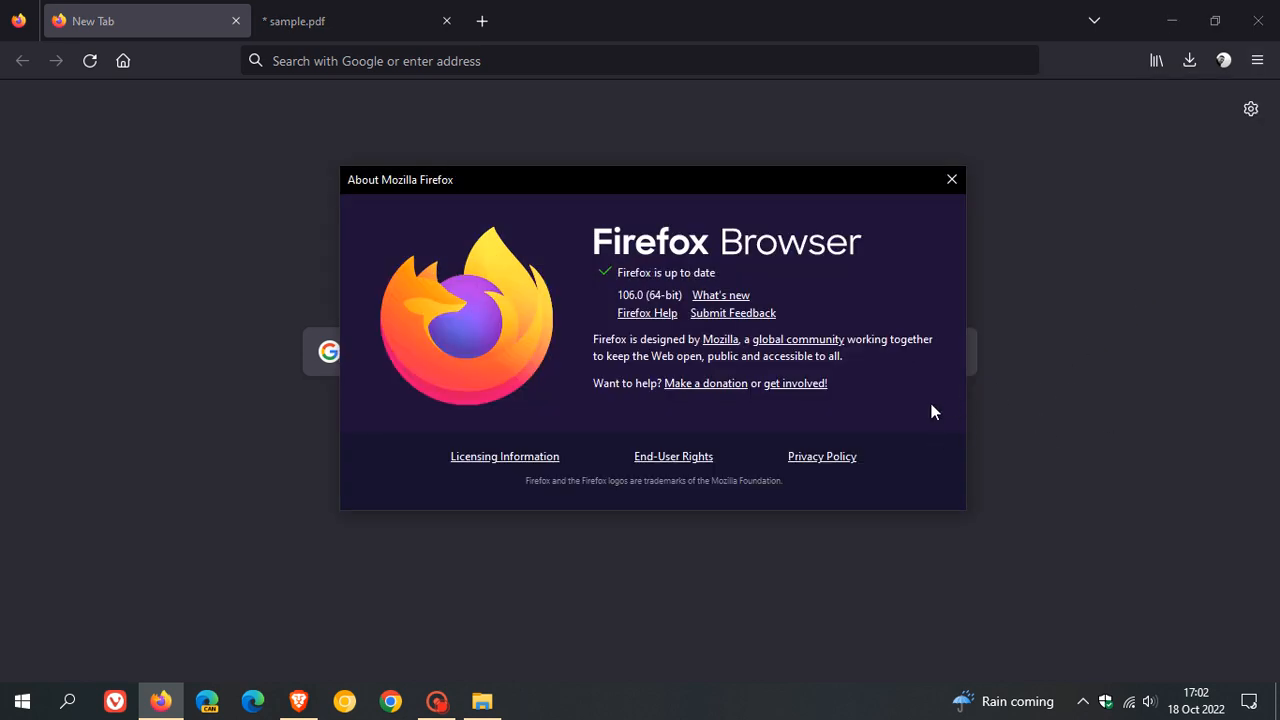
mouse_move(630, 320)
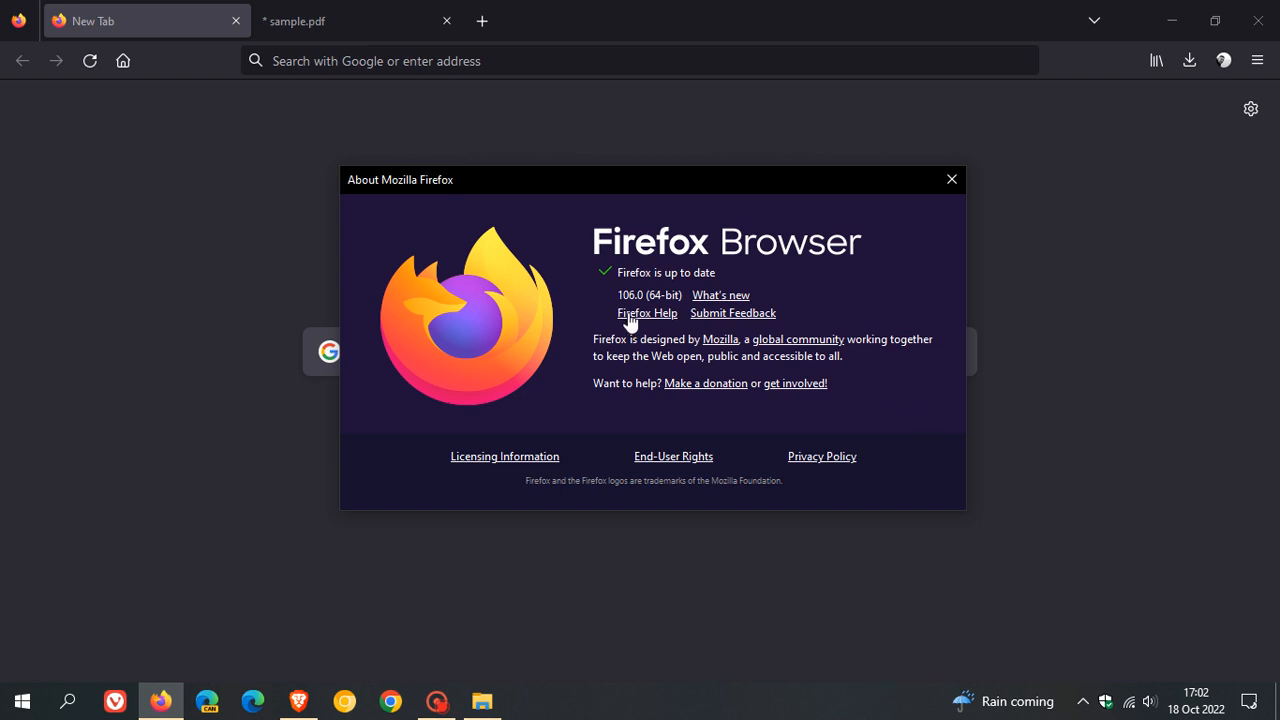
mouse_move(662, 318)
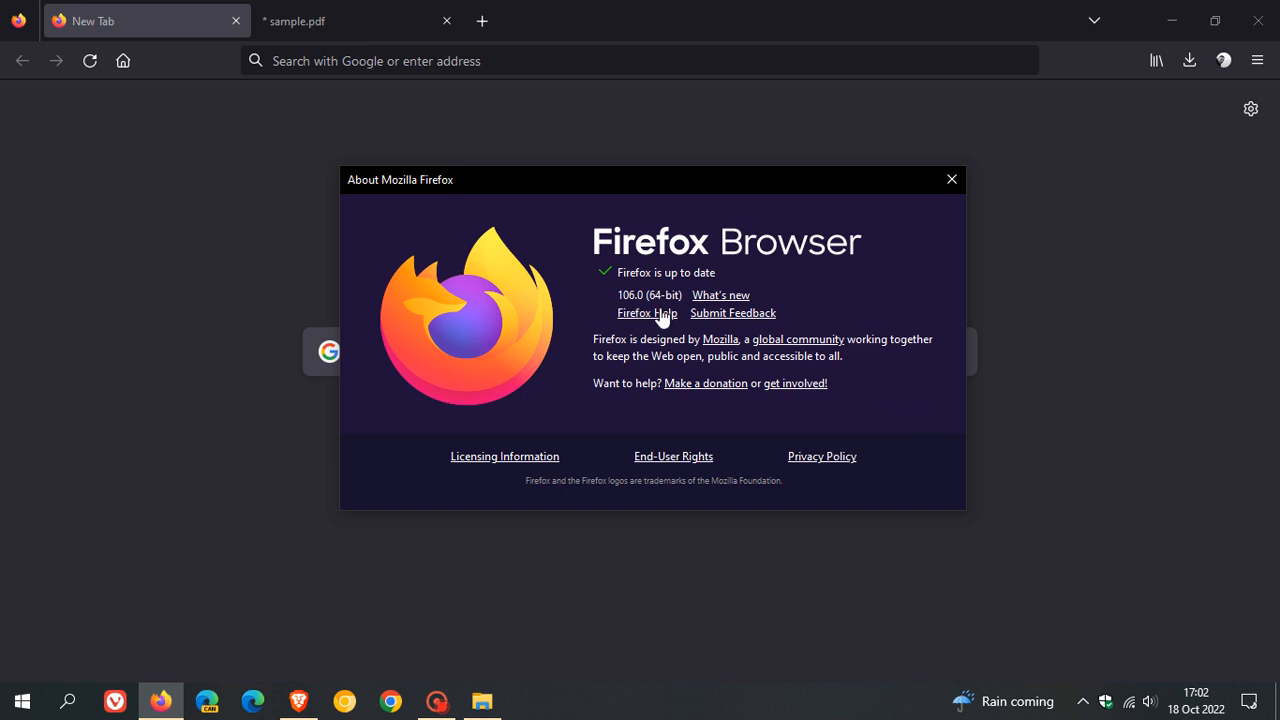
mouse_move(720, 295)
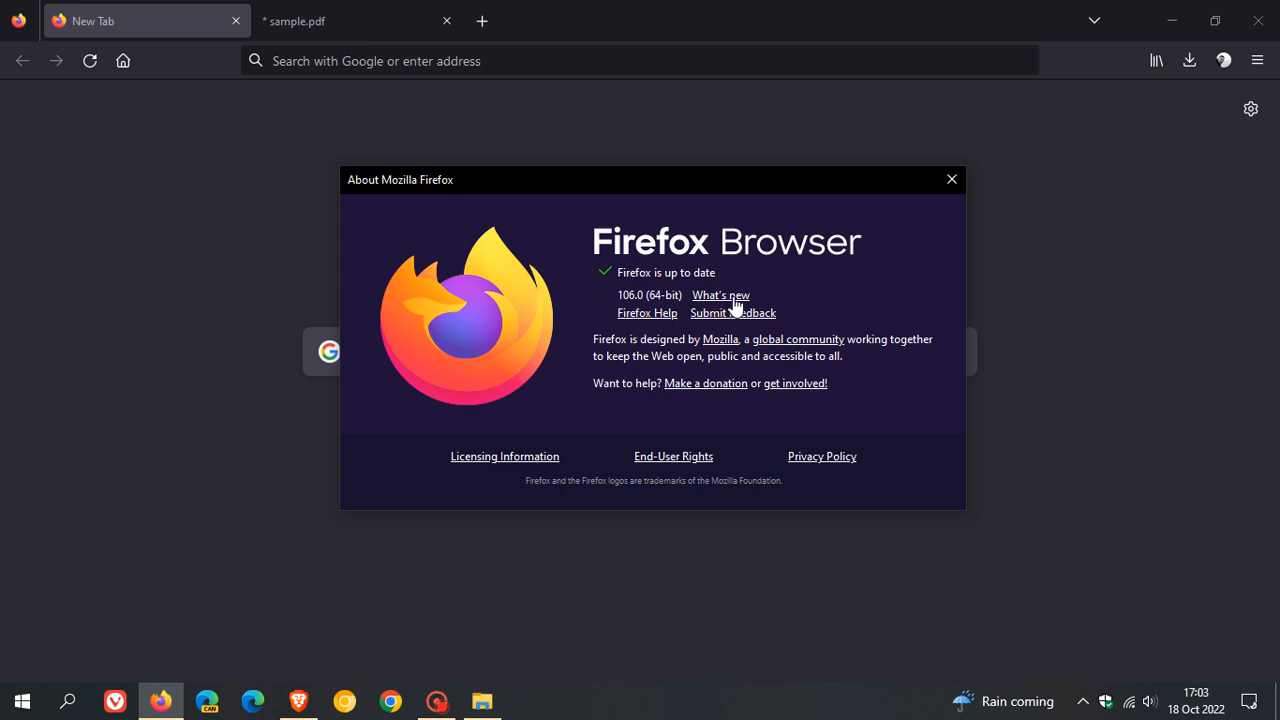
Step: Open the 106.0 release notes and scroll down to the Fixed section
click(720, 294)
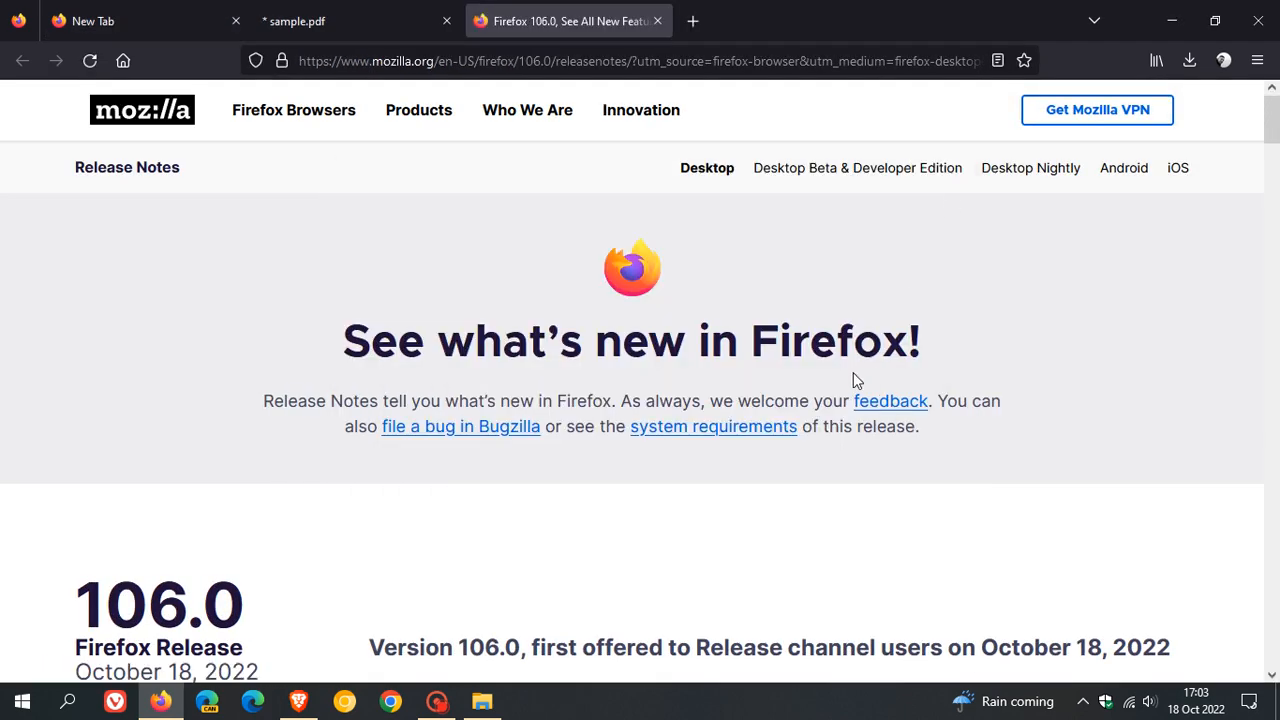
scroll(down, 3)
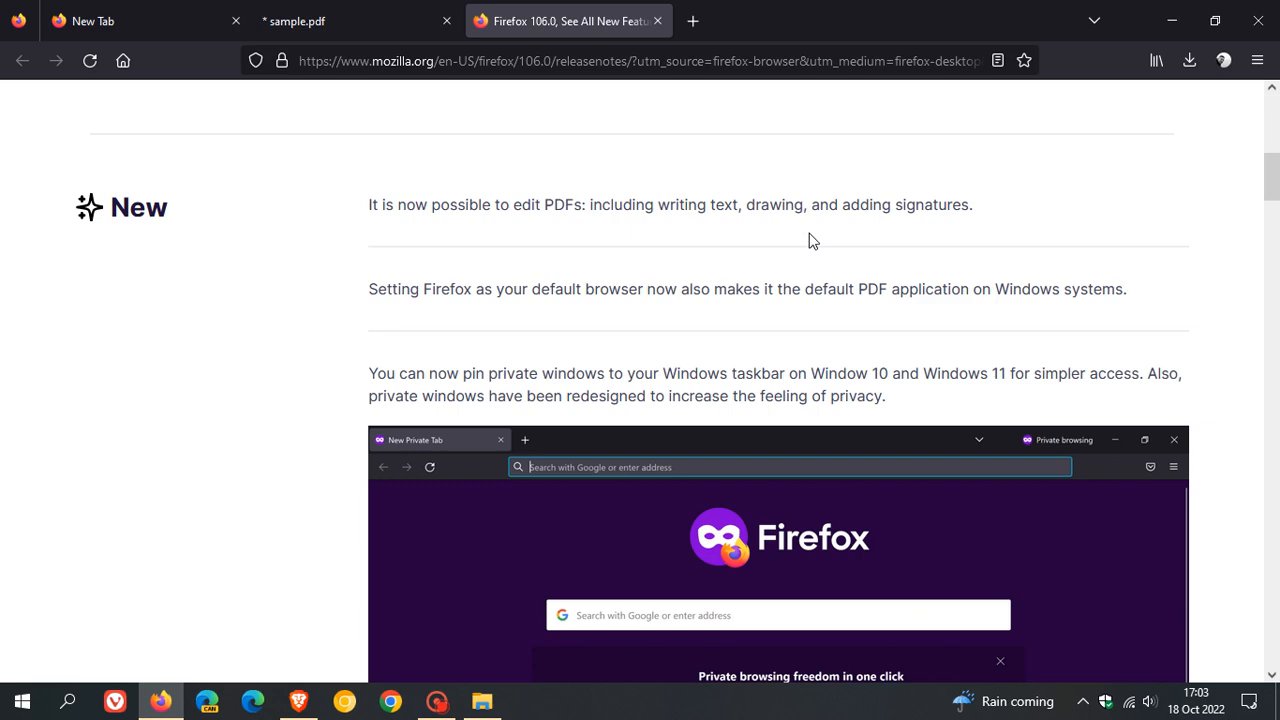
scroll(down, 3)
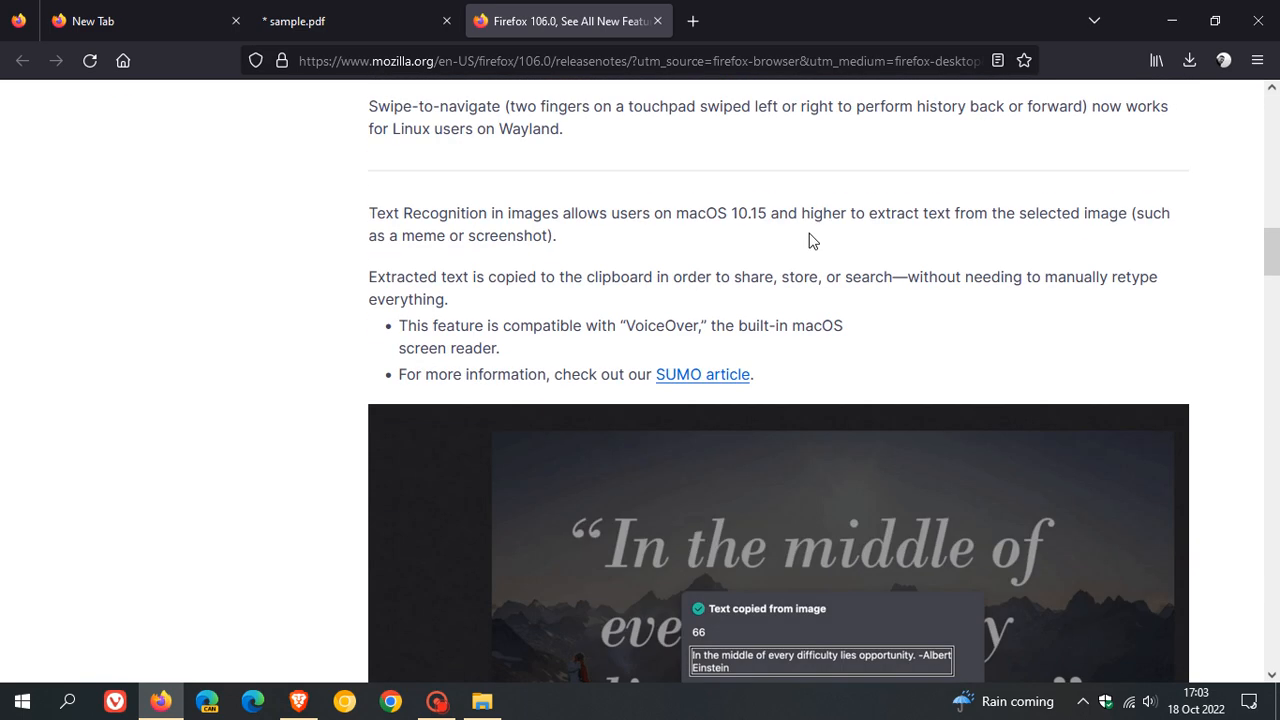
scroll(down, 3)
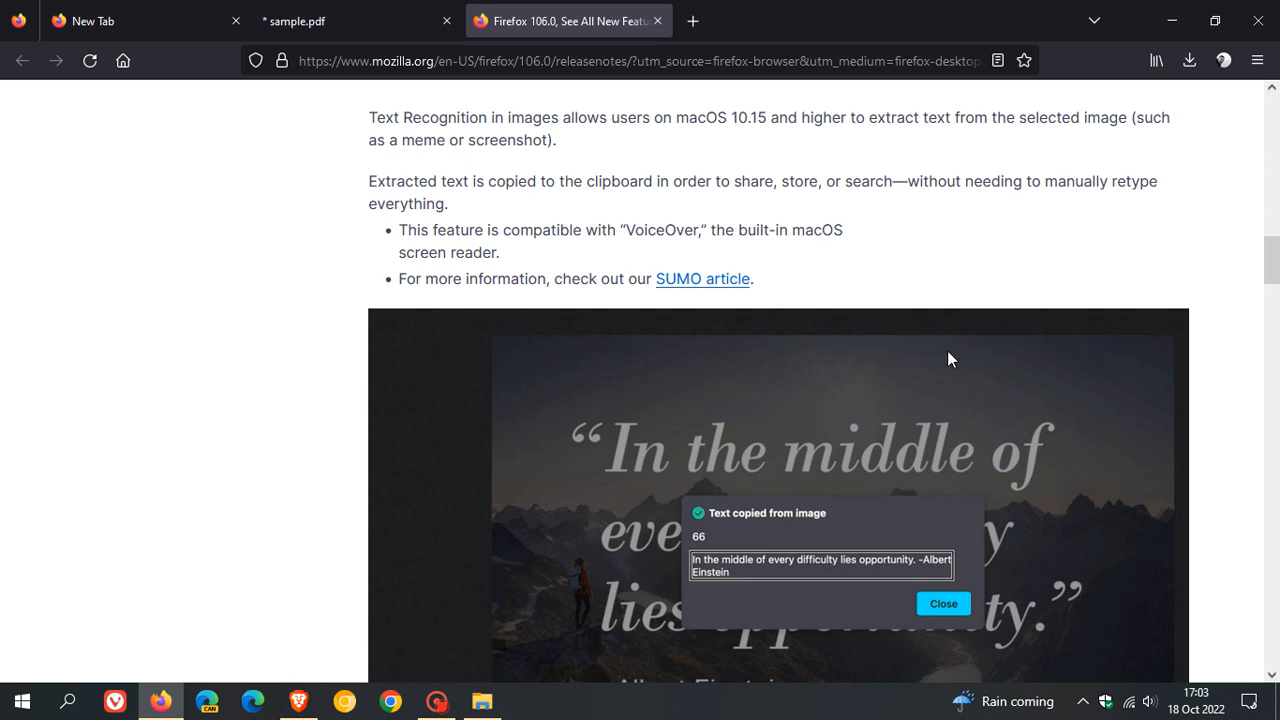
mouse_move(955, 367)
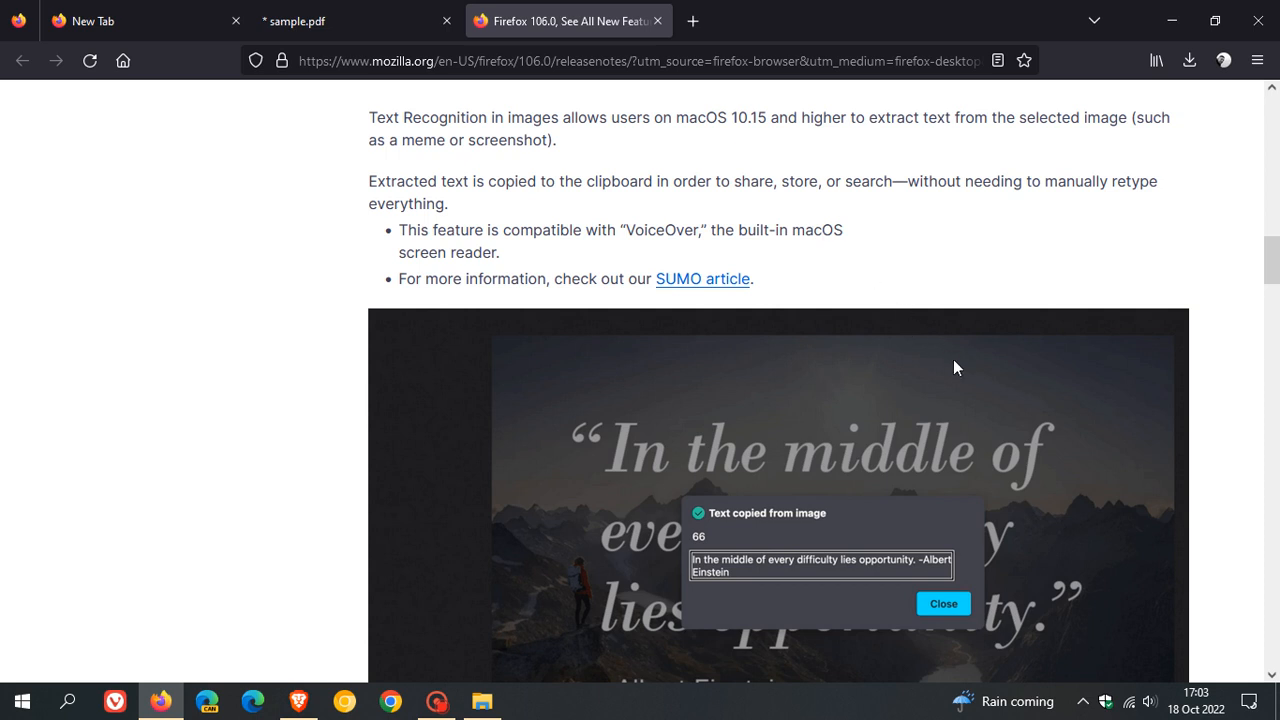
scroll(down, 3)
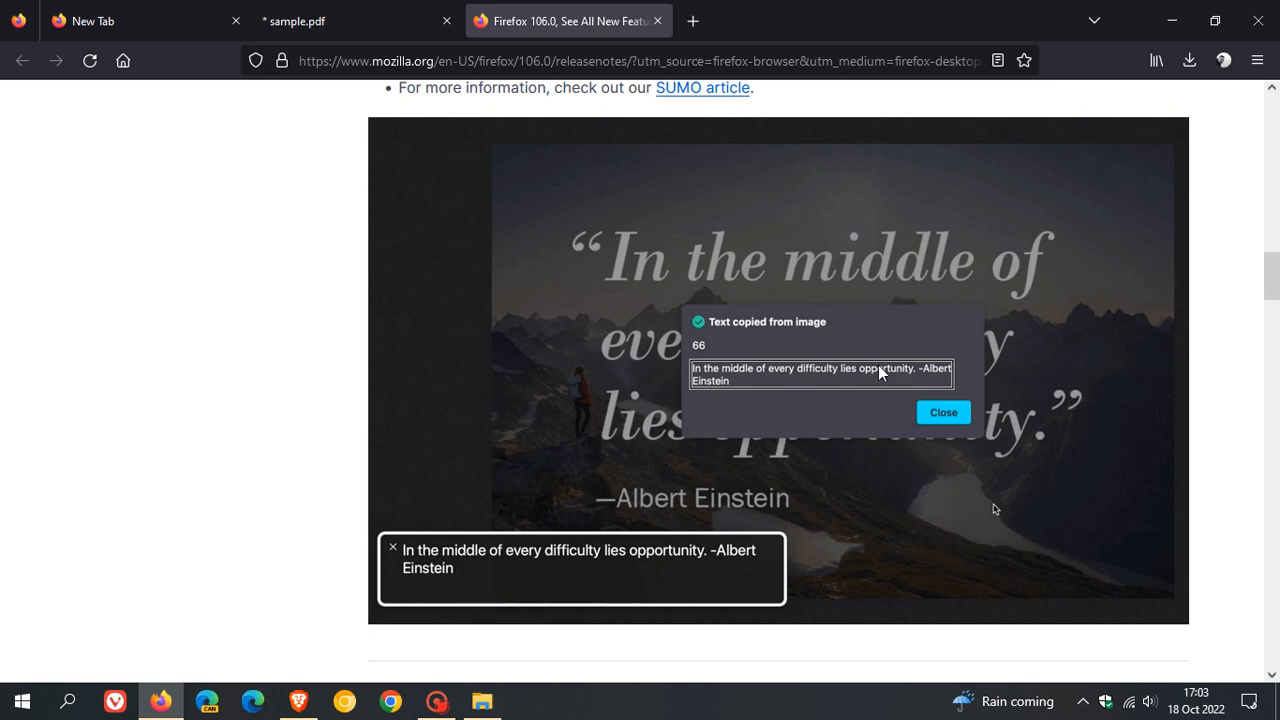
scroll(down, 3)
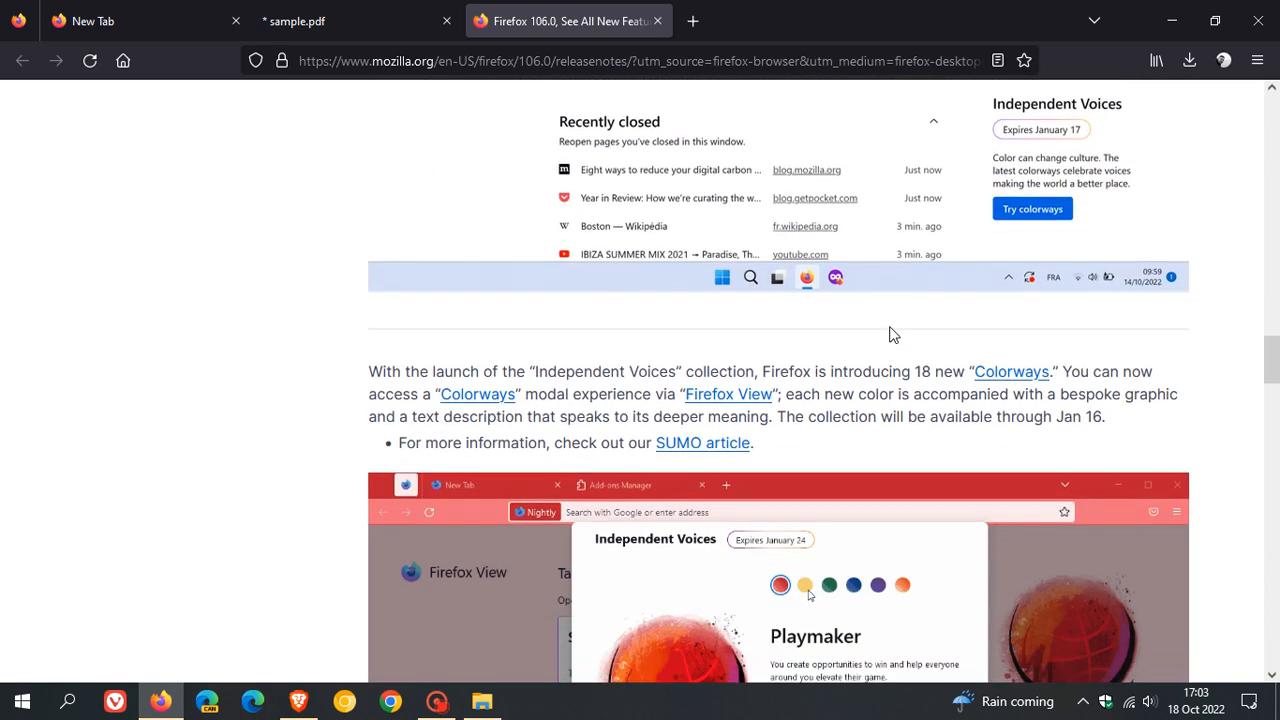
scroll(down, 3)
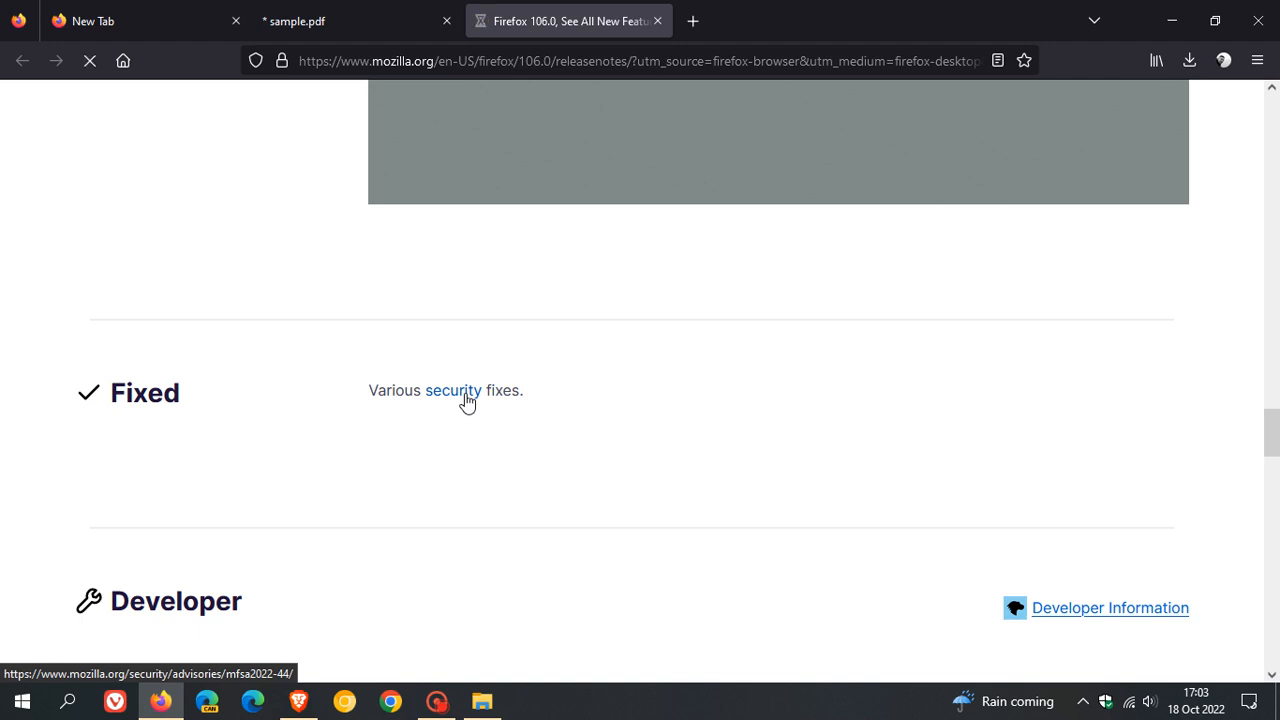
Step: Open Security Advisory 2022-44 and scroll through its CVE entries from CVE-2022-42927
click(452, 390)
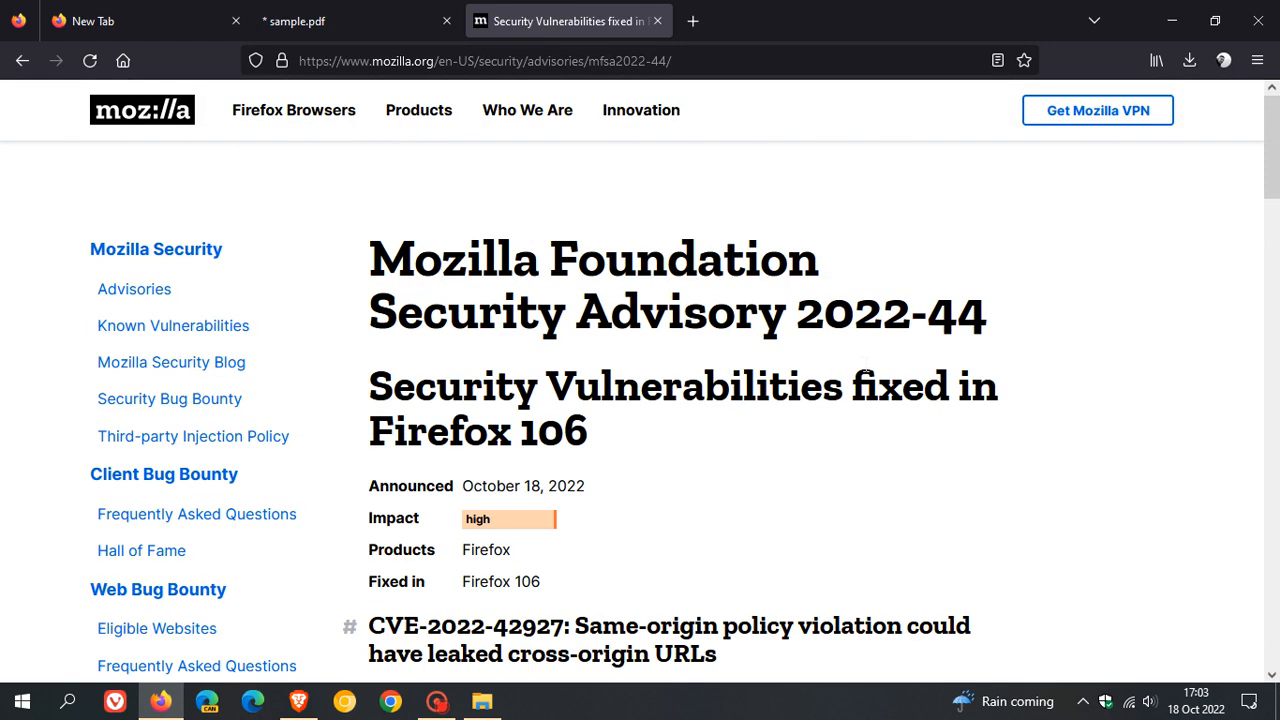
scroll(down, 3)
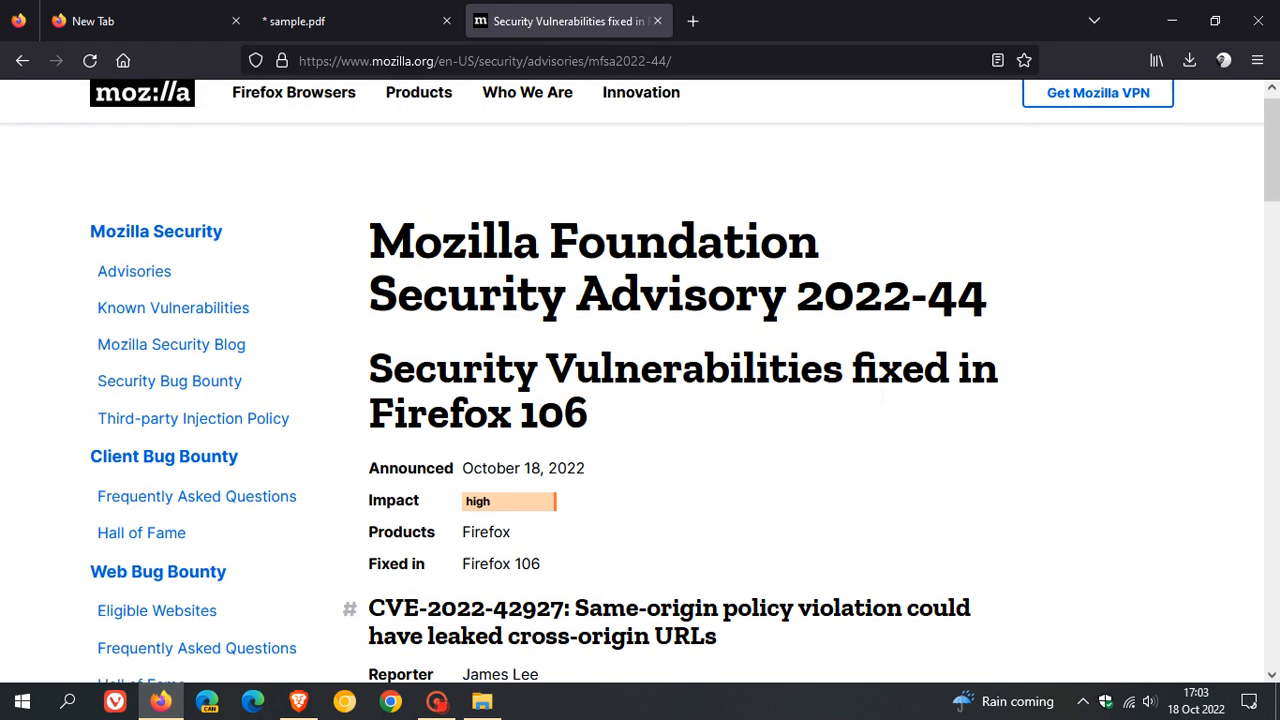
scroll(down, 3)
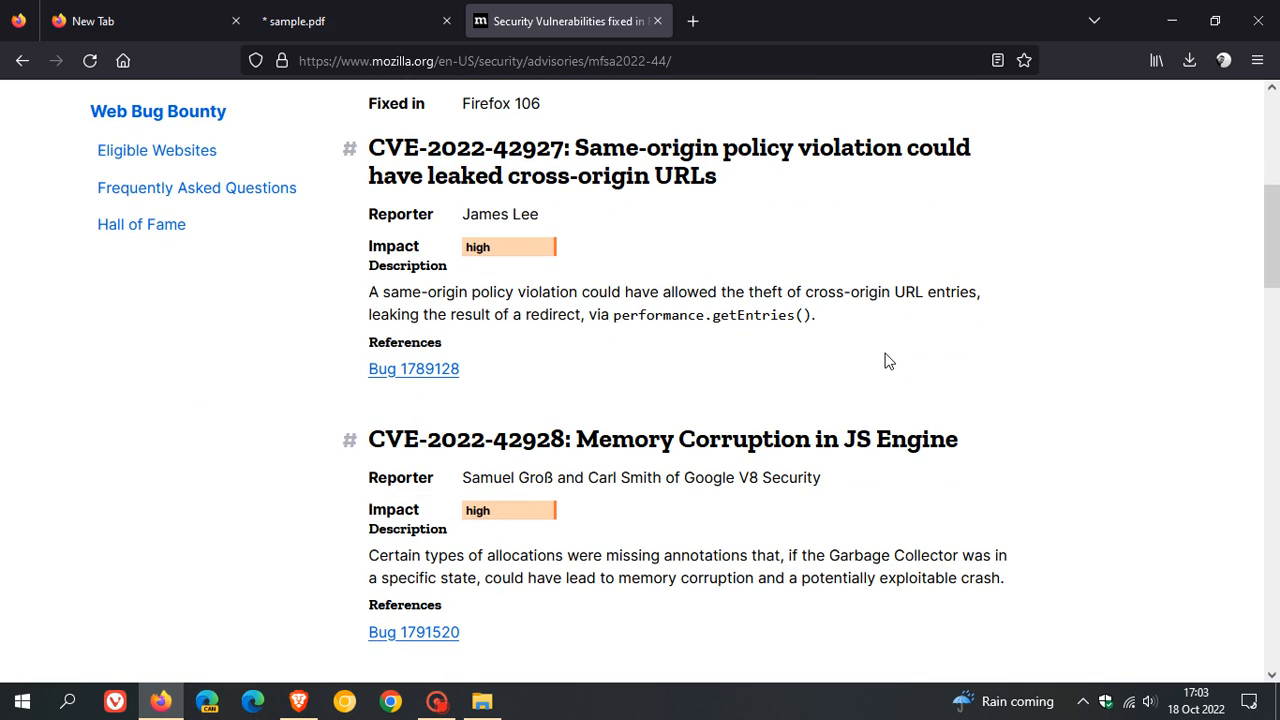
mouse_move(583, 516)
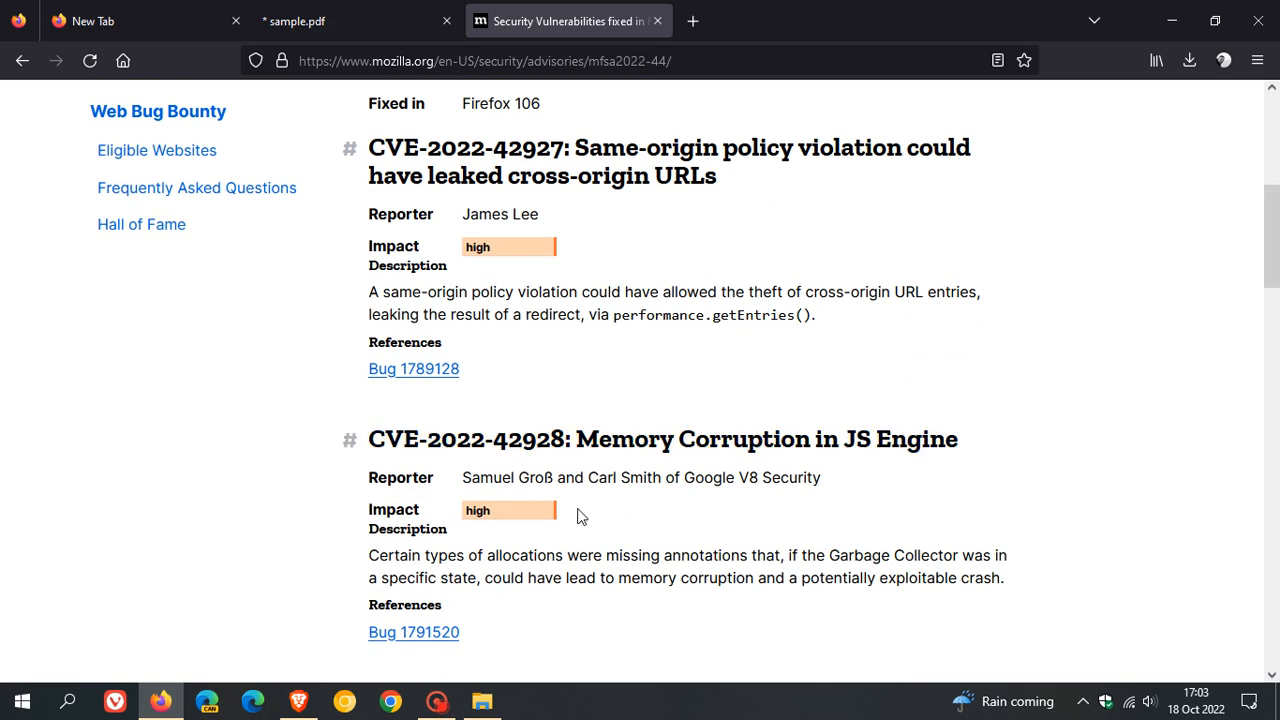
mouse_move(843, 385)
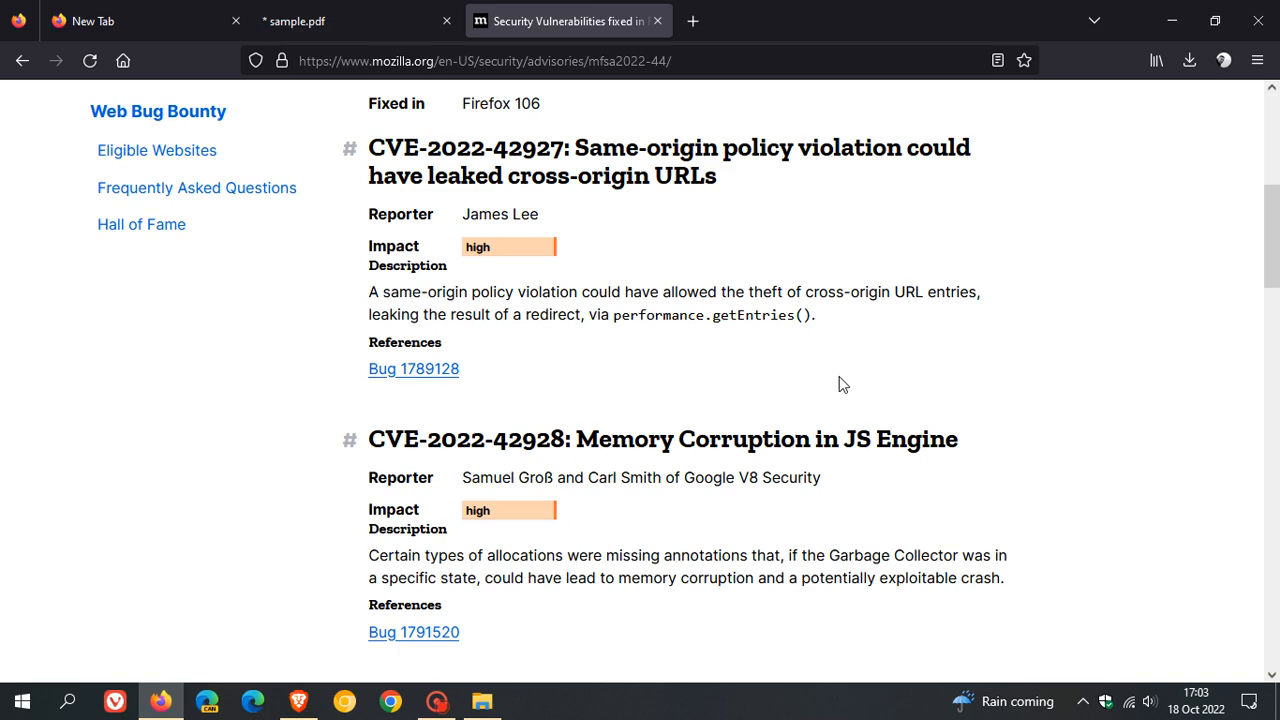
scroll(down, 3)
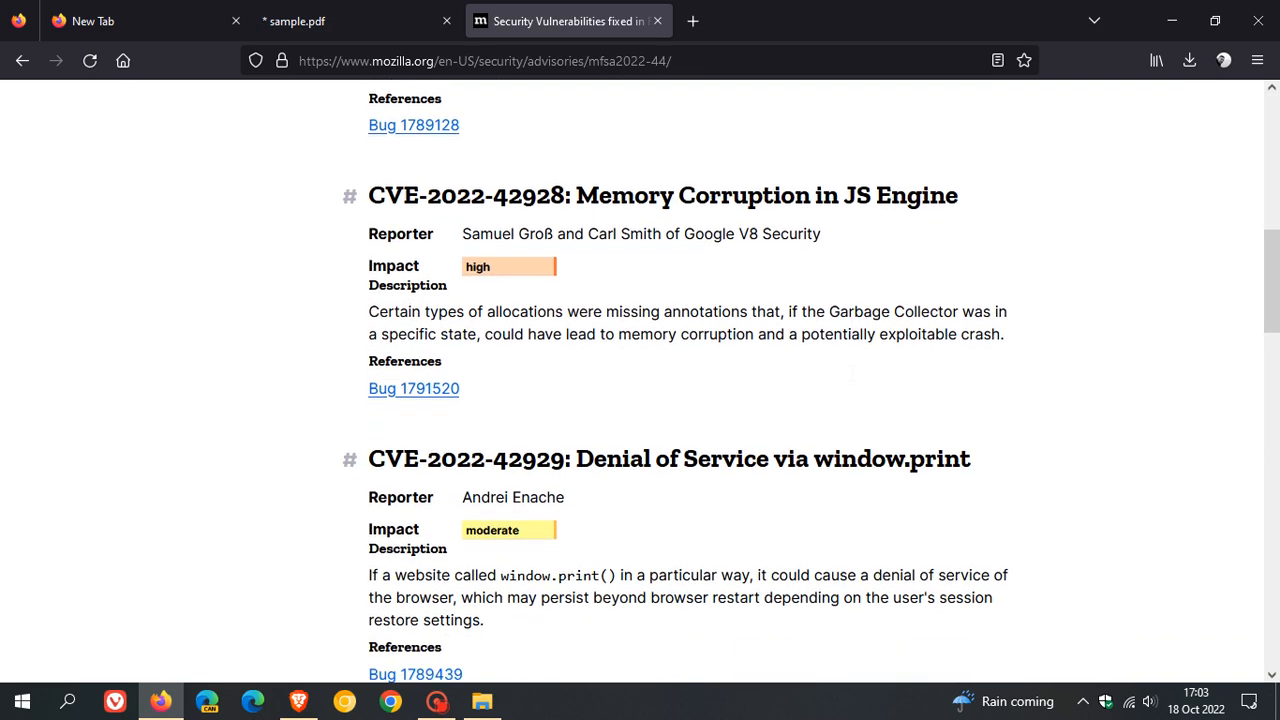
scroll(down, 3)
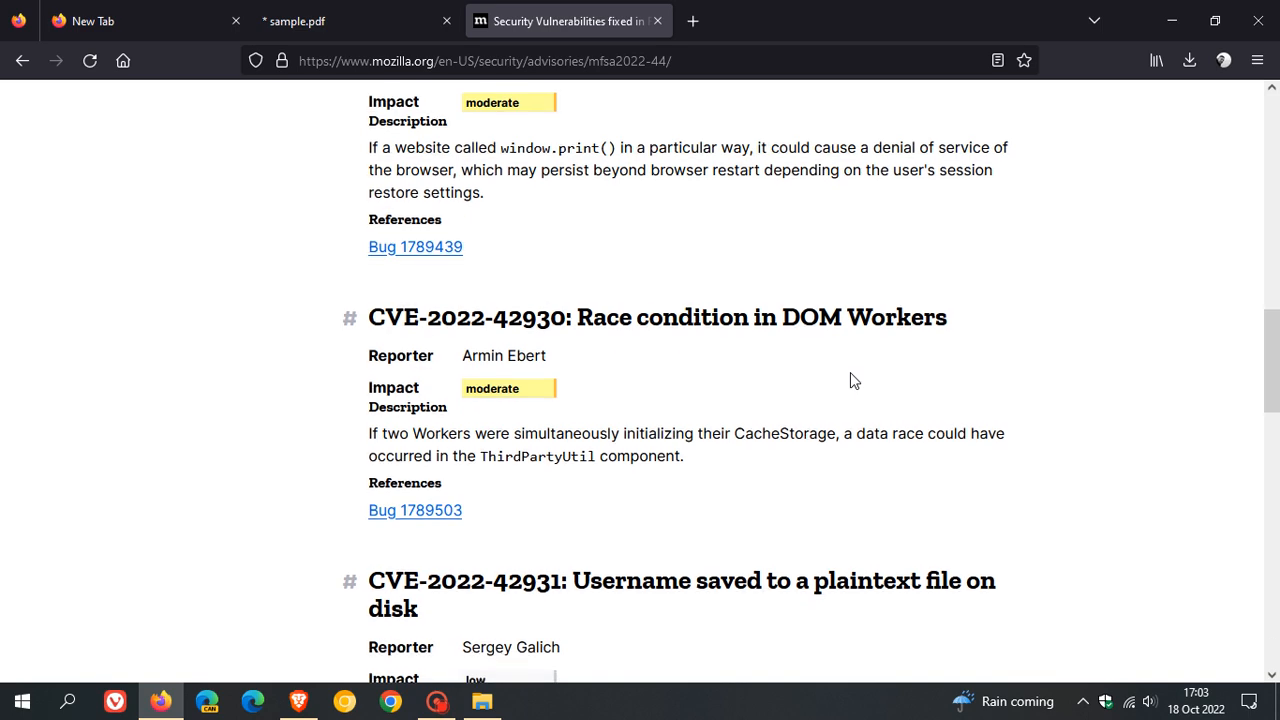
scroll(down, 3)
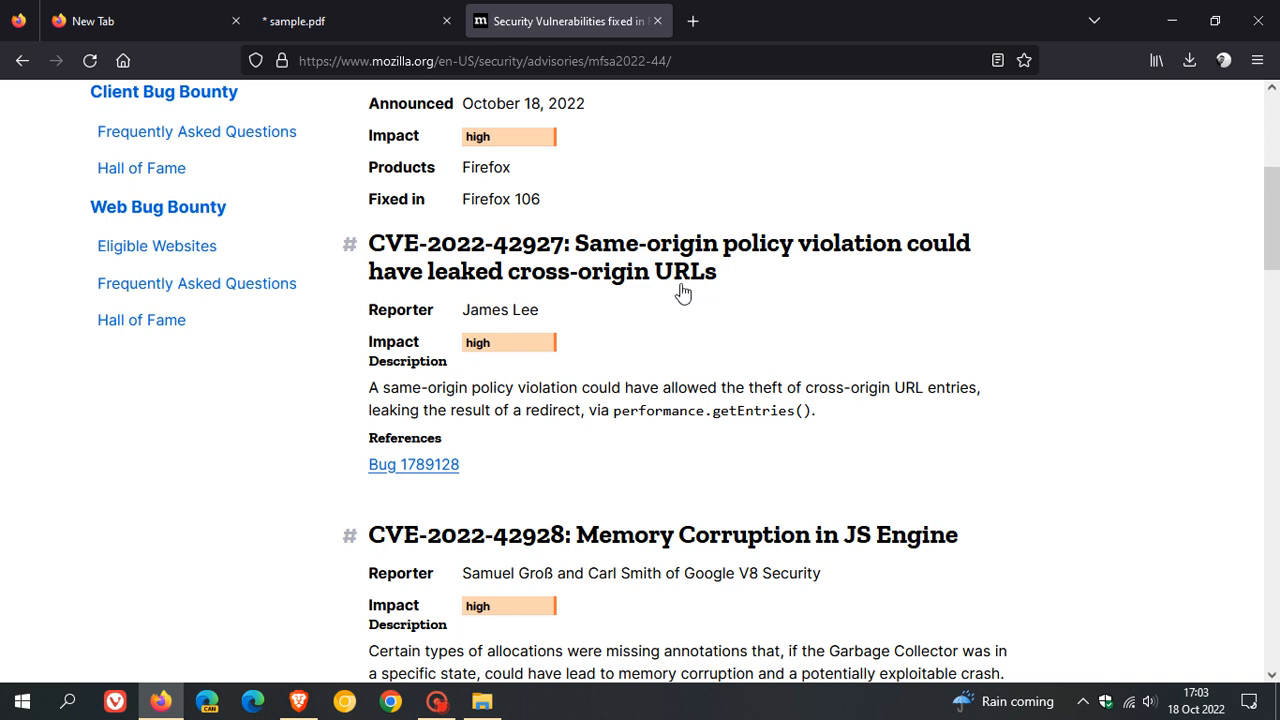
mouse_move(963, 268)
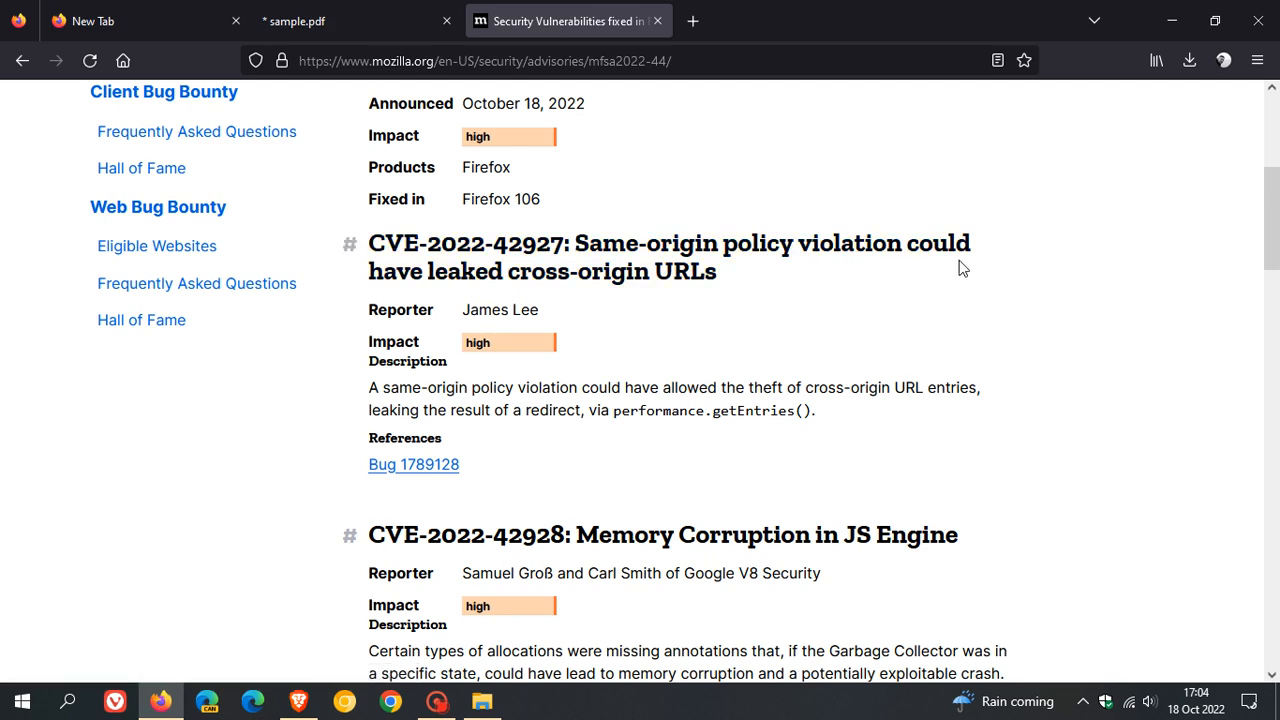
mouse_move(723, 307)
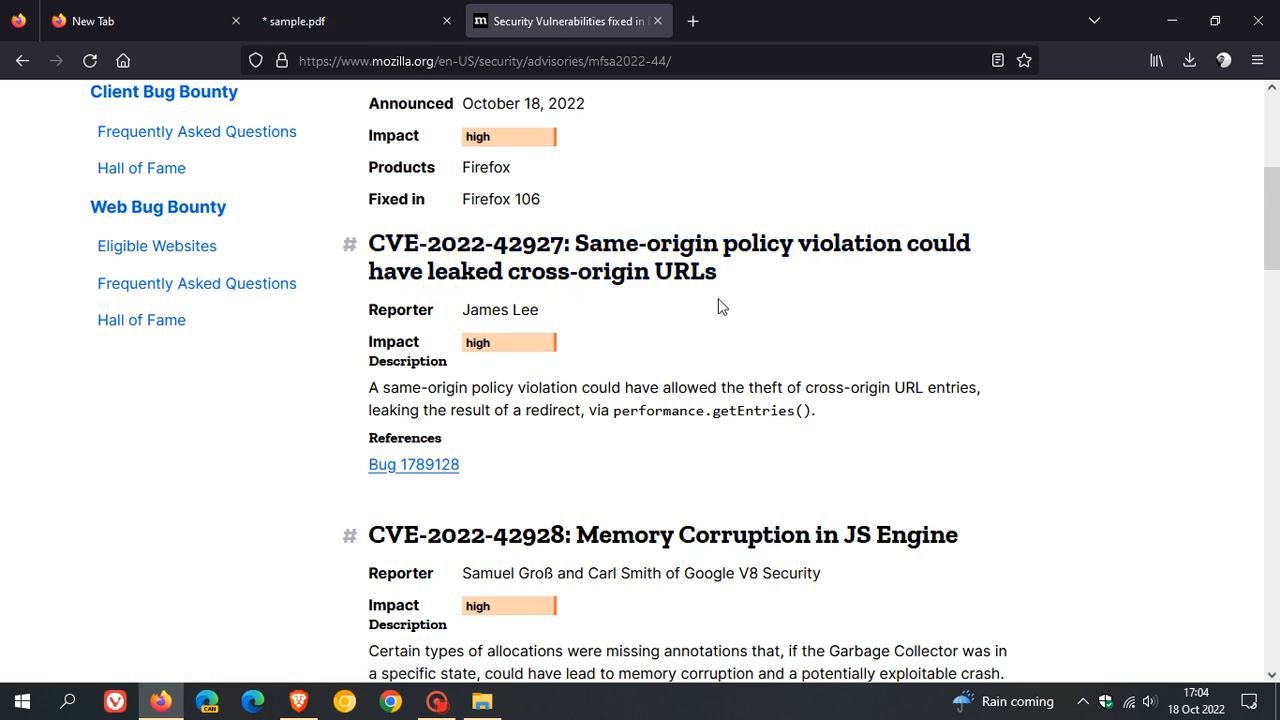
scroll(down, 3)
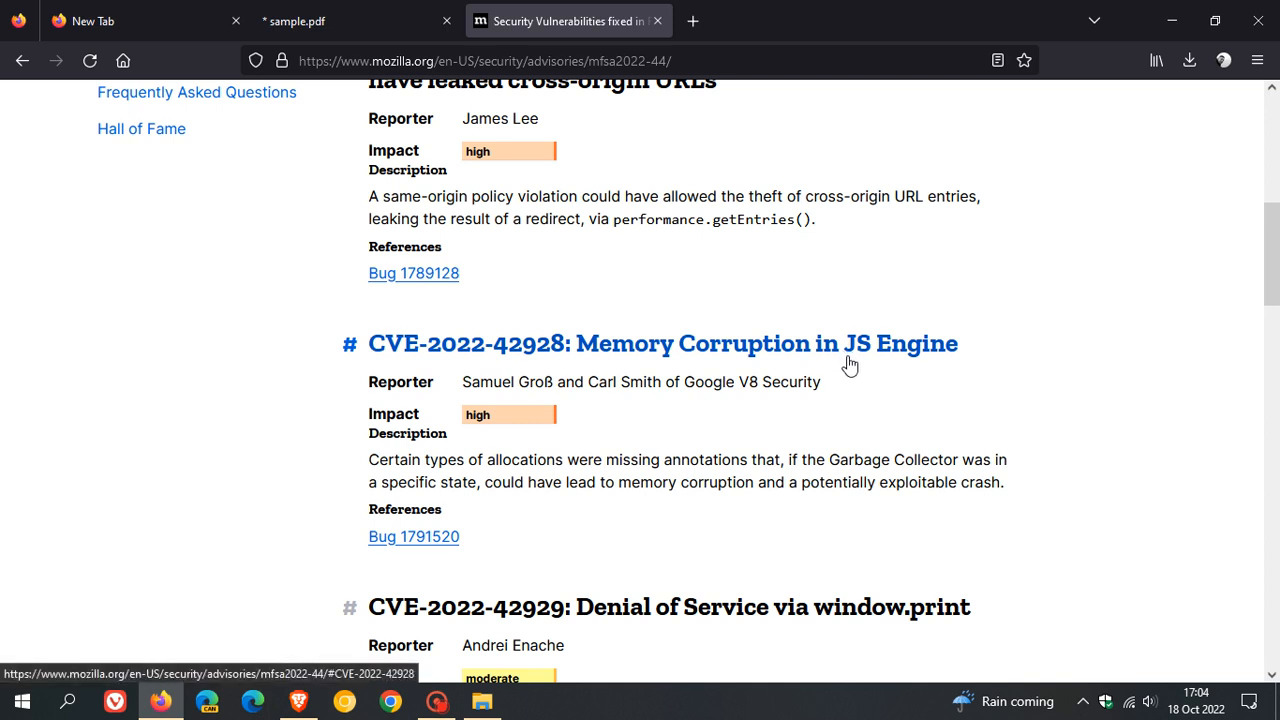
mouse_move(957, 384)
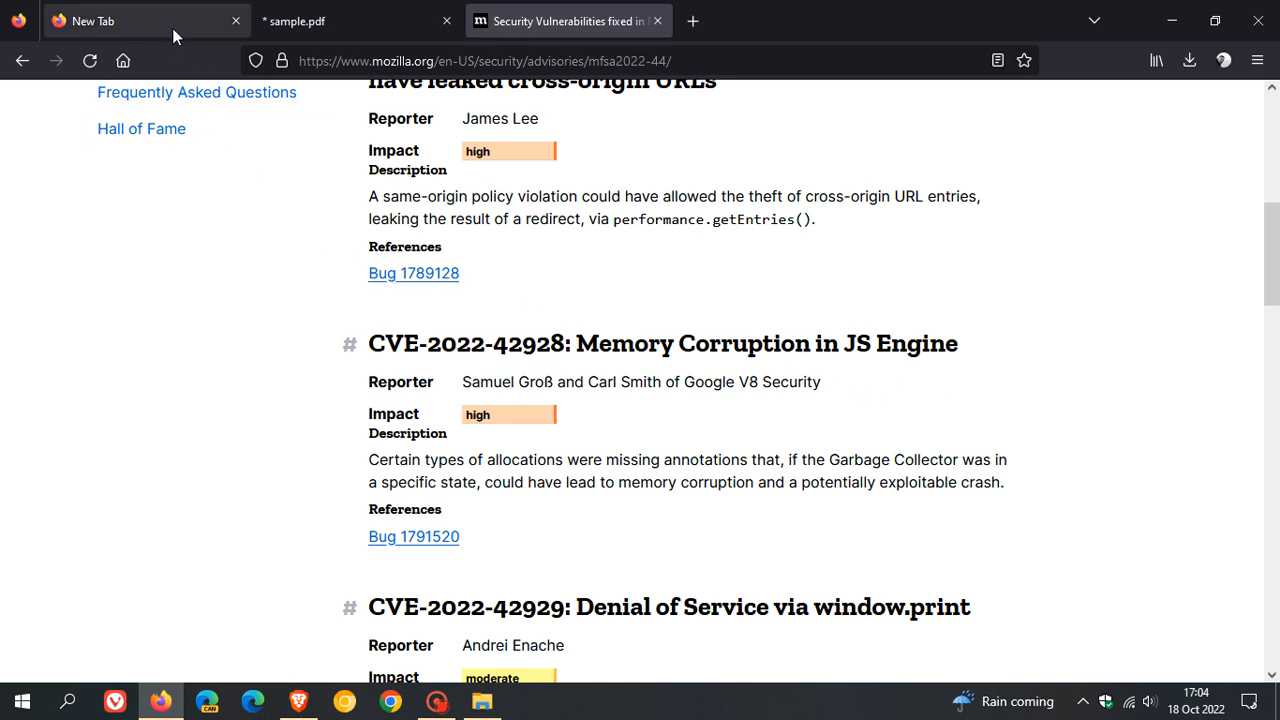
Step: Switch to the New Tab tab, leaving sample.pdf and the advisory open
click(147, 20)
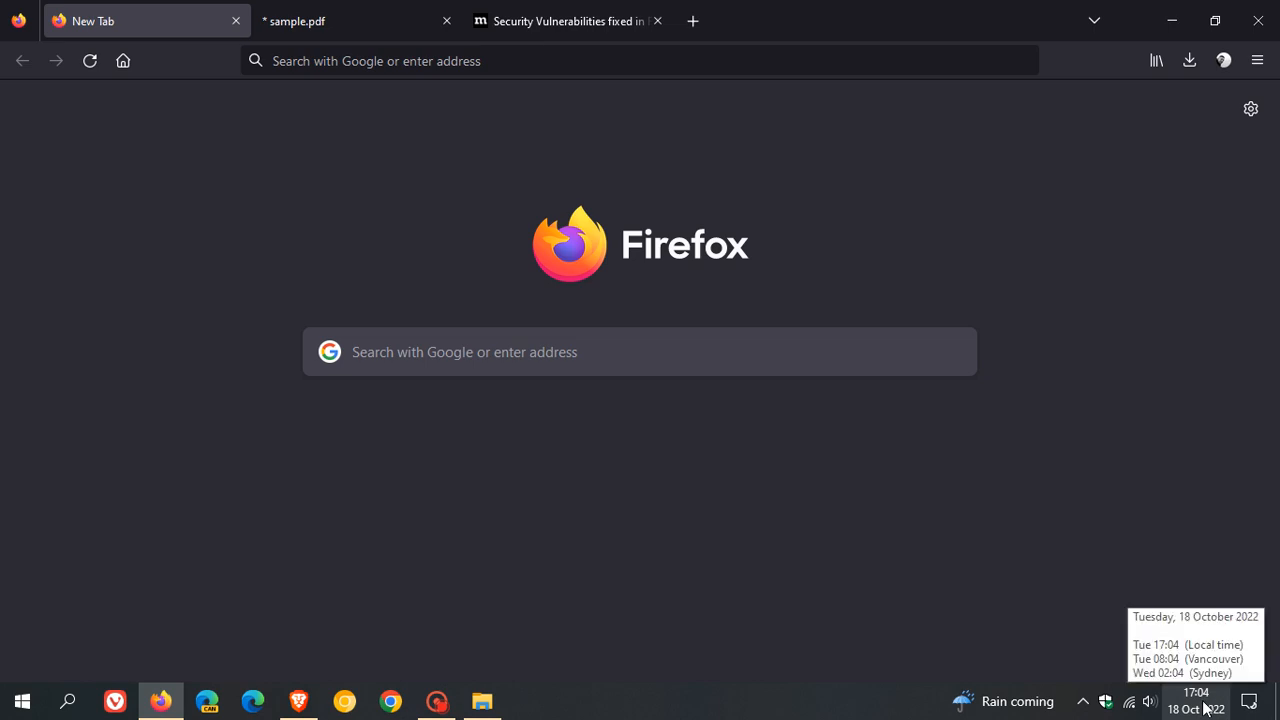
mouse_move(855, 277)
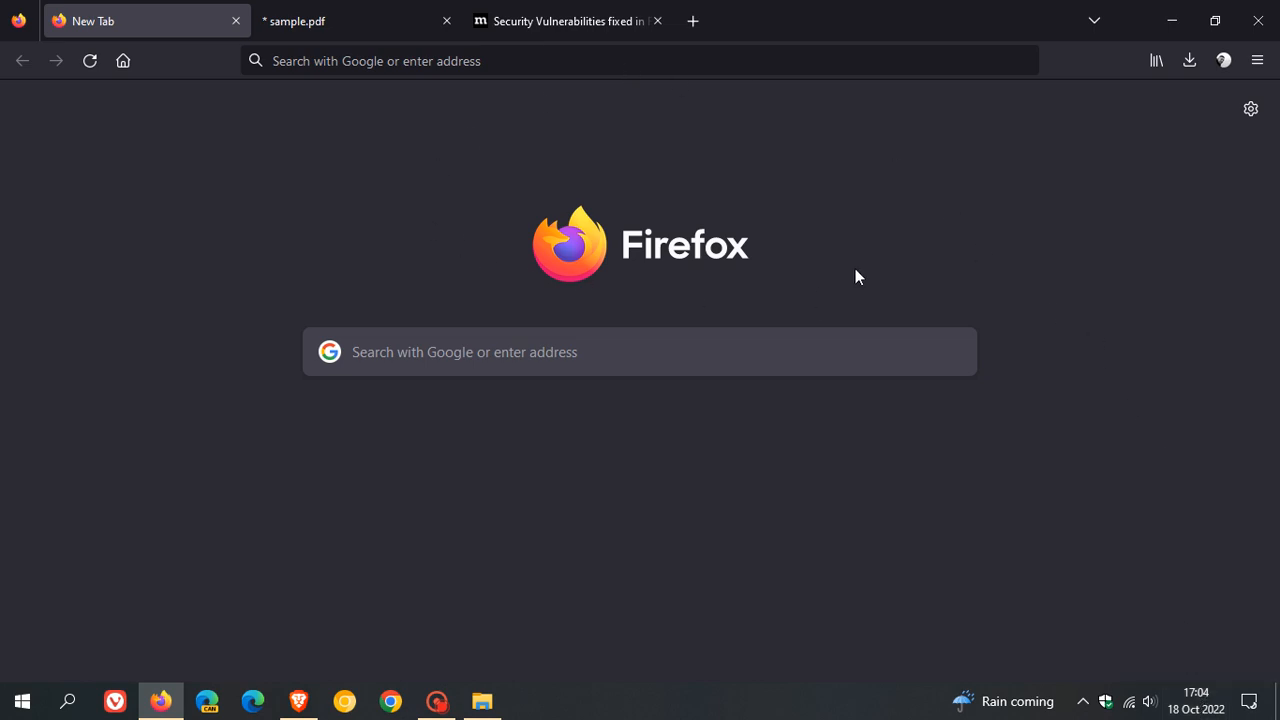
mouse_move(857, 280)
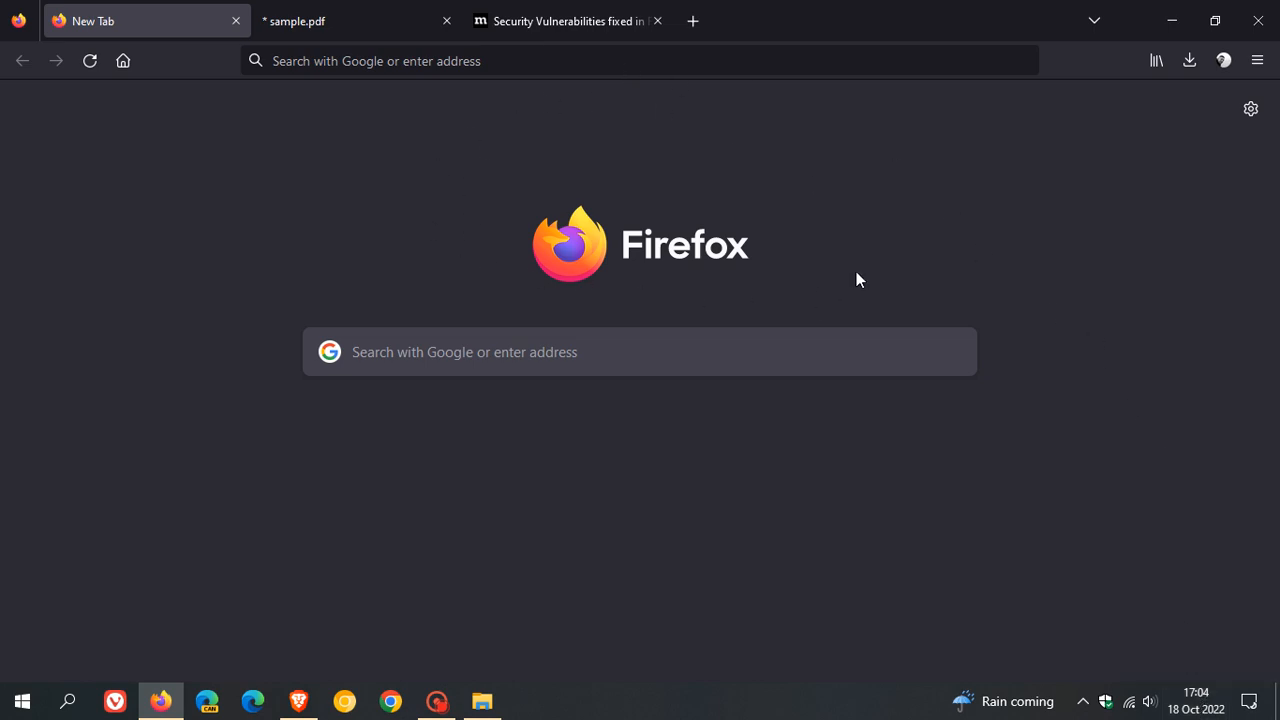